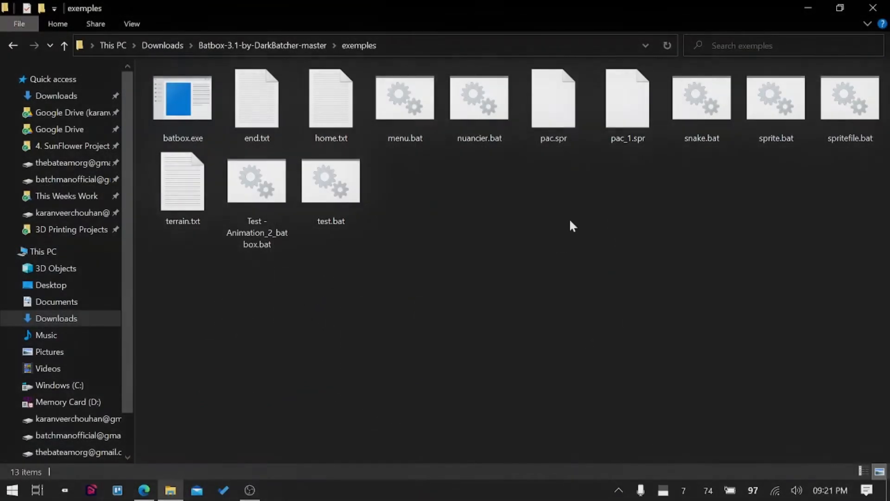
Step: Launch the snake.bat game and select batbox.exe in the Batbox folder
{"action": "double_click", "coordinate": [702, 103]}
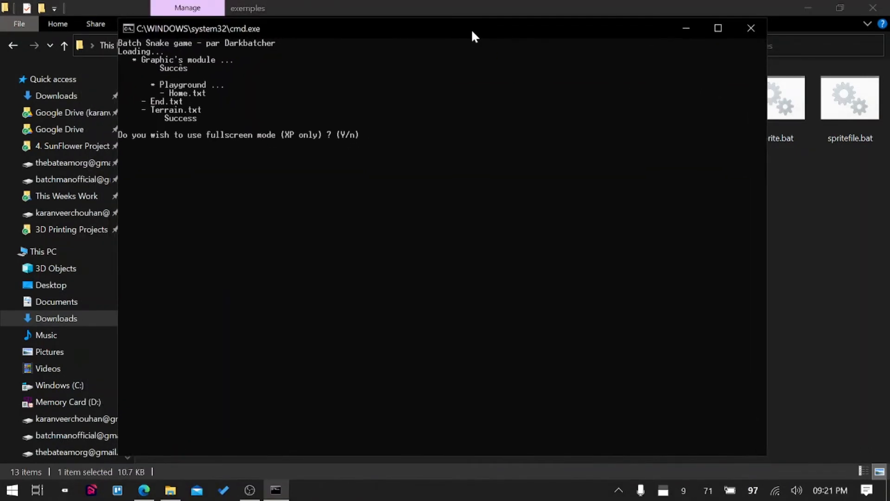
{"action": "mouse_move", "coordinate": [497, 270]}
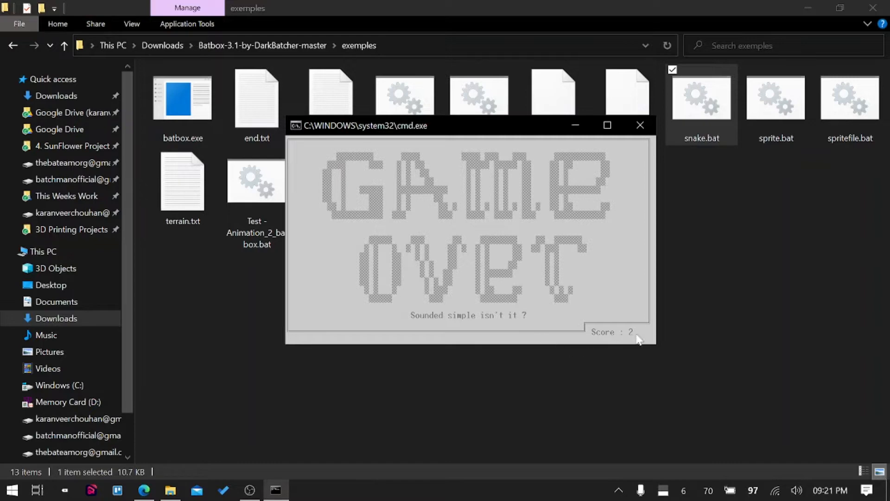
{"action": "mouse_move", "coordinate": [527, 270]}
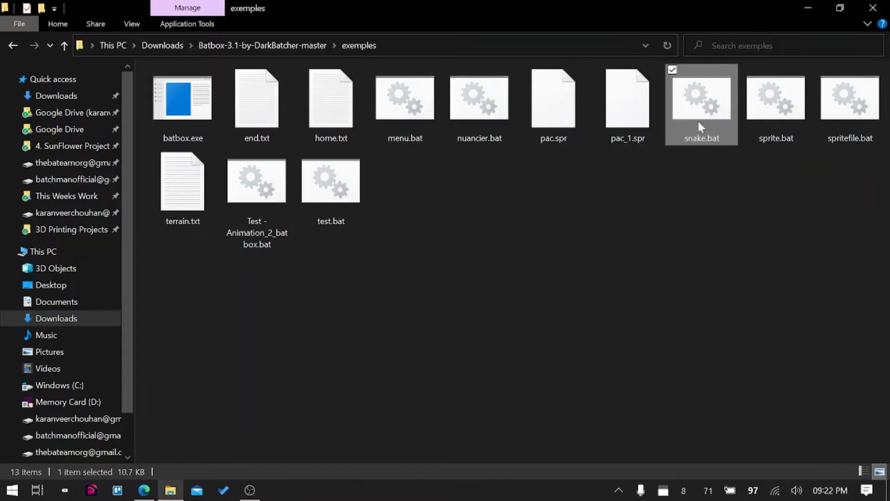
{"action": "right_click", "coordinate": [701, 105]}
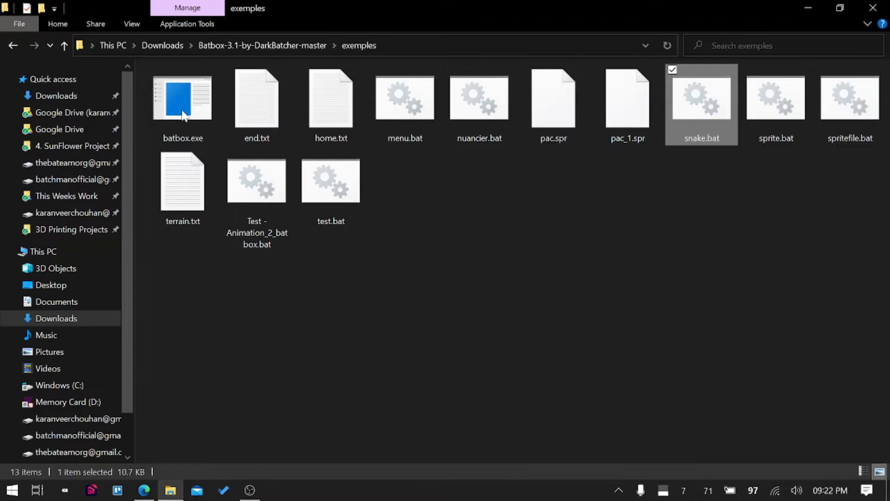
{"action": "left_click", "coordinate": [182, 98]}
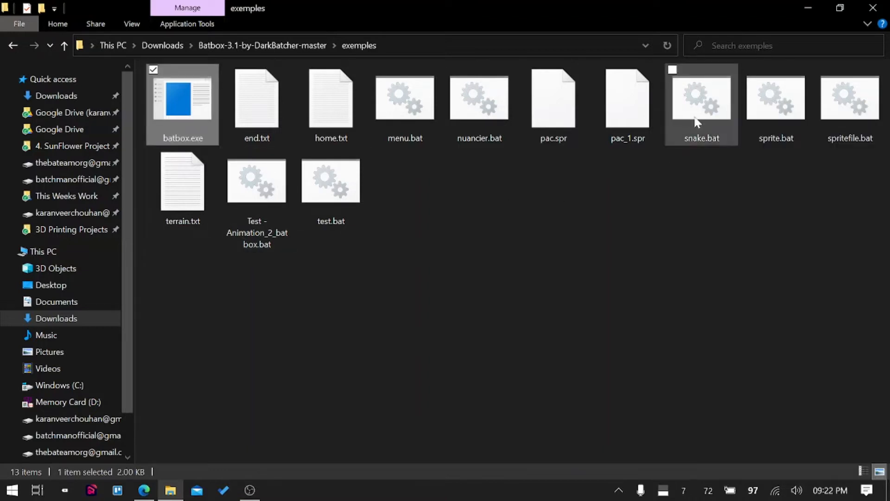
{"action": "double_click", "coordinate": [702, 98]}
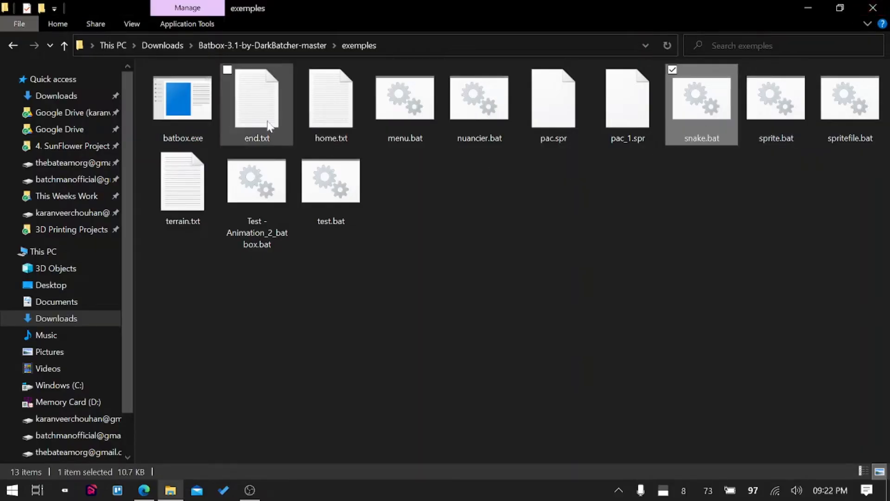
{"action": "left_click", "coordinate": [182, 98]}
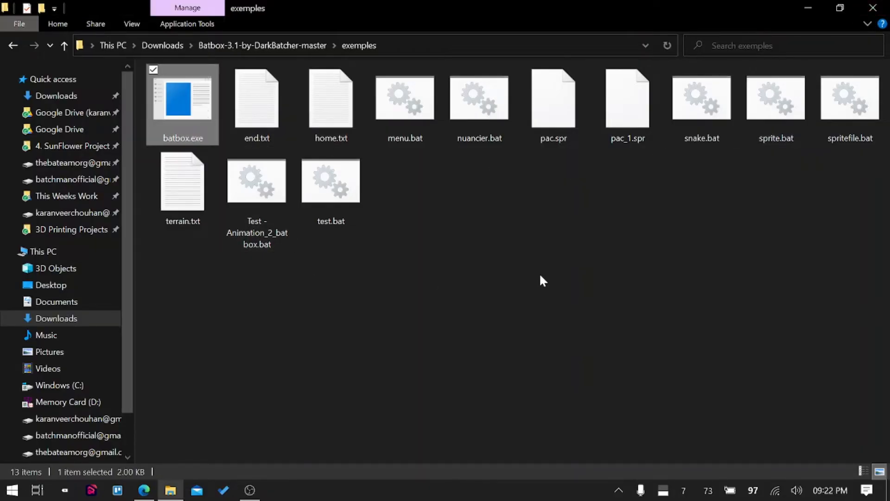
{"action": "mouse_move", "coordinate": [506, 215]}
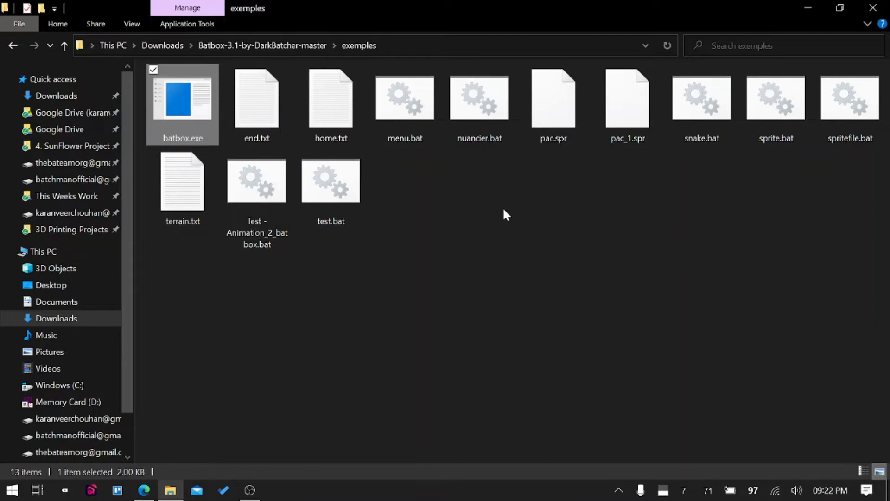
Step: Run the nuancier.bat colour-code chart, then the spritefile.bat sprite demo, ending each
{"action": "double_click", "coordinate": [479, 97]}
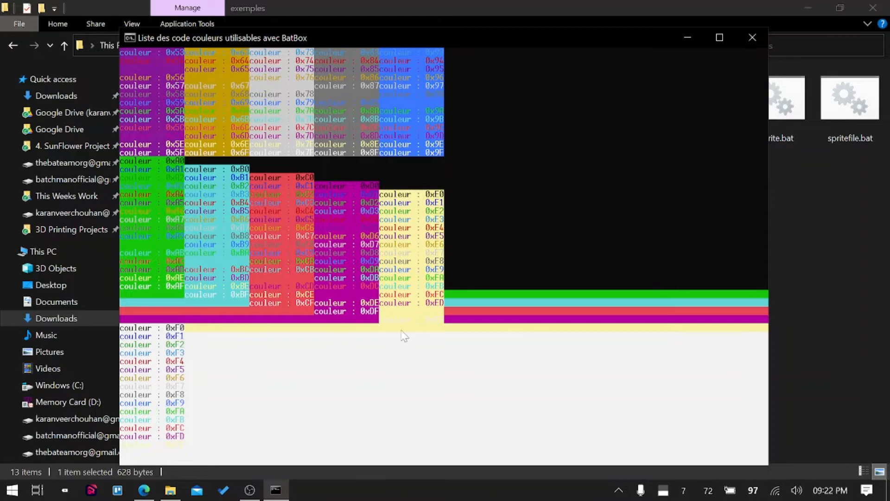
{"action": "mouse_move", "coordinate": [703, 204]}
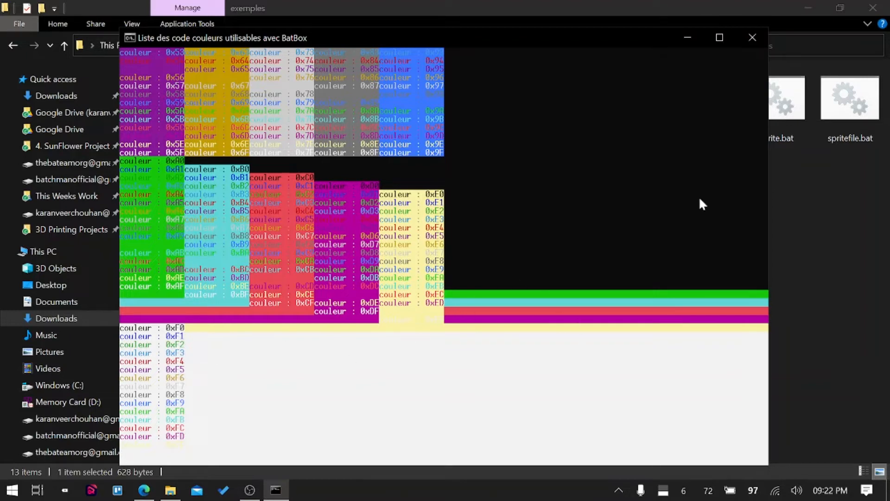
{"action": "left_click", "coordinate": [753, 38]}
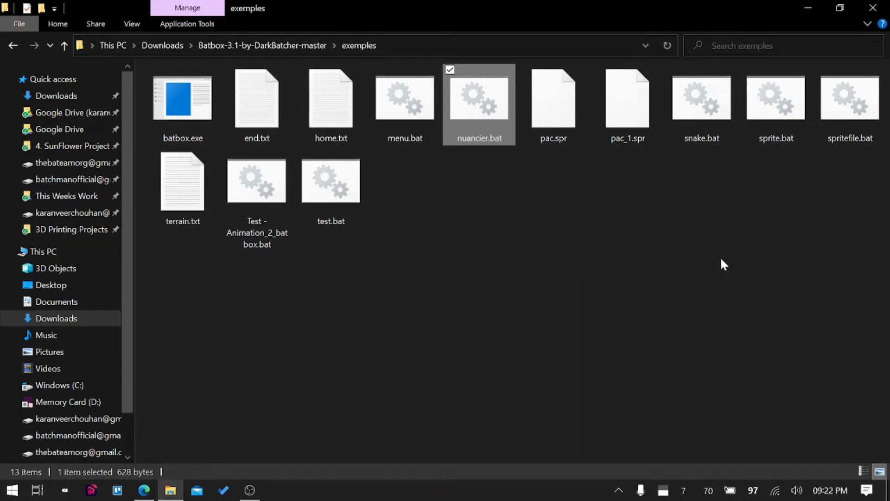
{"action": "double_click", "coordinate": [478, 99]}
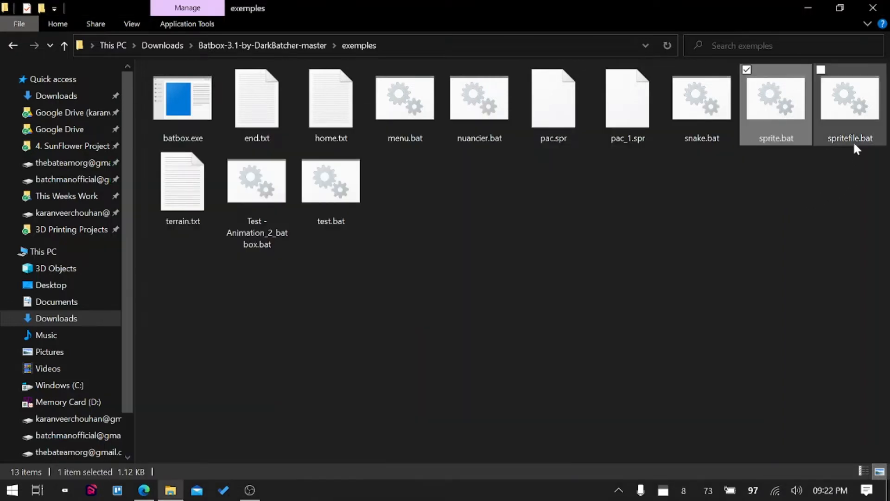
{"action": "double_click", "coordinate": [850, 99]}
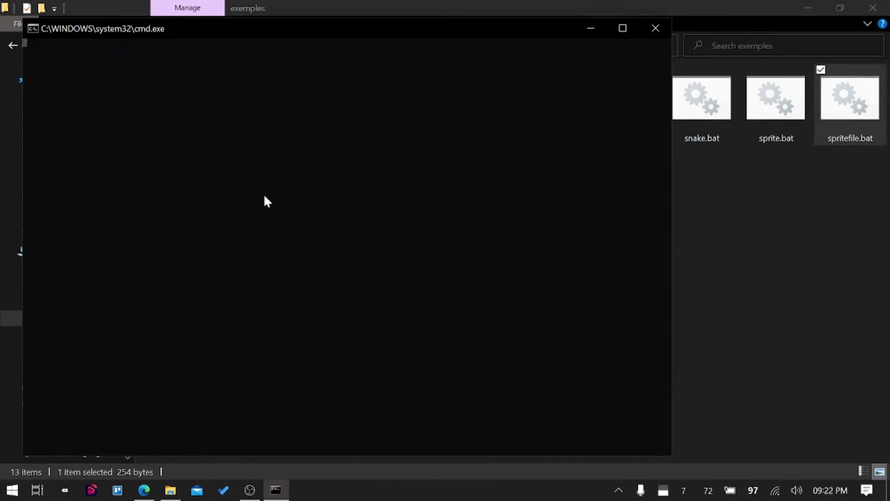
{"action": "mouse_move", "coordinate": [144, 149]}
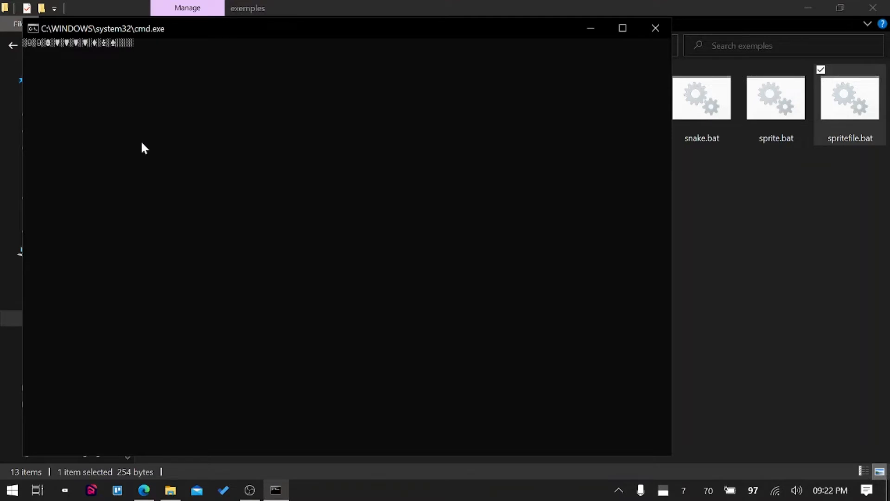
{"action": "left_click", "coordinate": [655, 28]}
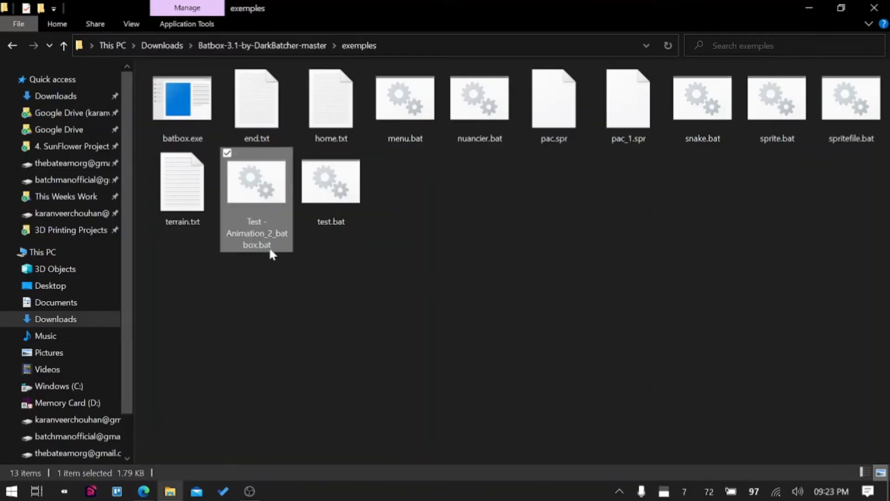
{"action": "mouse_move", "coordinate": [263, 209]}
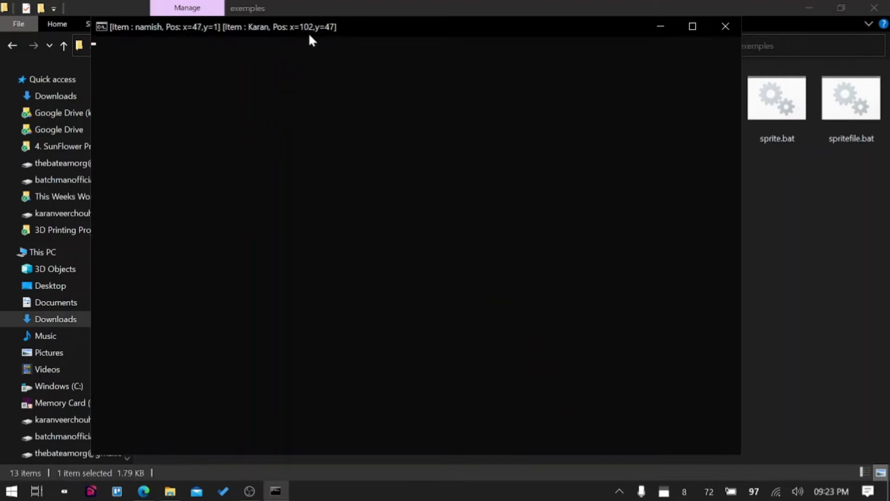
{"action": "mouse_move", "coordinate": [468, 380]}
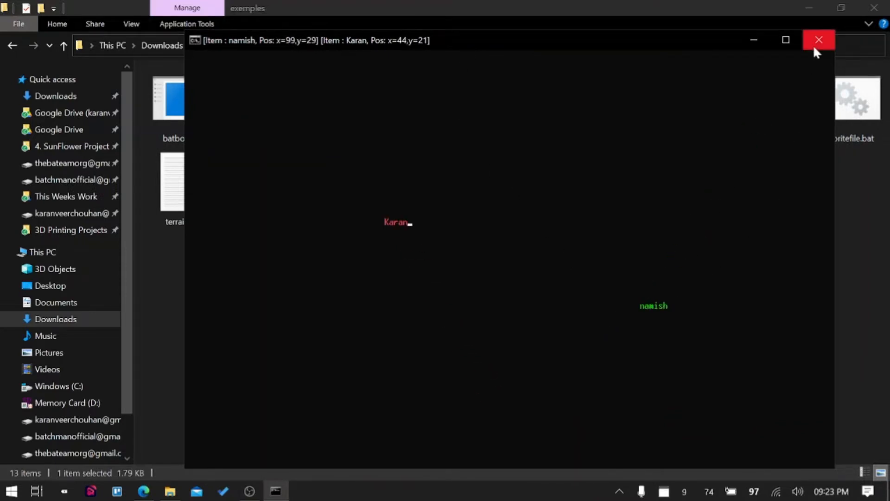
Step: Close the animation demo and run menu.bat, choosing Fichier in its menu
{"action": "left_click", "coordinate": [819, 40]}
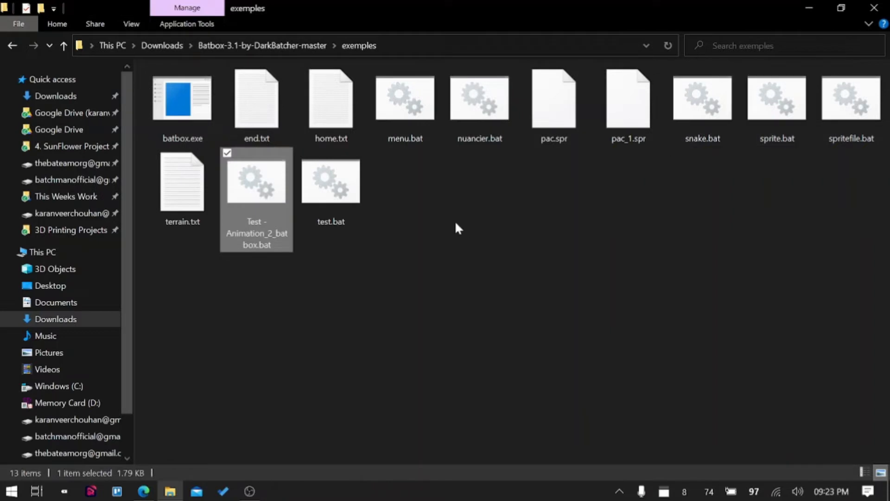
{"action": "left_click", "coordinate": [405, 98]}
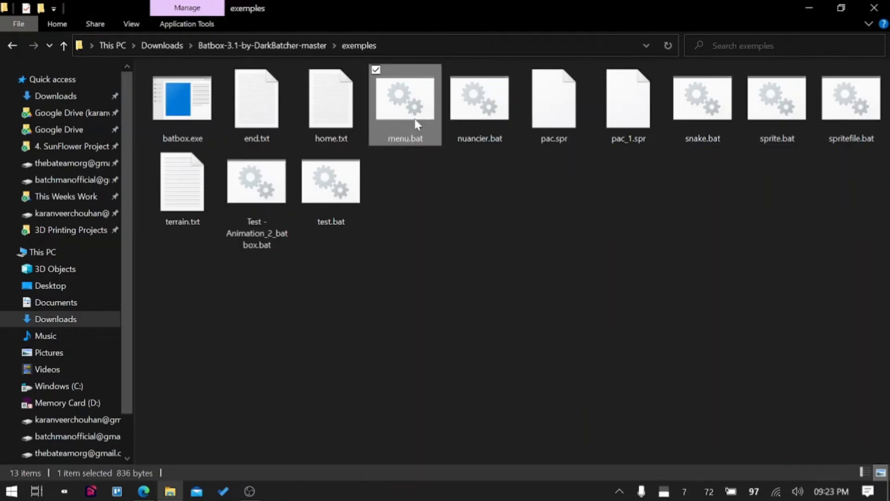
{"action": "double_click", "coordinate": [405, 99]}
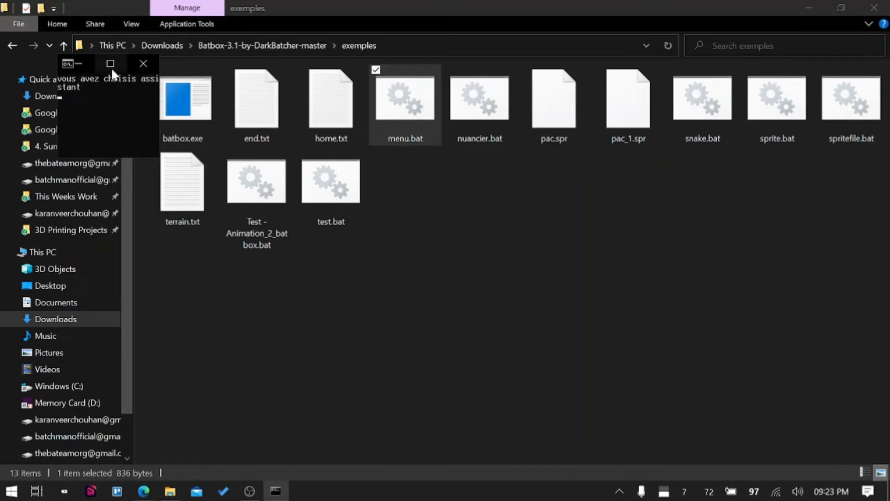
{"action": "mouse_move", "coordinate": [143, 63]}
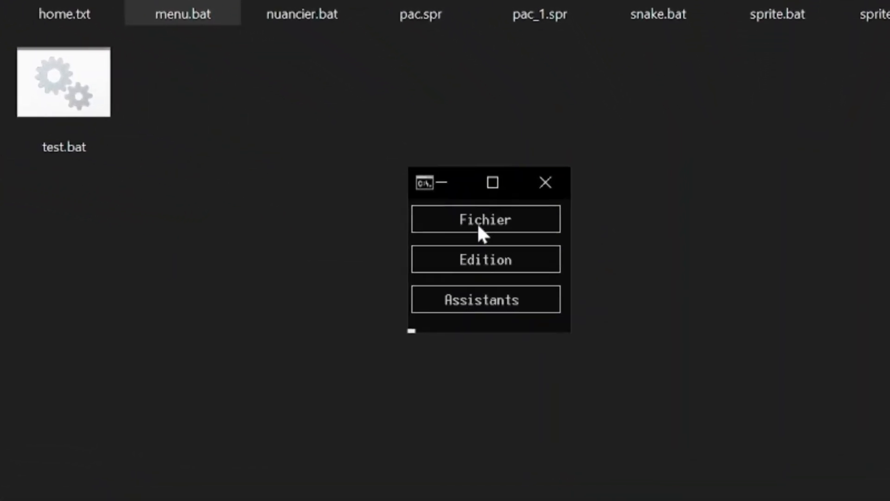
{"action": "left_click", "coordinate": [486, 220]}
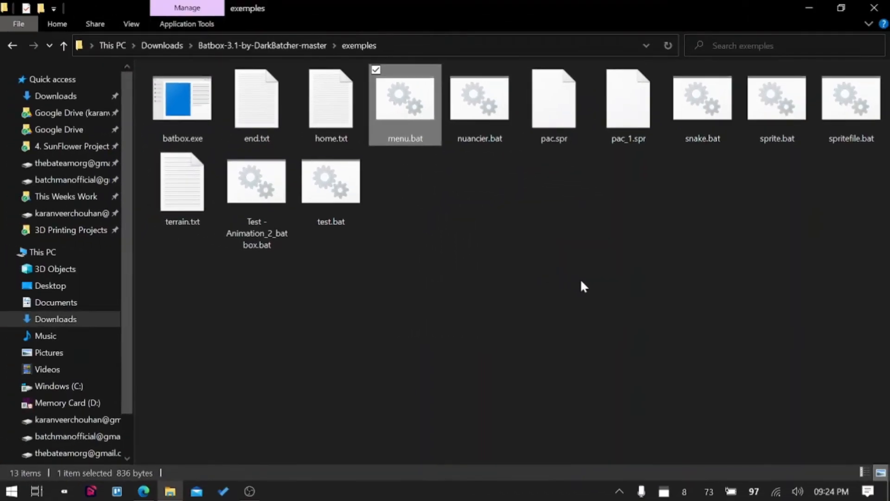
{"action": "mouse_move", "coordinate": [301, 63]}
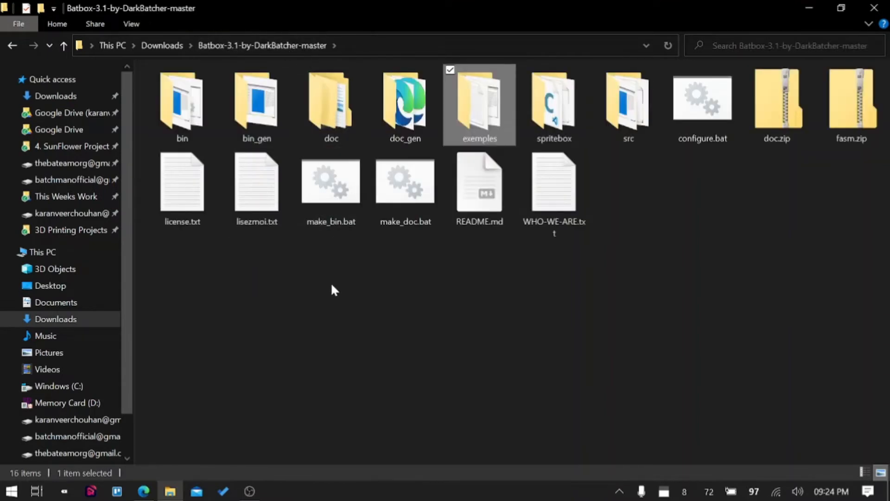
{"action": "mouse_move", "coordinate": [343, 314]}
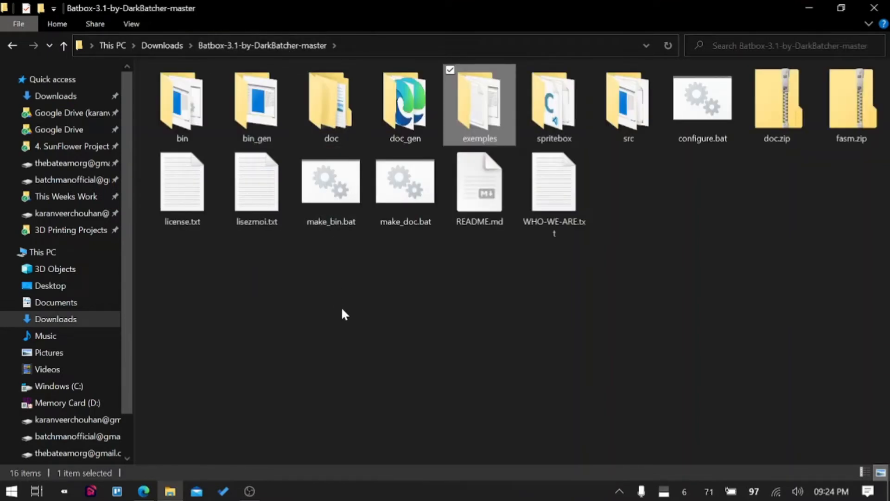
{"action": "mouse_move", "coordinate": [718, 234]}
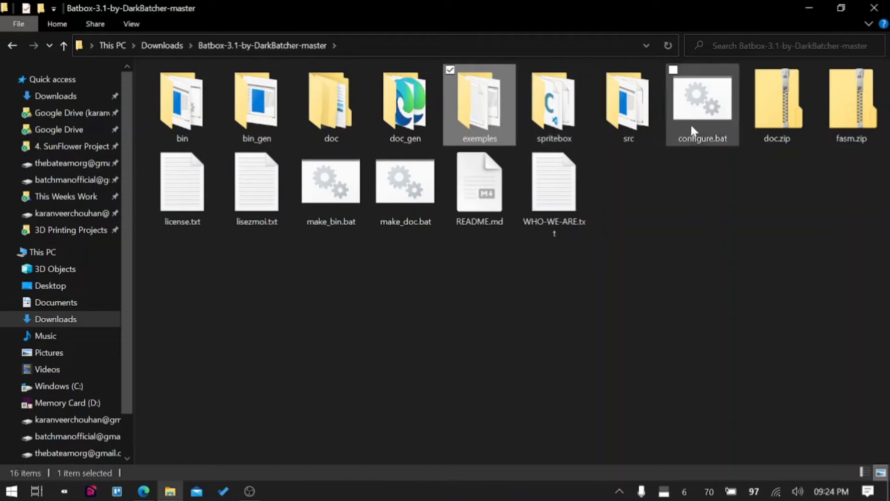
Step: Navigate into the doc\text\en documentation folder and select batbox.txt
{"action": "double_click", "coordinate": [478, 102]}
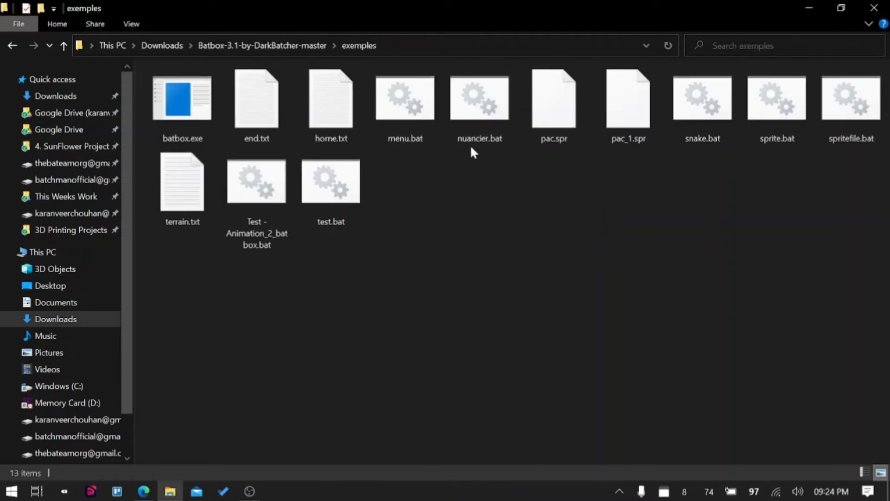
{"action": "mouse_move", "coordinate": [582, 184]}
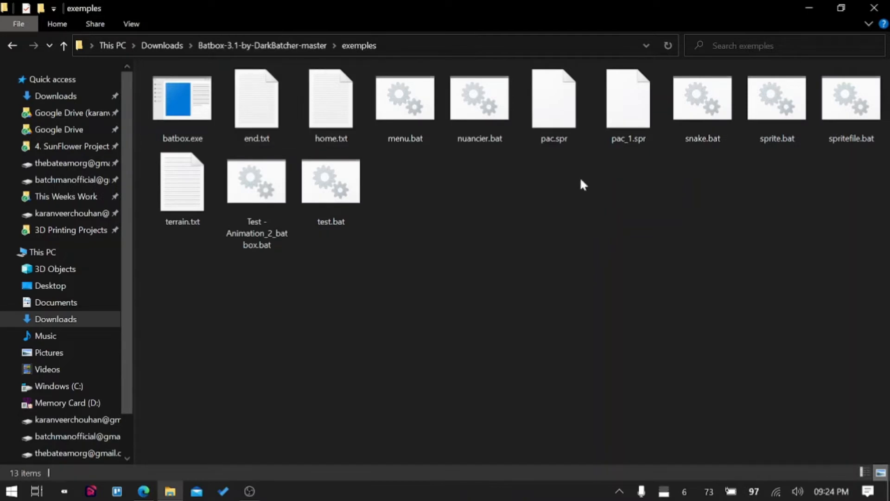
{"action": "left_click", "coordinate": [702, 105]}
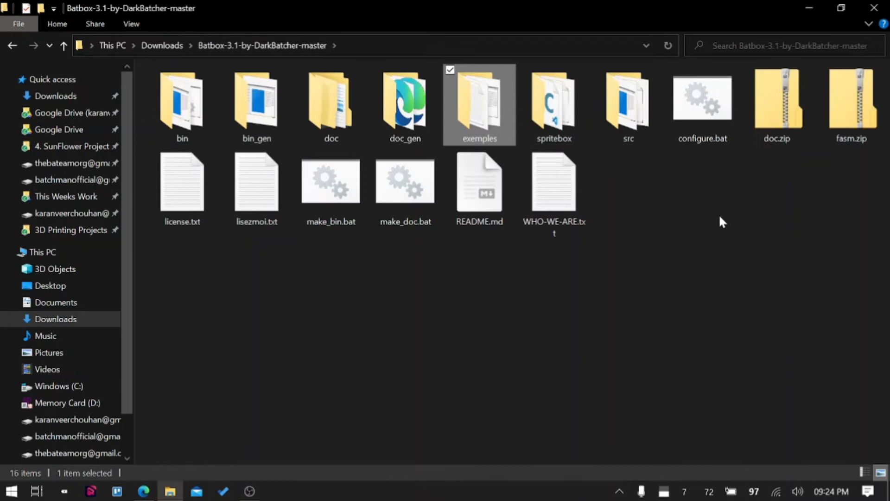
{"action": "left_click", "coordinate": [777, 102]}
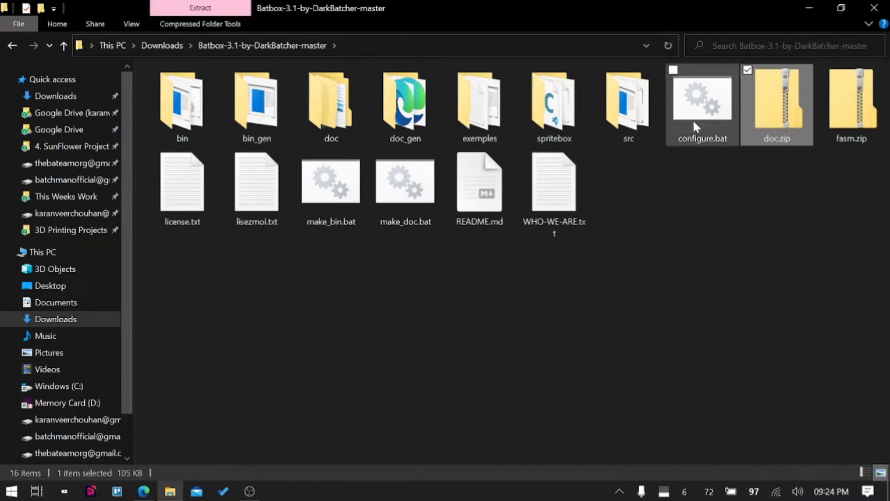
{"action": "left_click", "coordinate": [331, 103]}
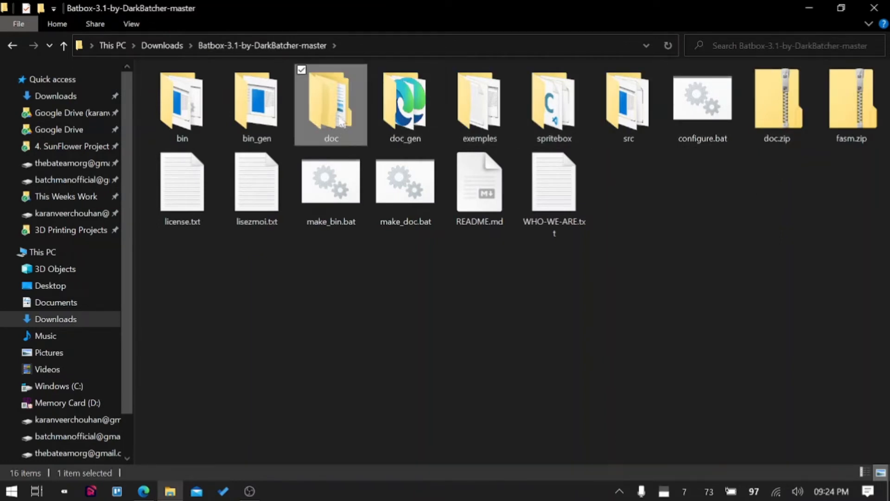
{"action": "double_click", "coordinate": [331, 102]}
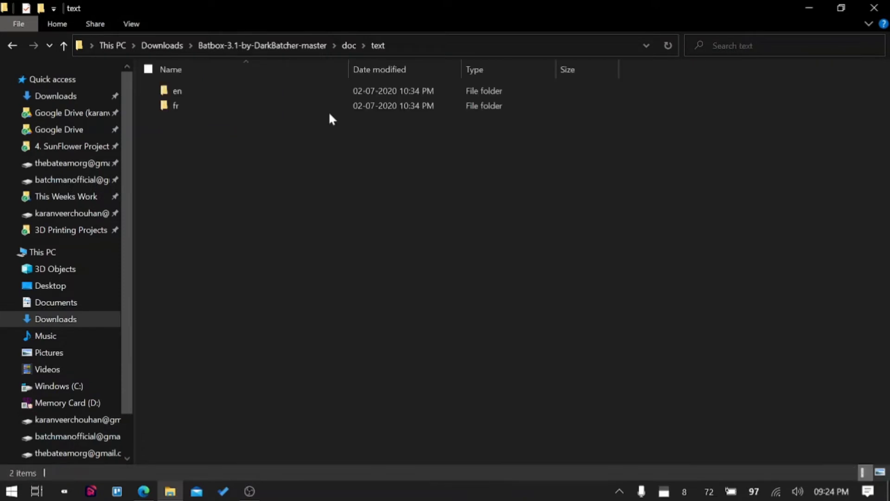
{"action": "double_click", "coordinate": [177, 91]}
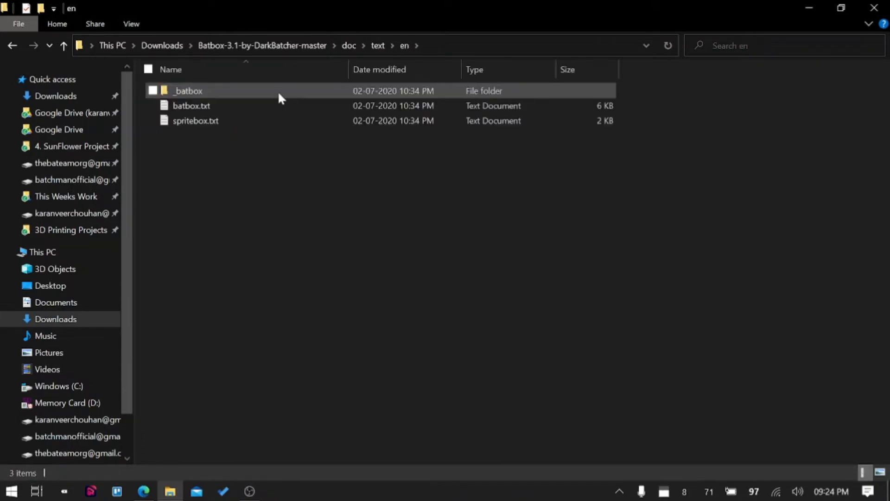
{"action": "mouse_move", "coordinate": [279, 109]}
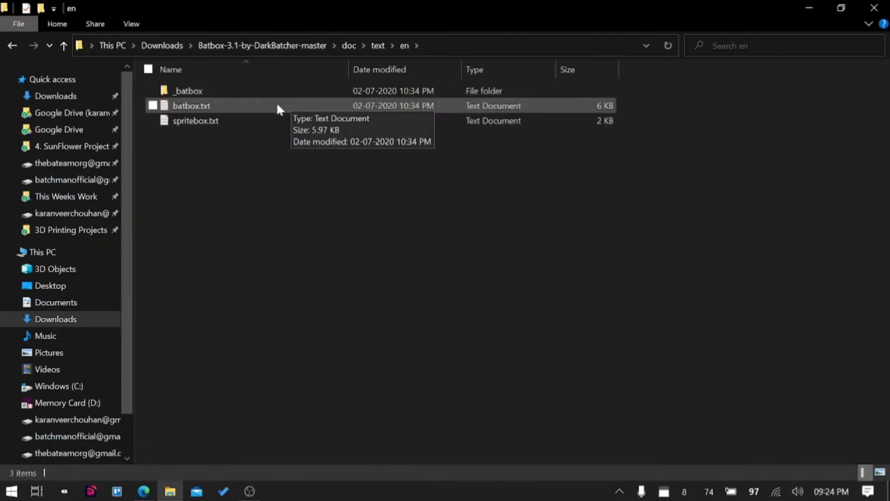
{"action": "left_click", "coordinate": [154, 106]}
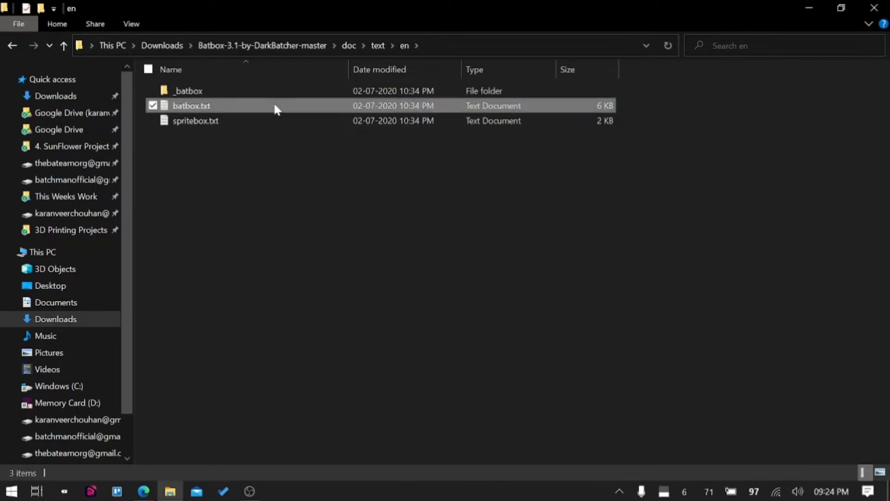
Step: Open batbox.txt in Notepad and highlight the cursor-position sentence and the /G option
{"action": "double_click", "coordinate": [191, 105]}
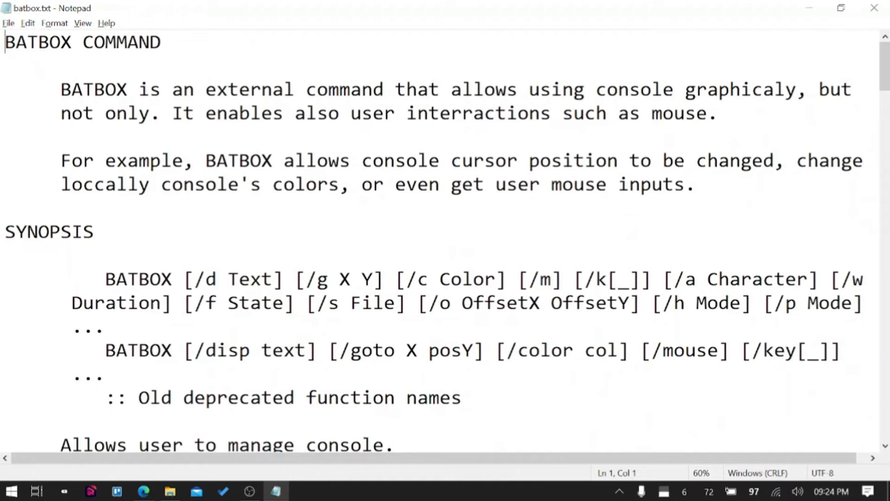
{"action": "left_click_drag", "start_coordinate": [216, 89], "coordinate": [707, 89]}
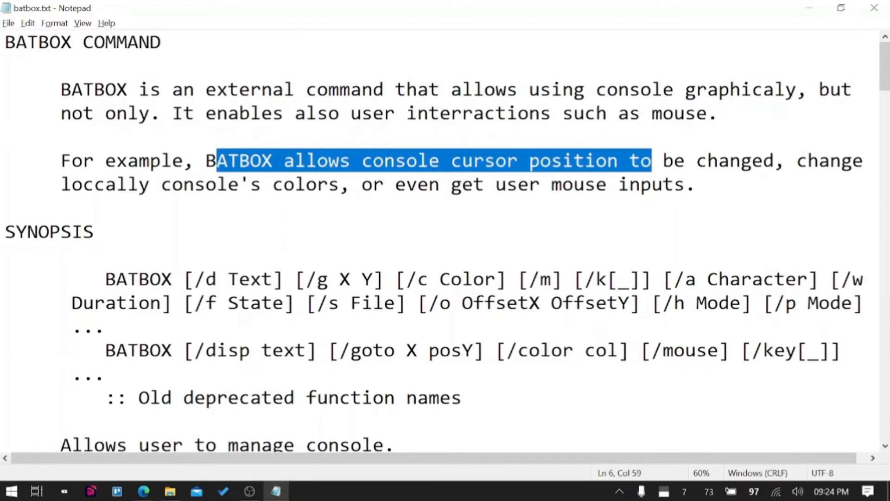
{"action": "scroll", "scroll_direction": "down", "scroll_amount": 3}
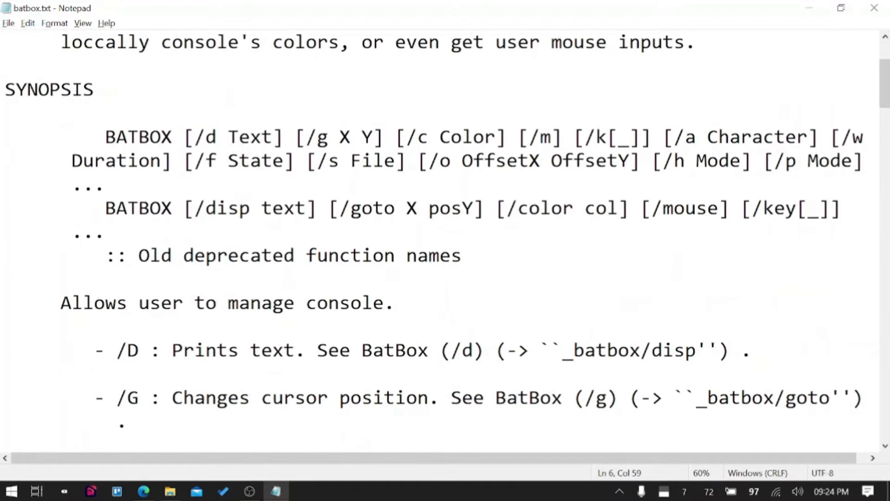
{"action": "scroll", "scroll_direction": "down", "scroll_amount": 3}
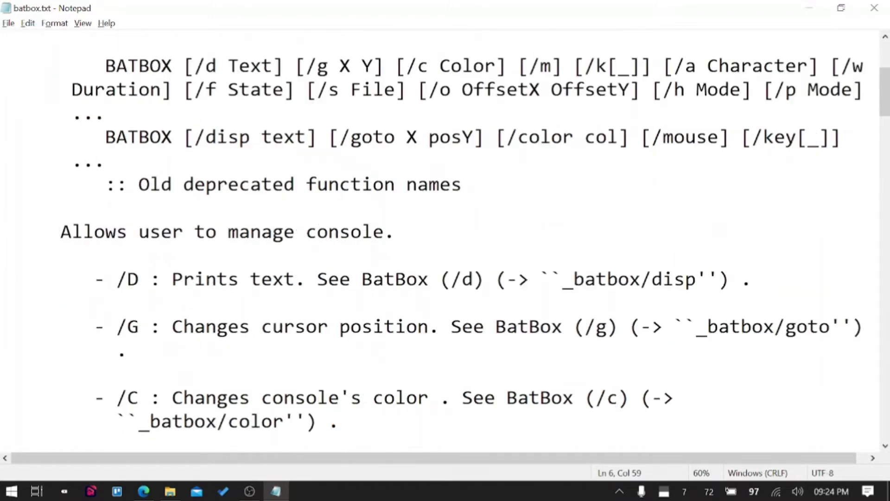
{"action": "double_click", "coordinate": [127, 326]}
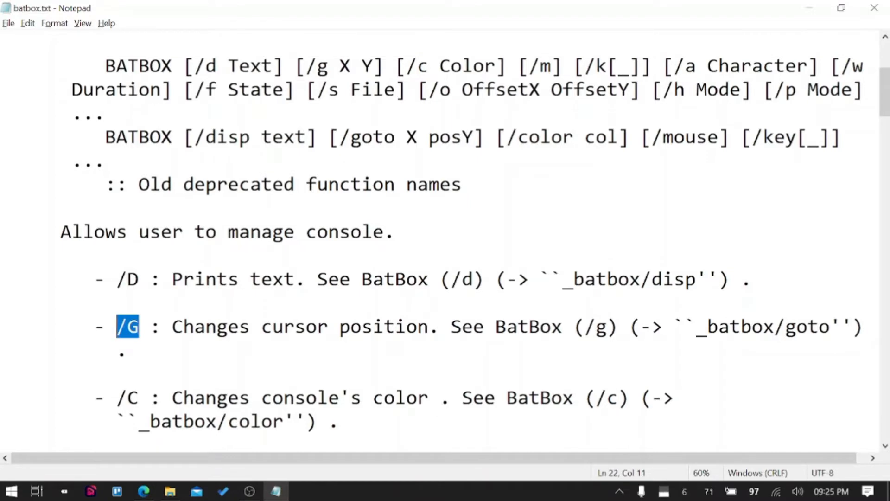
{"action": "double_click", "coordinate": [597, 327]}
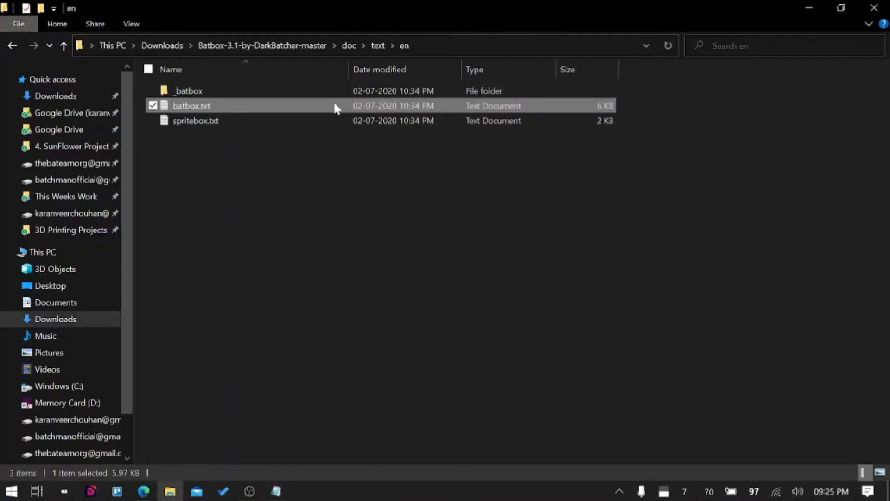
Step: Open the Batbox bin folder and start a console there with echo off
{"action": "left_click", "coordinate": [262, 46]}
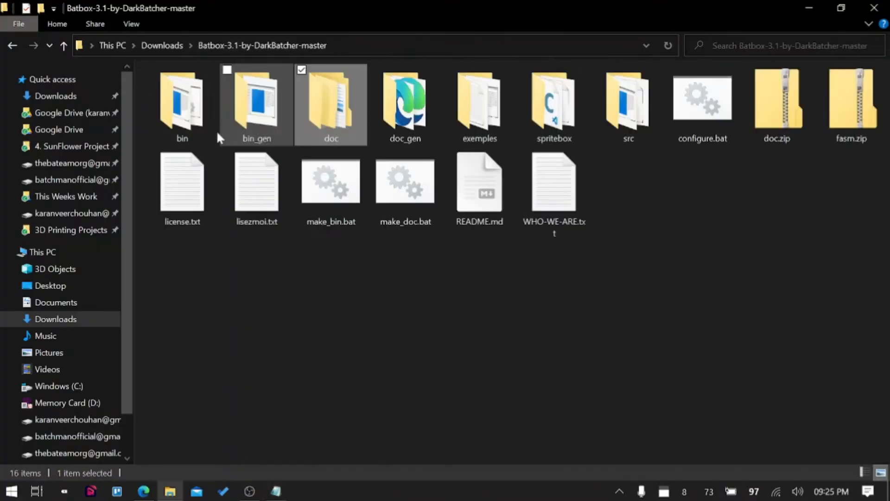
{"action": "double_click", "coordinate": [182, 105]}
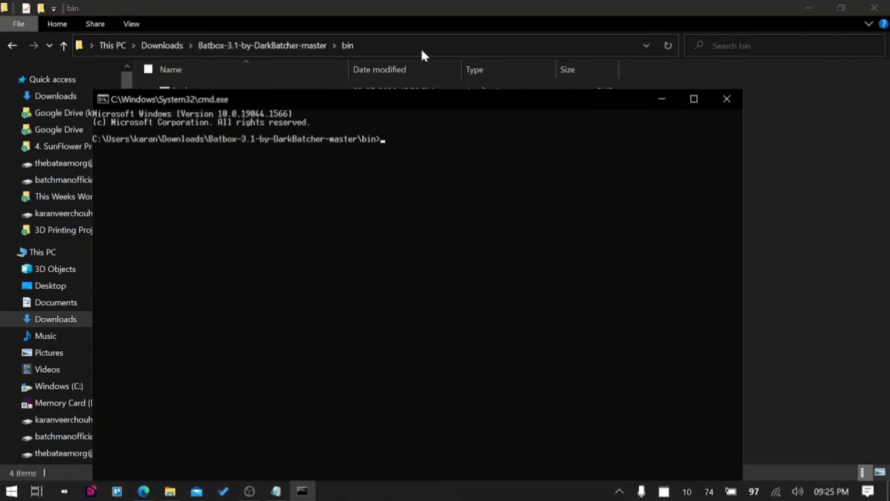
{"action": "type", "text": "echo"}
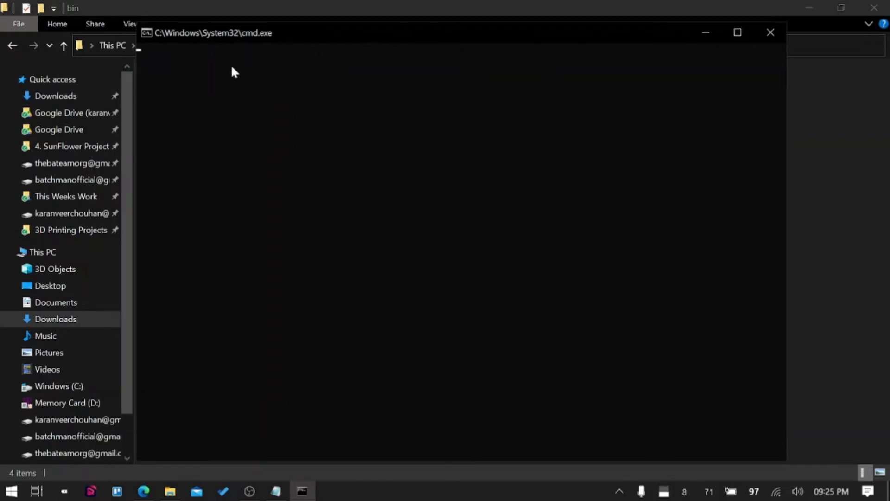
Step: Enlarge the console window and switch its font to Lucida Console
{"action": "left_click_drag", "start_coordinate": [787, 461], "coordinate": [593, 318]}
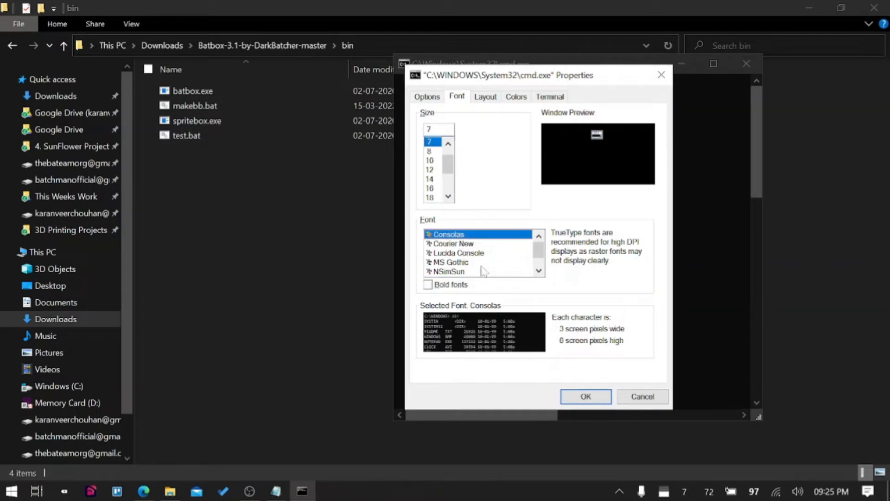
{"action": "left_click", "coordinate": [458, 253]}
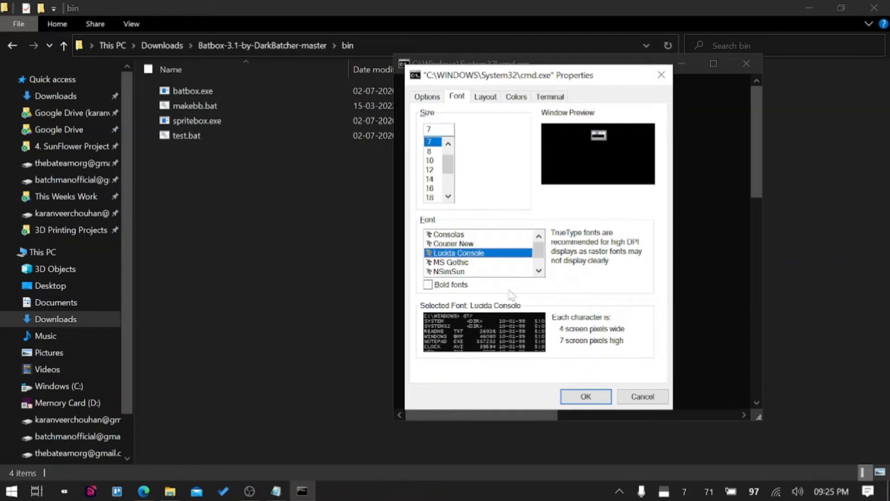
{"action": "left_click", "coordinate": [585, 397]}
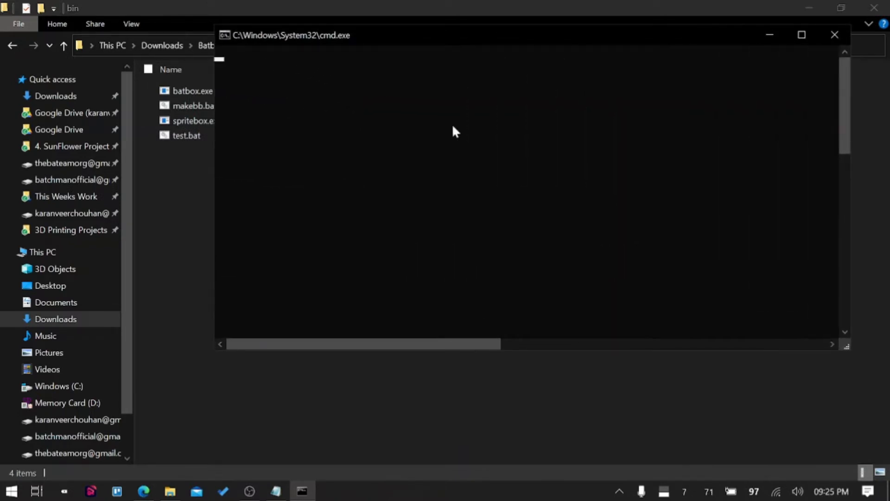
{"action": "left_click_drag", "start_coordinate": [290, 34], "coordinate": [253, 54]}
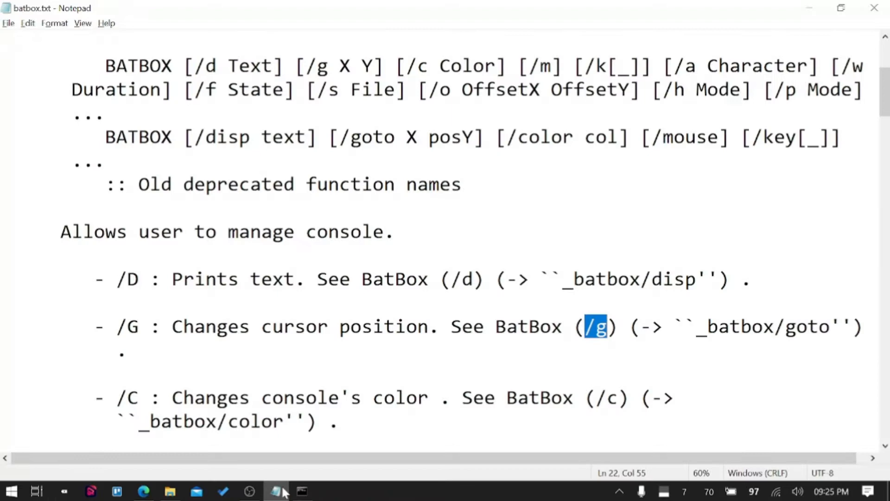
Step: Run batbox.exe /g 20 8 /c 0x0a /d "Karan" to print green Karan, then cls
{"action": "left_click", "coordinate": [278, 491]}
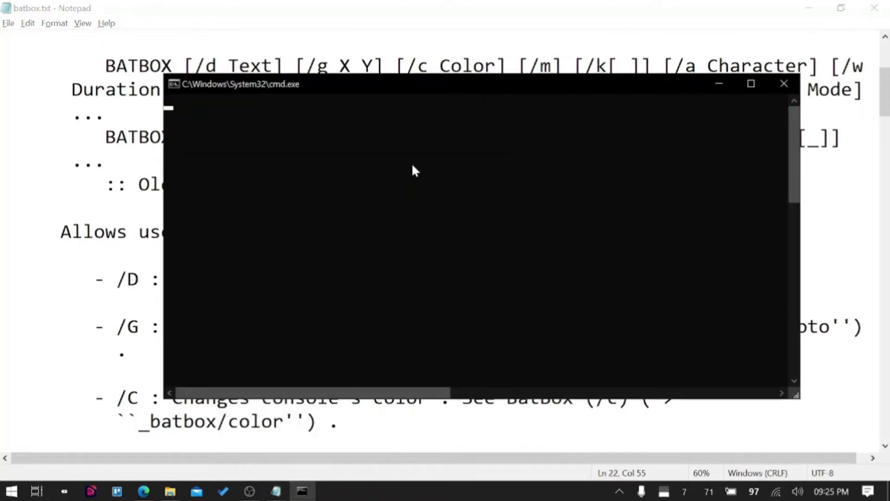
{"action": "mouse_move", "coordinate": [563, 277]}
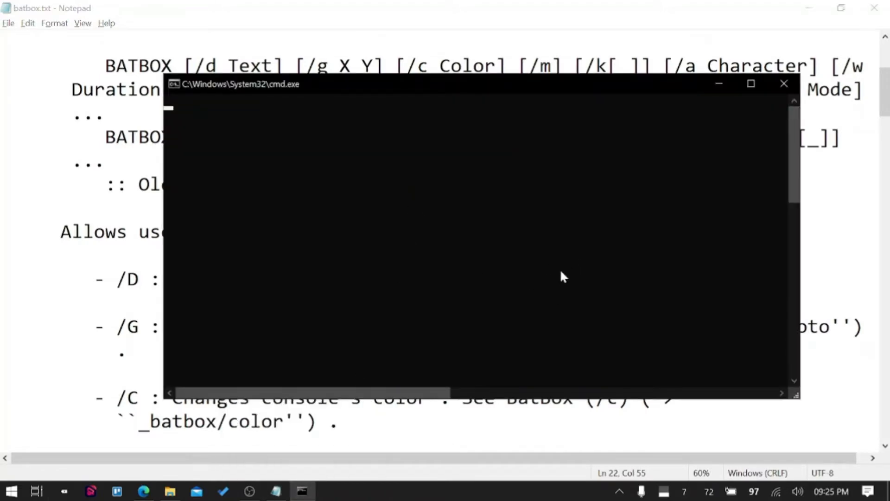
{"action": "type", "text": "bat"}
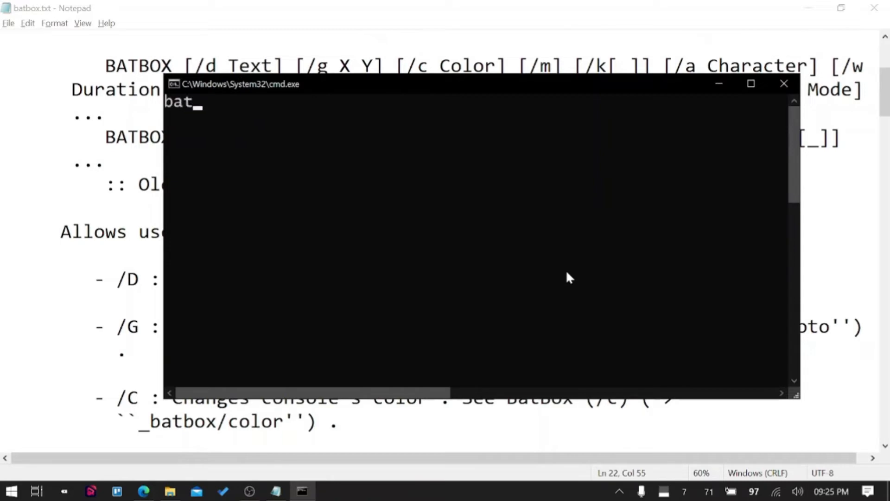
{"action": "type", "text": "box.exe"}
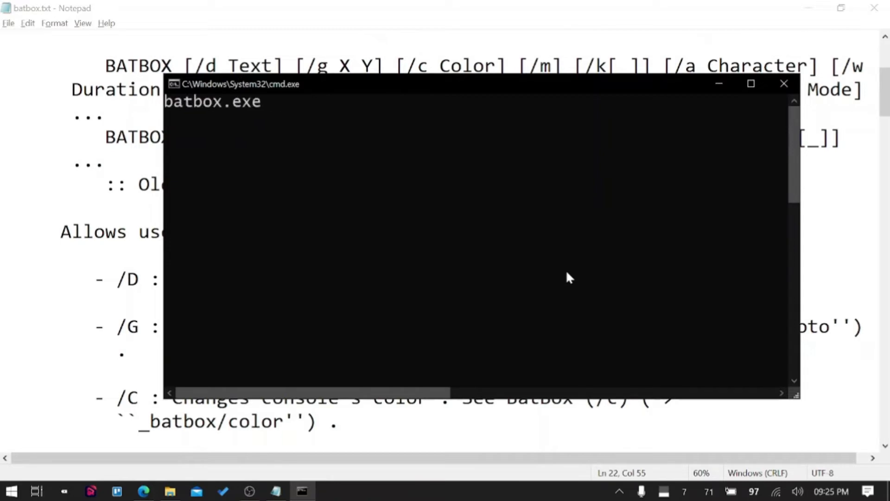
{"action": "type", "text": "/g"}
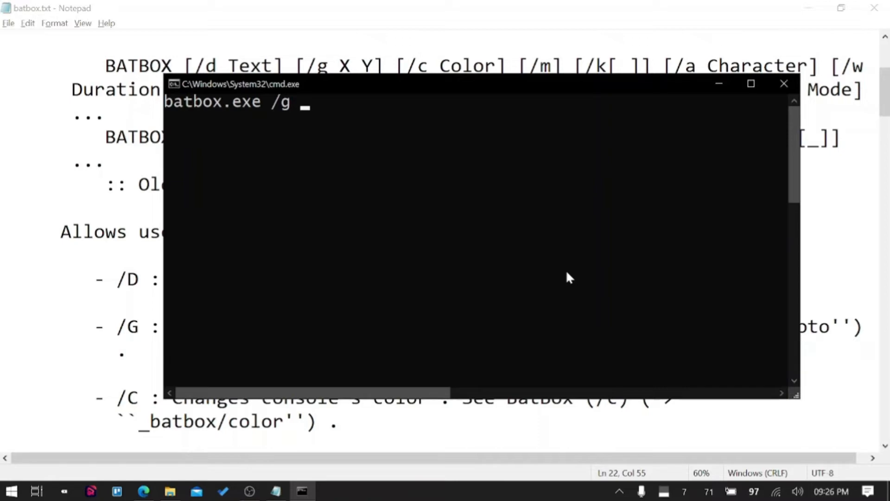
{"action": "type", "text": "20"}
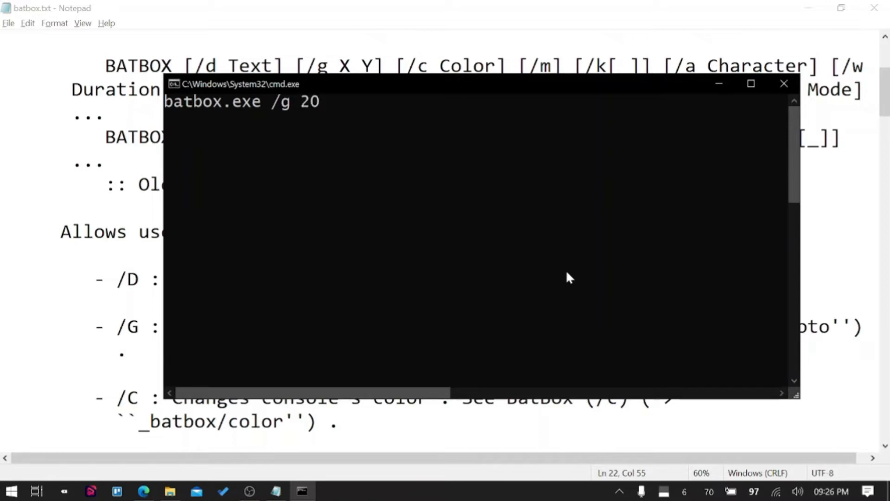
{"action": "type", "text": "8 /d"}
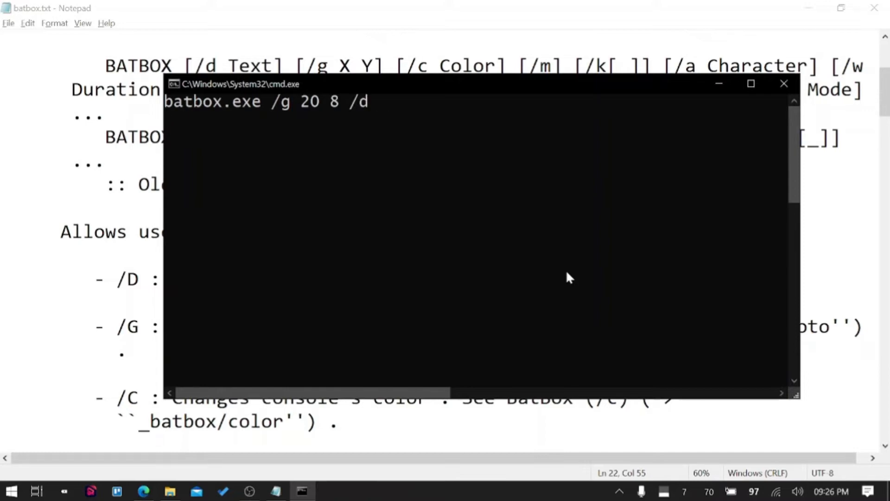
{"action": "type", "text": "\"Karan"}
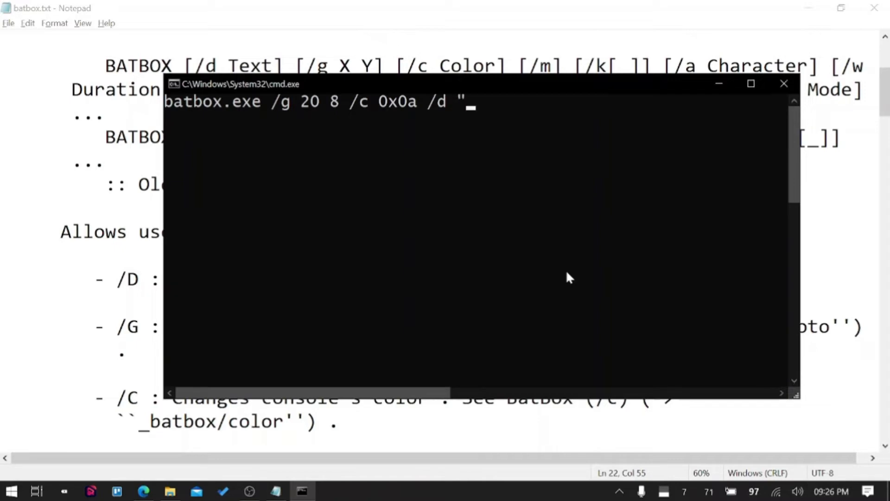
{"action": "type", "text": "Karan"}
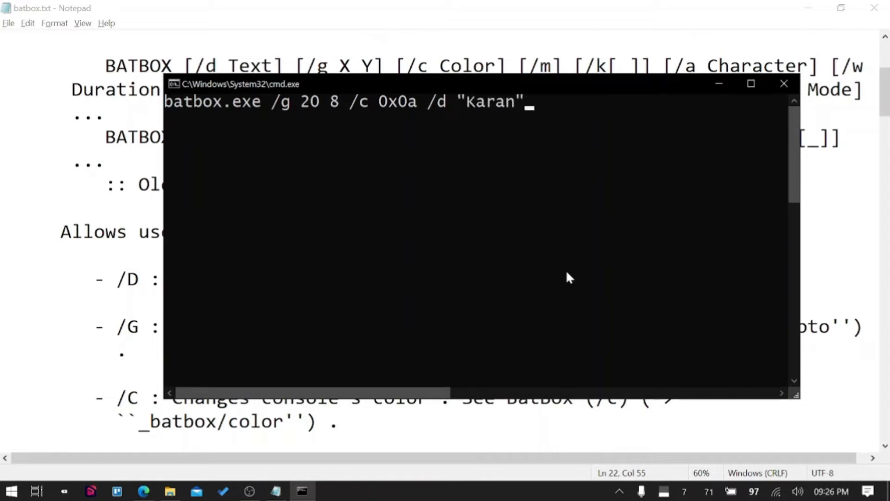
{"action": "mouse_move", "coordinate": [270, 114]}
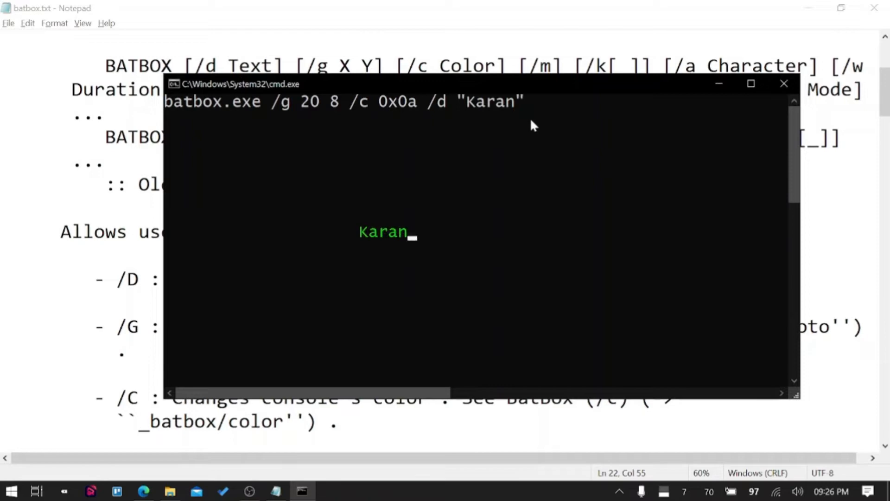
{"action": "mouse_move", "coordinate": [364, 240]}
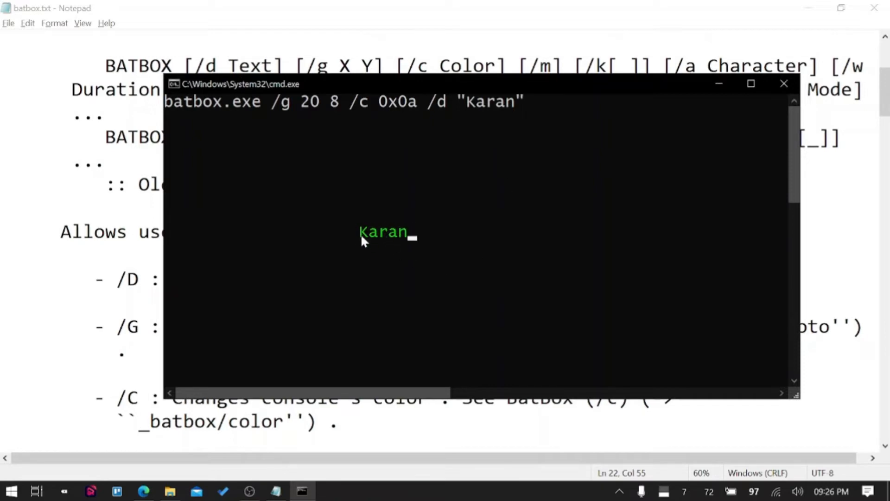
{"action": "mouse_move", "coordinate": [400, 244]}
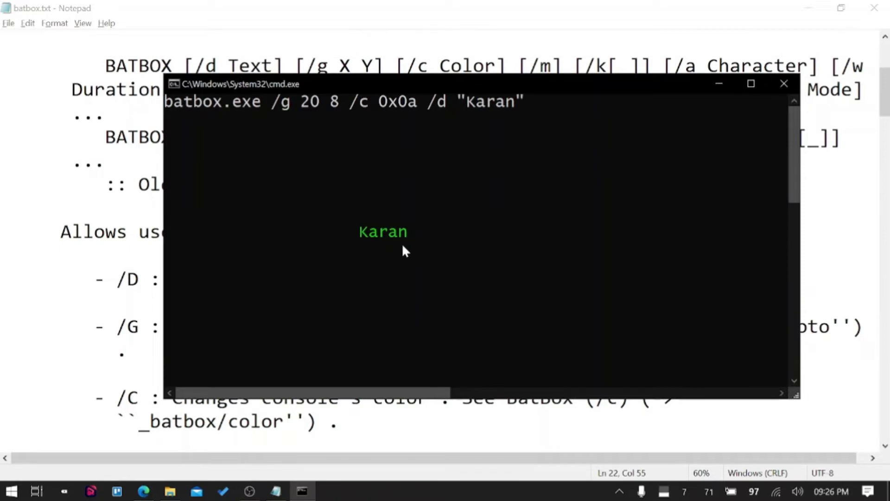
{"action": "mouse_move", "coordinate": [349, 188]}
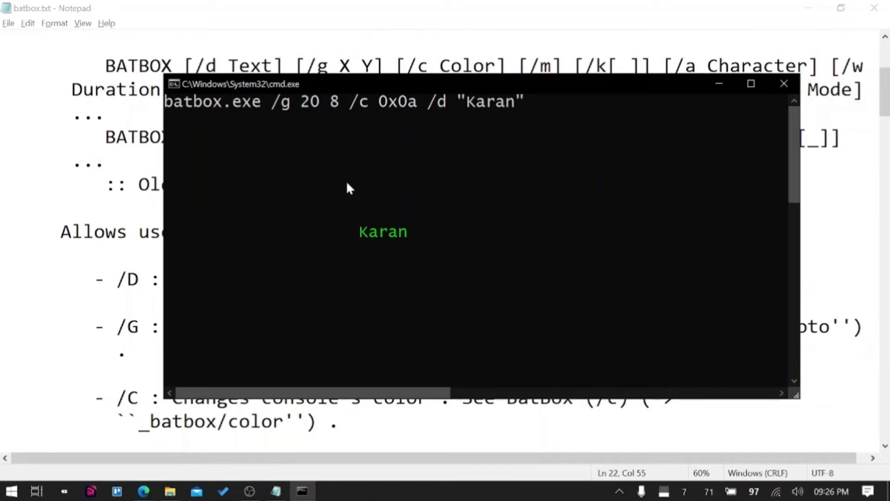
{"action": "mouse_move", "coordinate": [380, 253]}
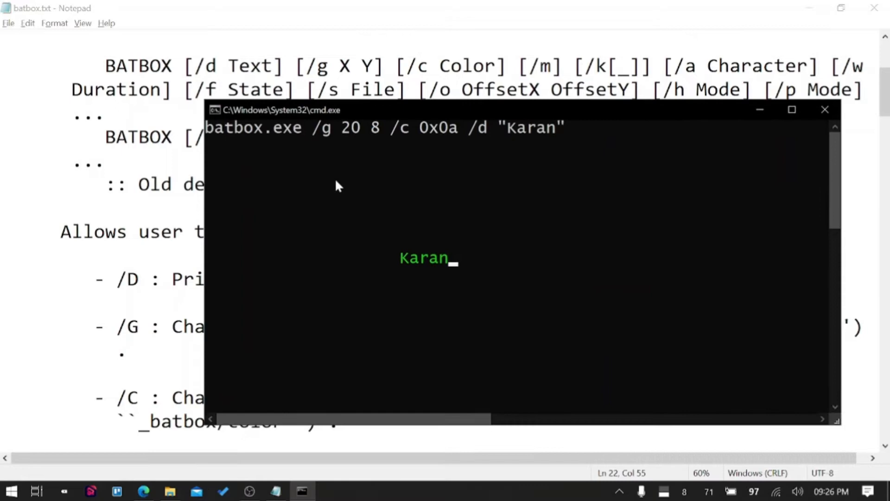
{"action": "right_click", "coordinate": [338, 185]}
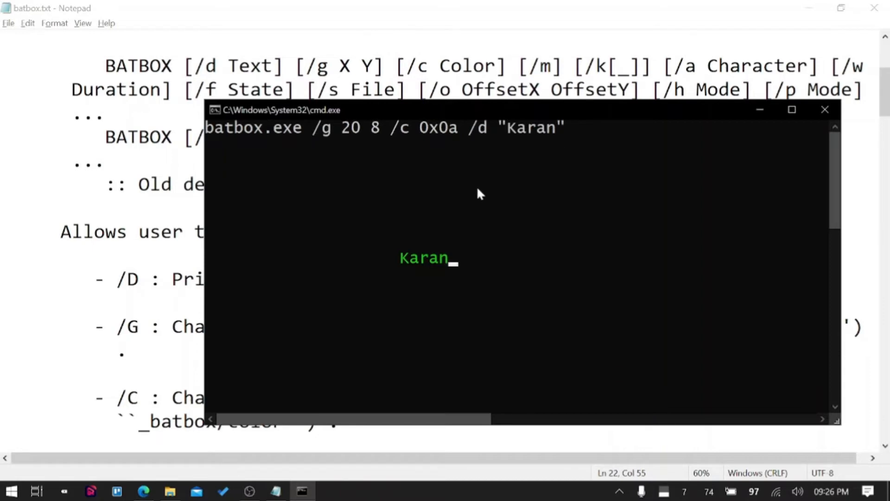
{"action": "type", "text": "cls"}
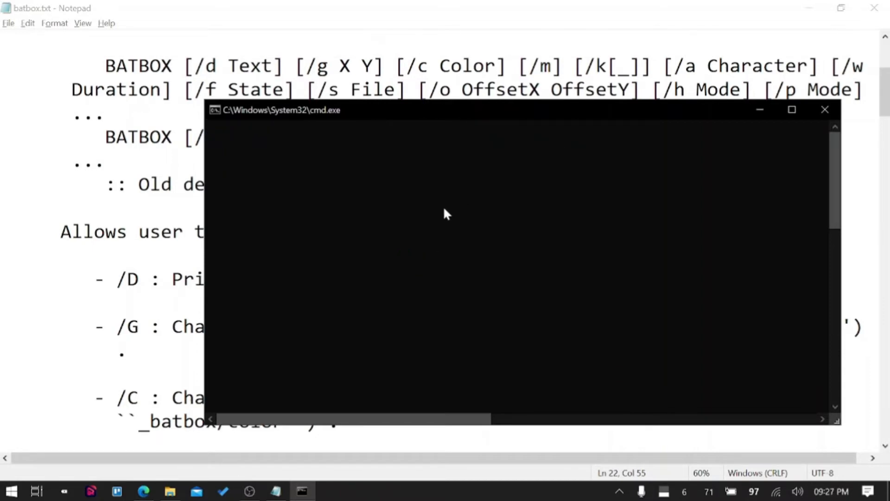
Step: Set _A to /g 20 8 /c 0x0a /d "Karan", echo %_A%, and run batbox.exe %_A%
{"action": "type", "text": "batbox.exe"}
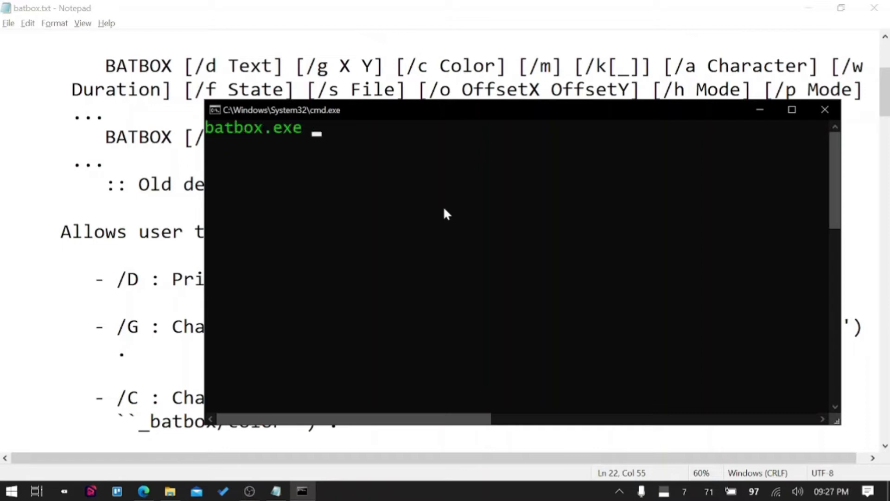
{"action": "type", "text": "%"}
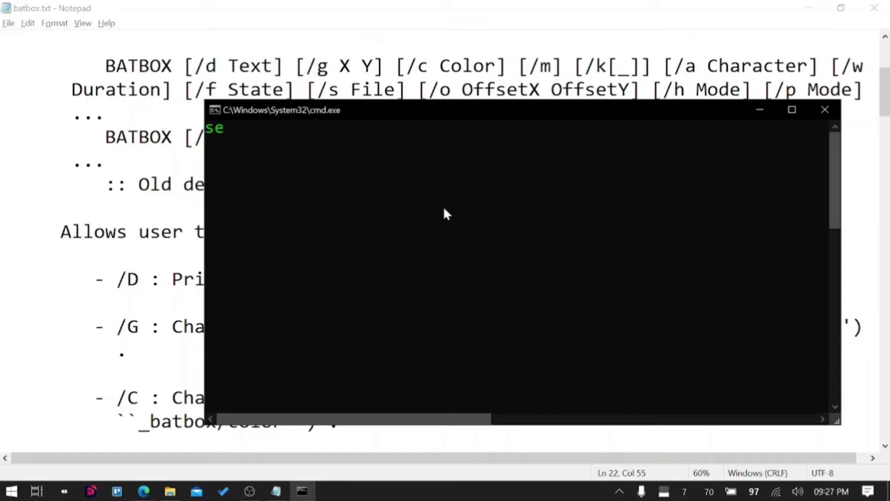
{"action": "type", "text": "t"}
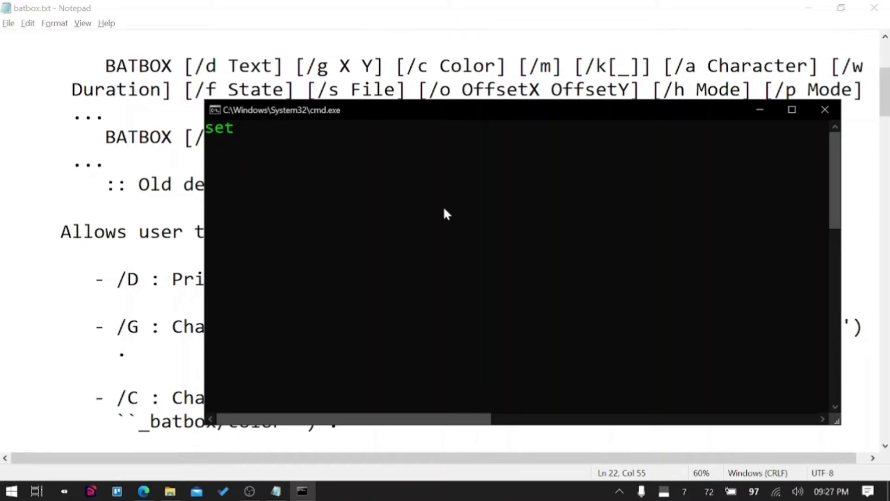
{"action": "type", "text": "_A"}
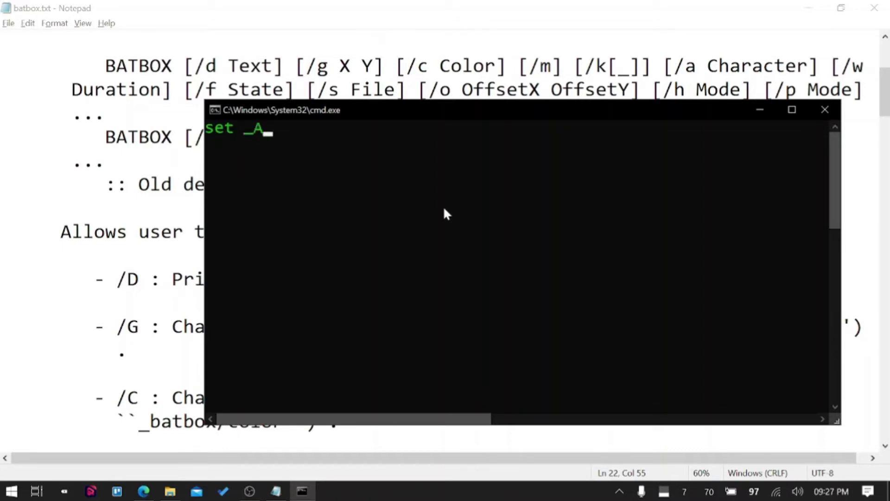
{"action": "type", "text": "="}
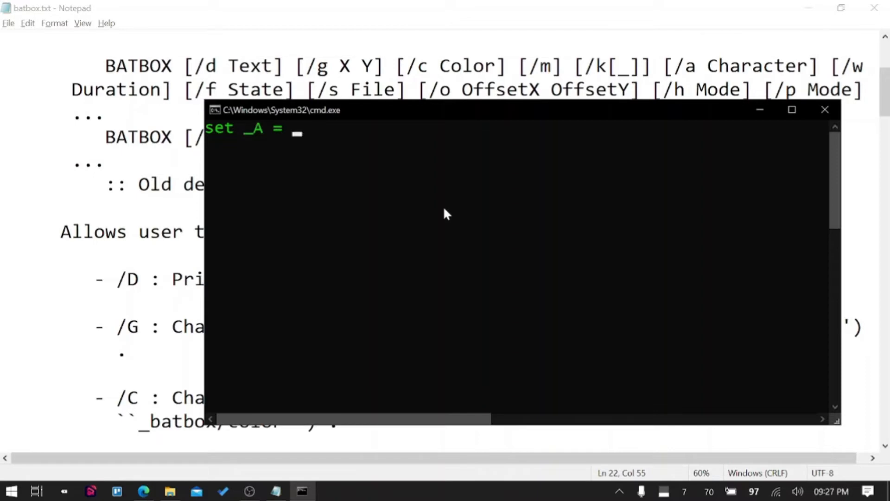
{"action": "type", "text": "/g 20 8 /c 0x0a /d \"Karan\"\""}
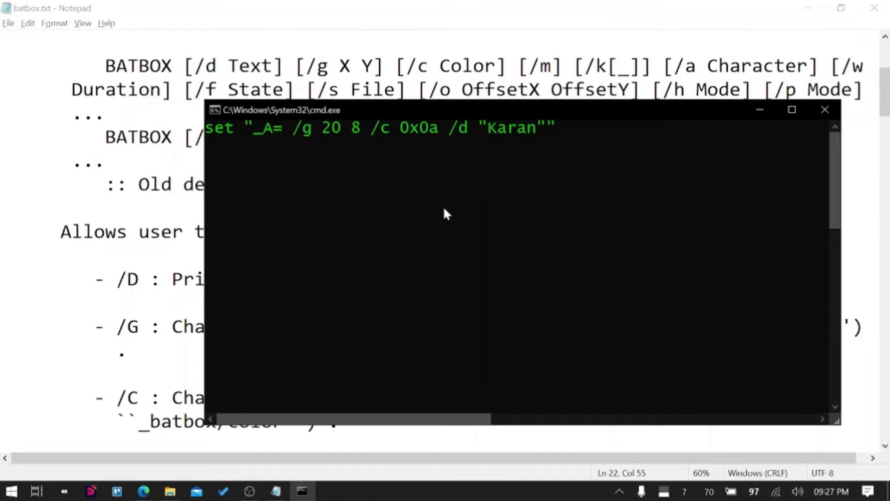
{"action": "type", "text": "echo %_A%"}
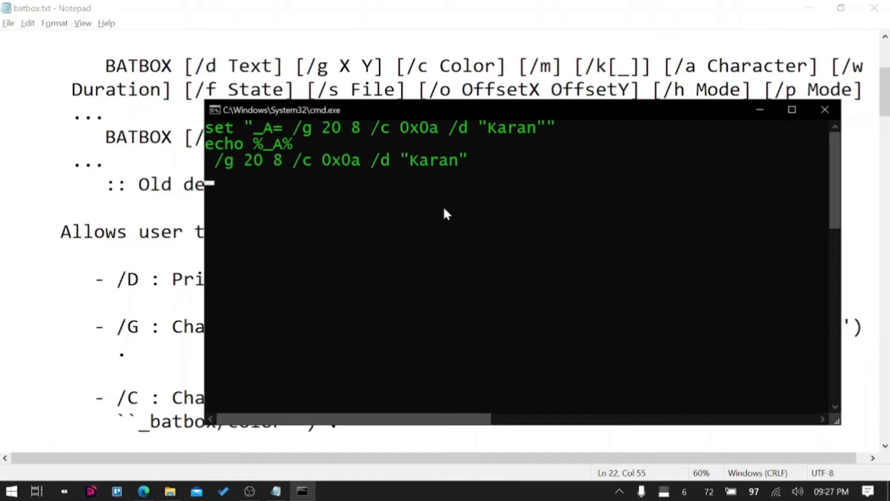
{"action": "mouse_move", "coordinate": [210, 170]}
{"action": "type", "text": "batbox.exe"}
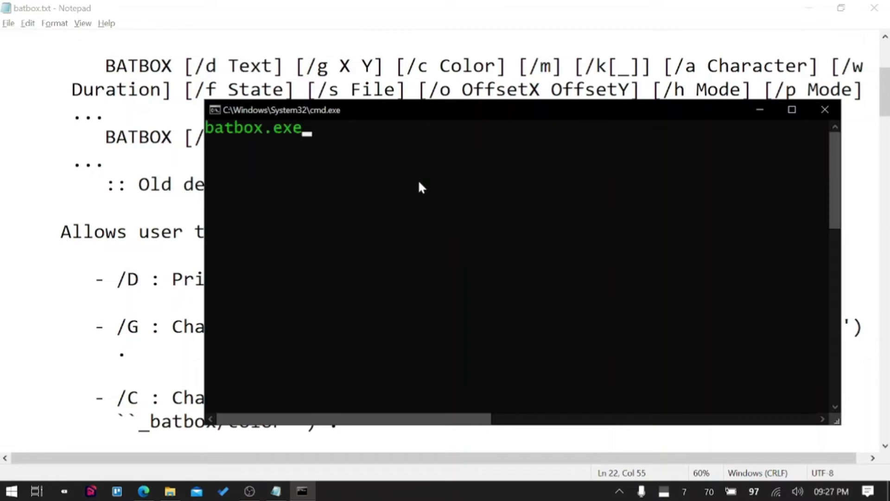
{"action": "type", "text": "%_A%"}
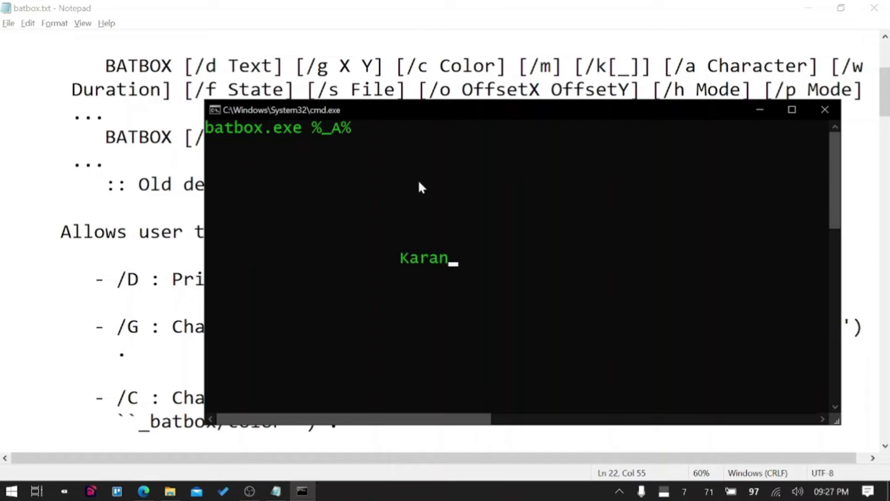
{"action": "mouse_move", "coordinate": [403, 267]}
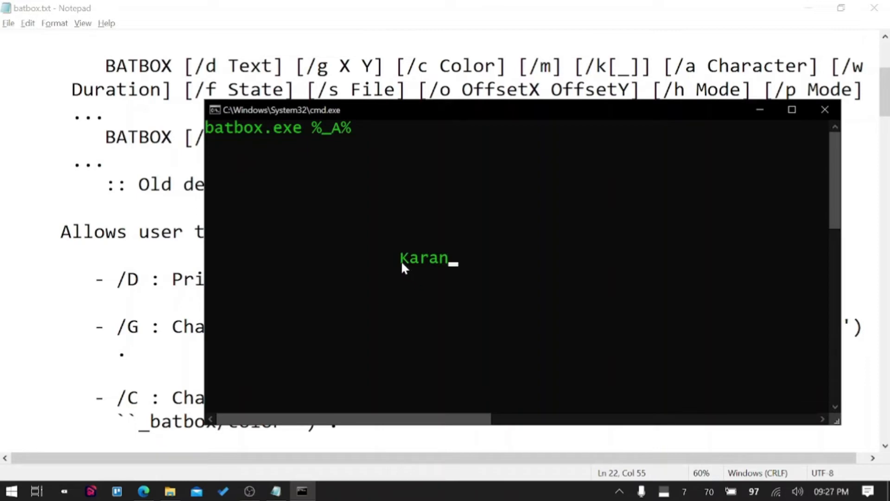
{"action": "mouse_move", "coordinate": [483, 222]}
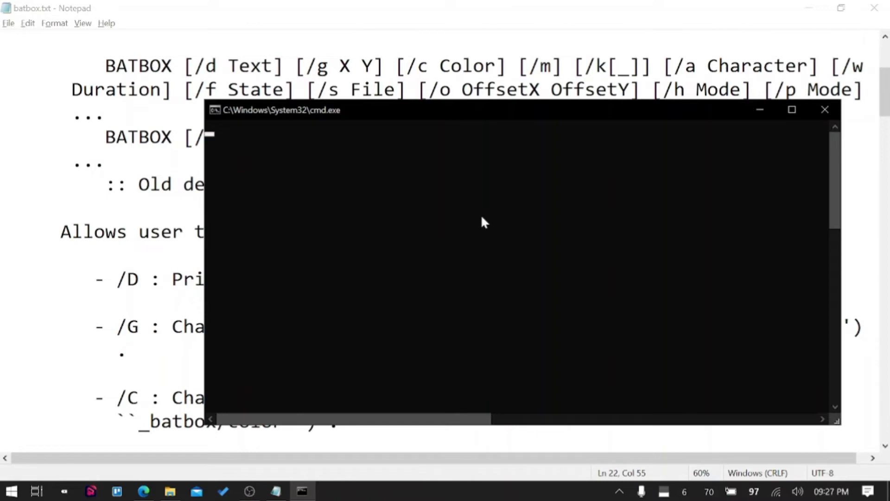
Step: Mark the /O origin option in the docs and run batbox /o -20 -8 %_A%
{"action": "type", "text": "batbox /"}
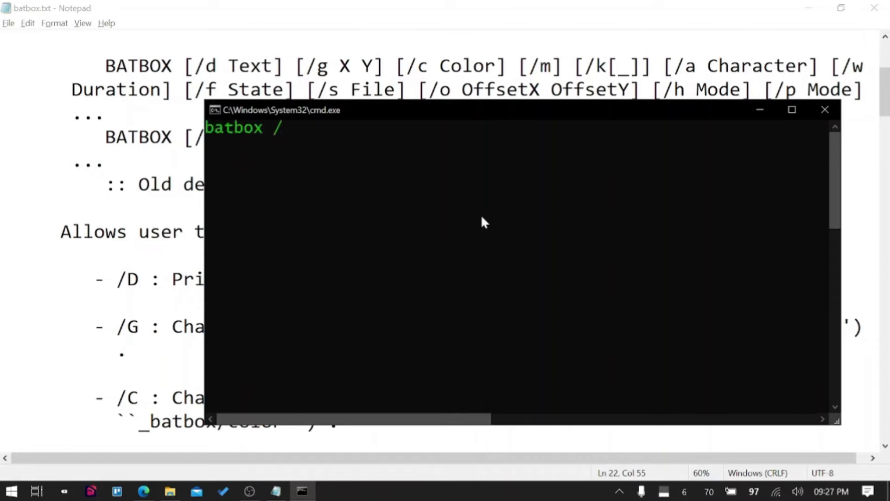
{"action": "type", "text": "o"}
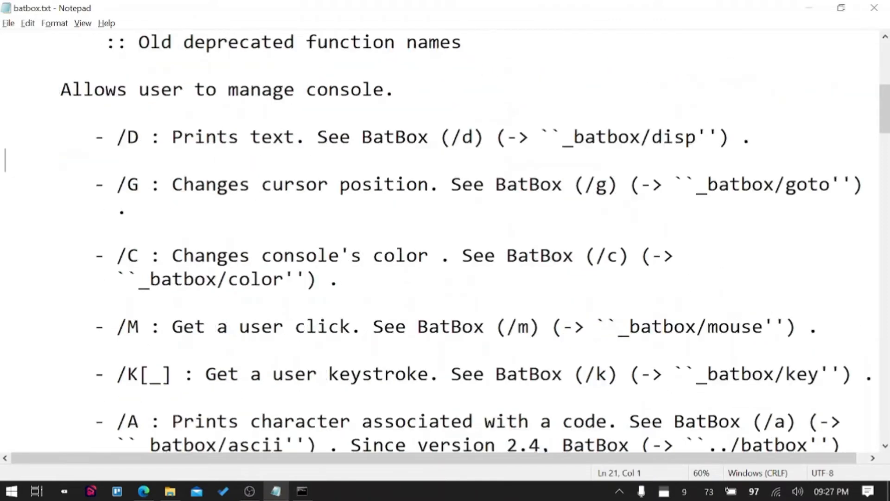
{"action": "scroll", "scroll_direction": "down", "scroll_amount": 3}
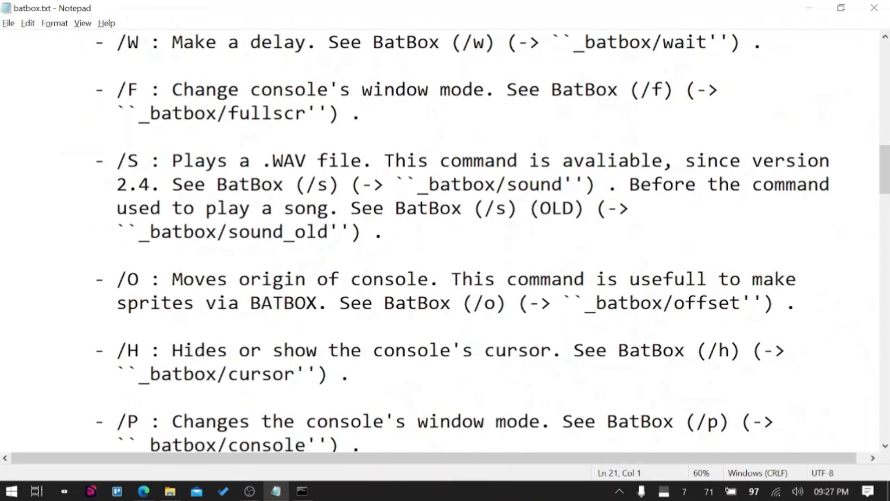
{"action": "left_click_drag", "start_coordinate": [181, 279], "coordinate": [407, 279]}
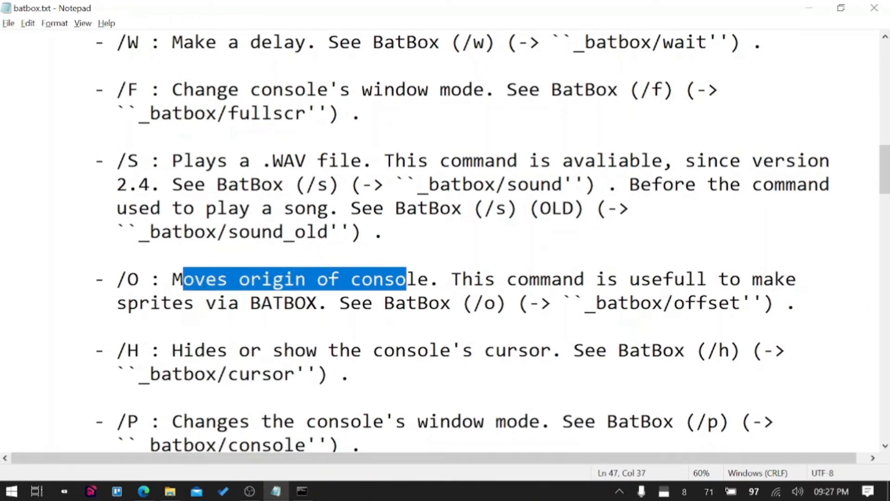
{"action": "left_click", "coordinate": [302, 491]}
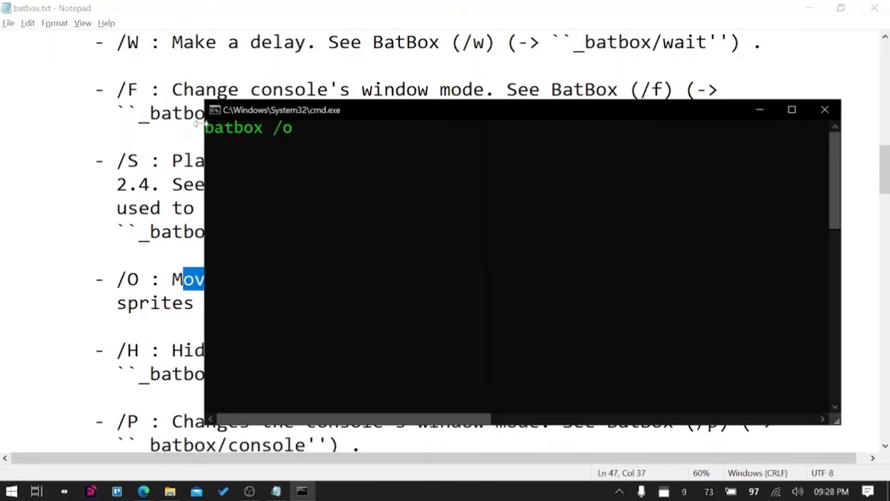
{"action": "mouse_move", "coordinate": [209, 124]}
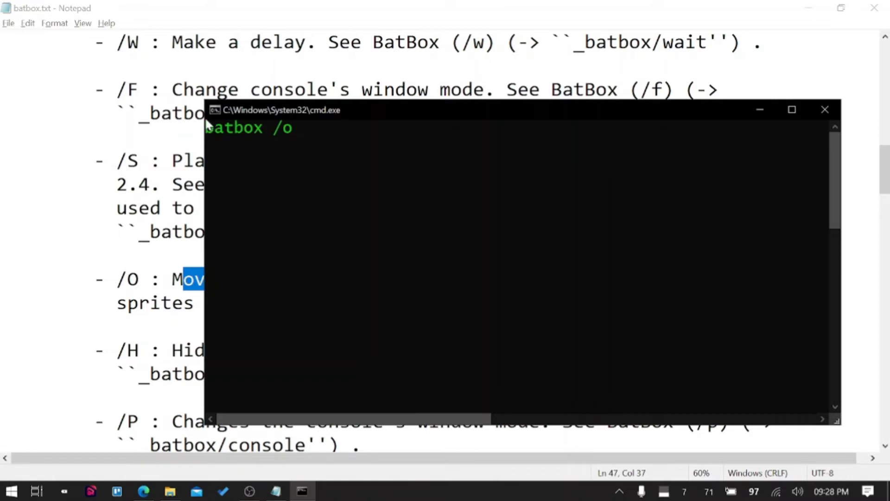
{"action": "mouse_move", "coordinate": [218, 161]}
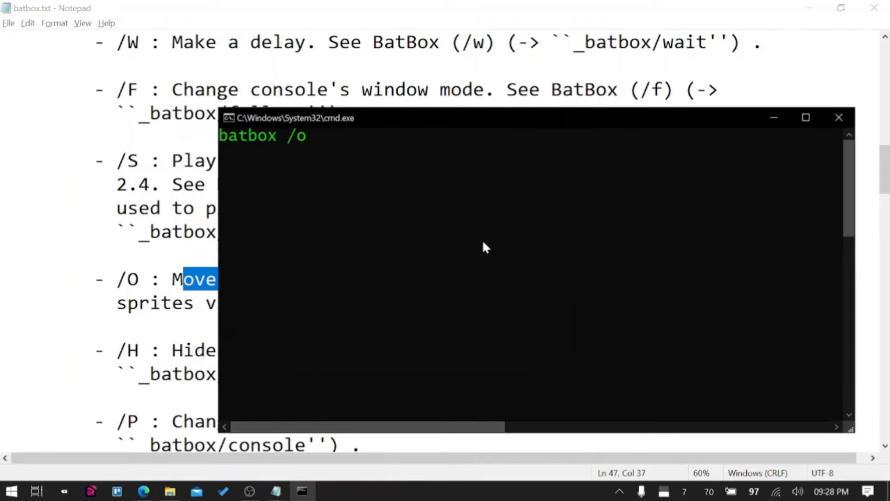
{"action": "mouse_move", "coordinate": [446, 222]}
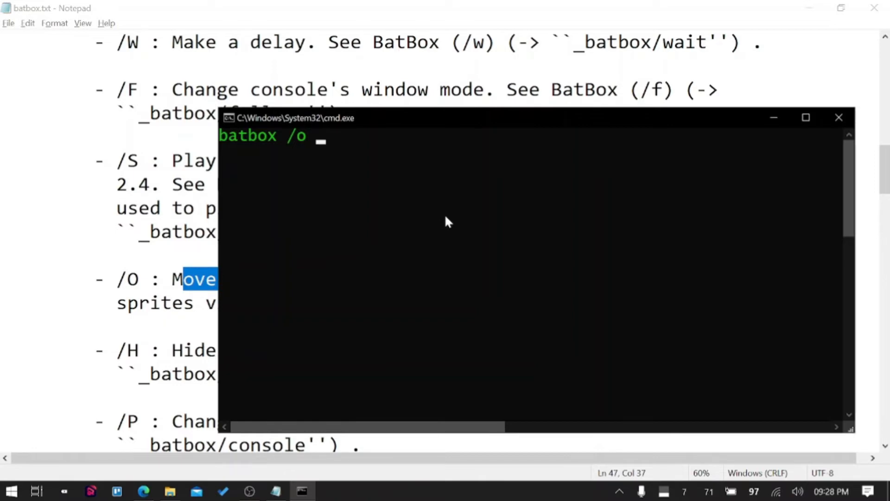
{"action": "type", "text": "-"}
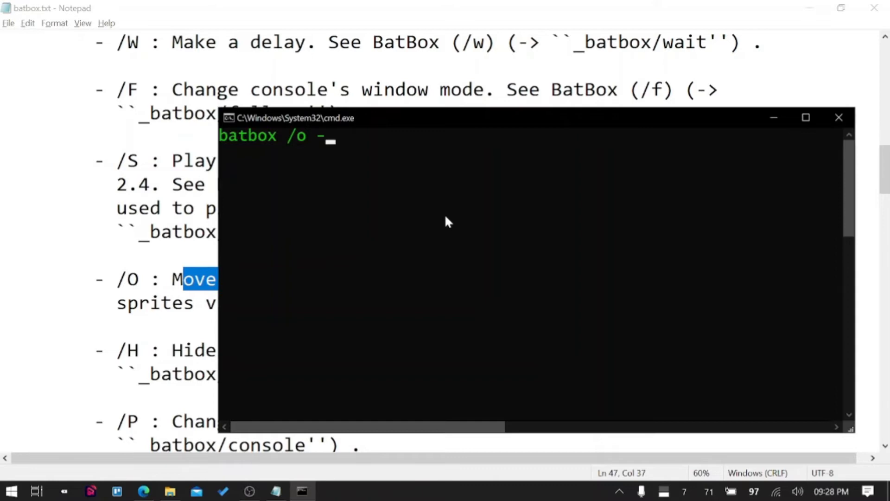
{"action": "type", "text": "20 -8"}
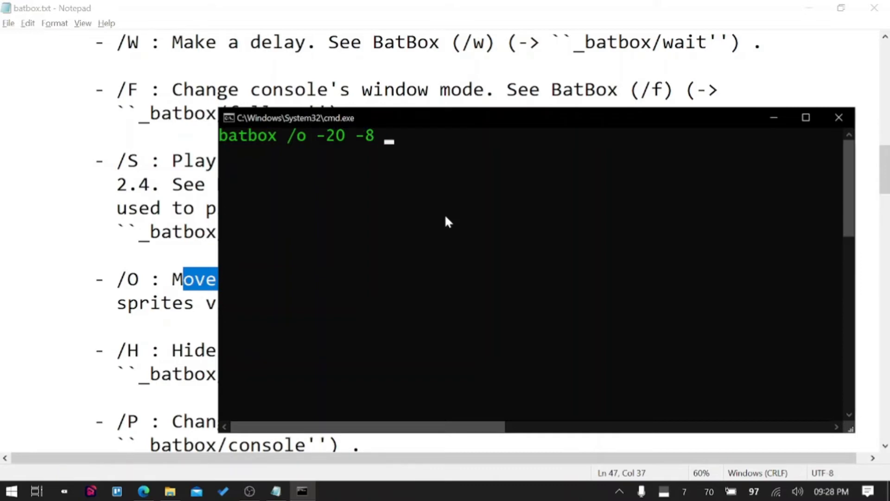
{"action": "type", "text": "%_A%"}
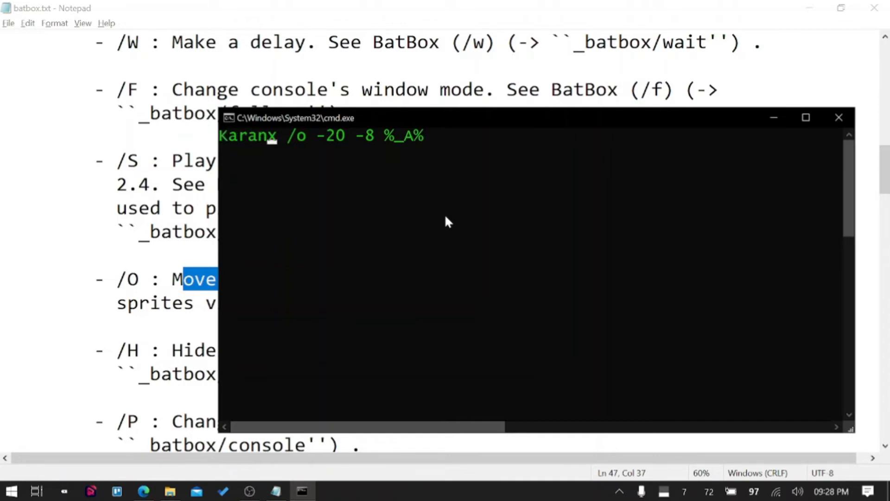
{"action": "mouse_move", "coordinate": [306, 156]}
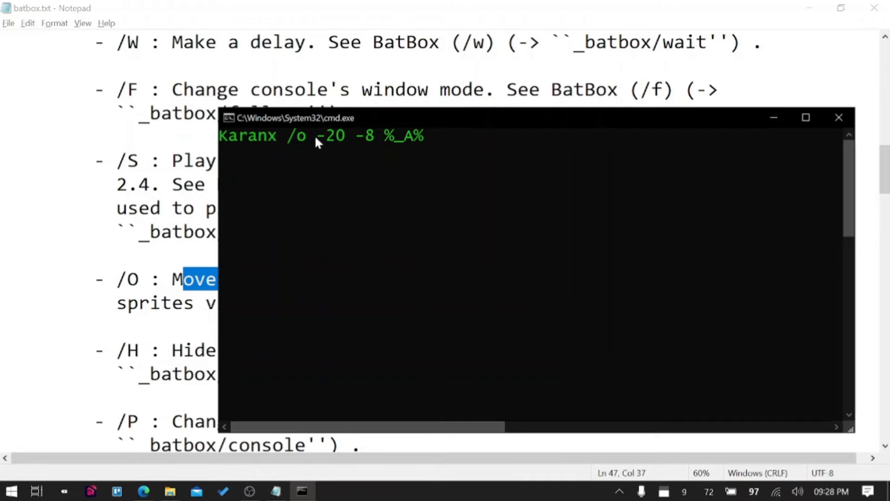
{"action": "mouse_move", "coordinate": [334, 142]}
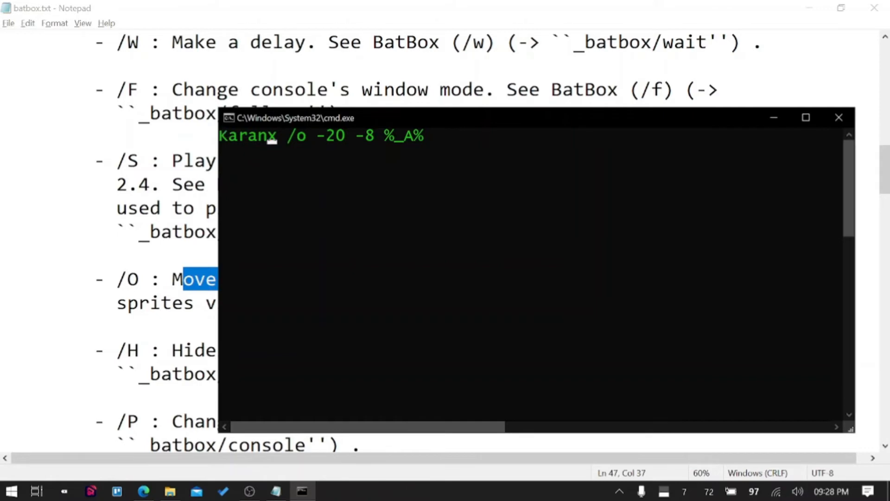
{"action": "mouse_move", "coordinate": [256, 167]}
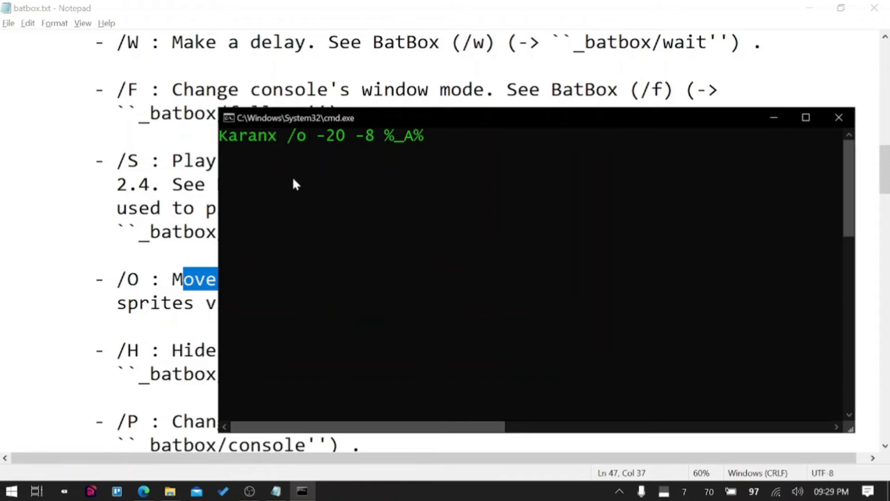
Step: Clear the screen, rerun as batbox /o -19 -7%_A%, and clear the console mark
{"action": "type", "text": "cls"}
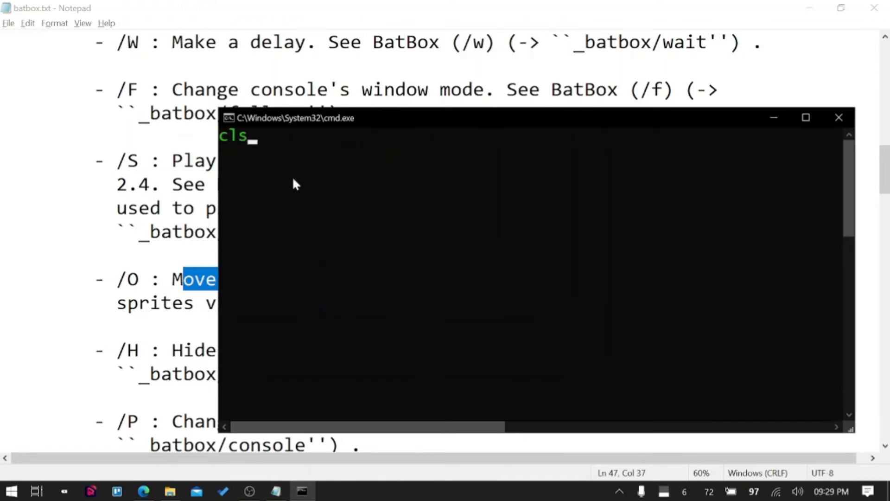
{"action": "type", "text": "batbox /o -20 -8 %_A%"}
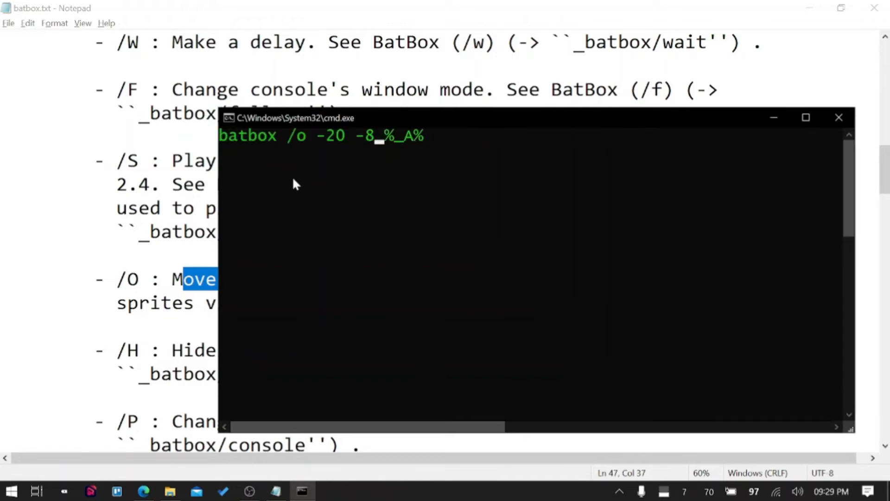
{"action": "key", "text": "Backspace"}
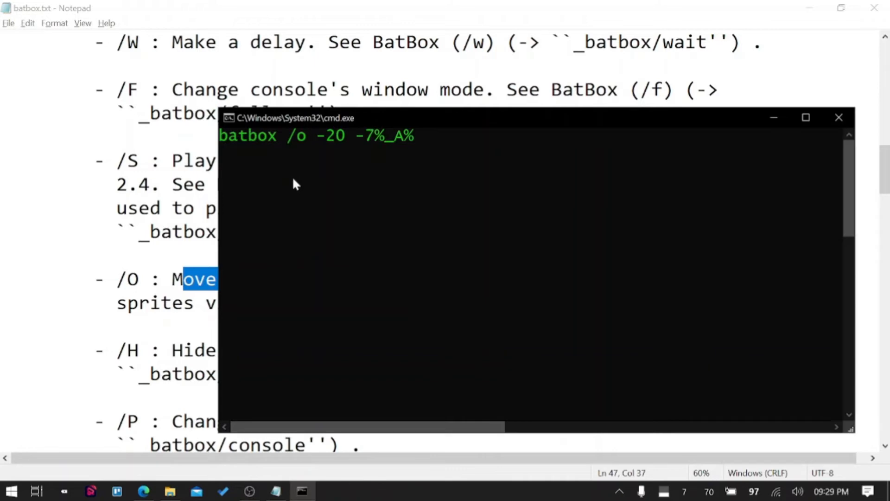
{"action": "type", "text": "Karan"}
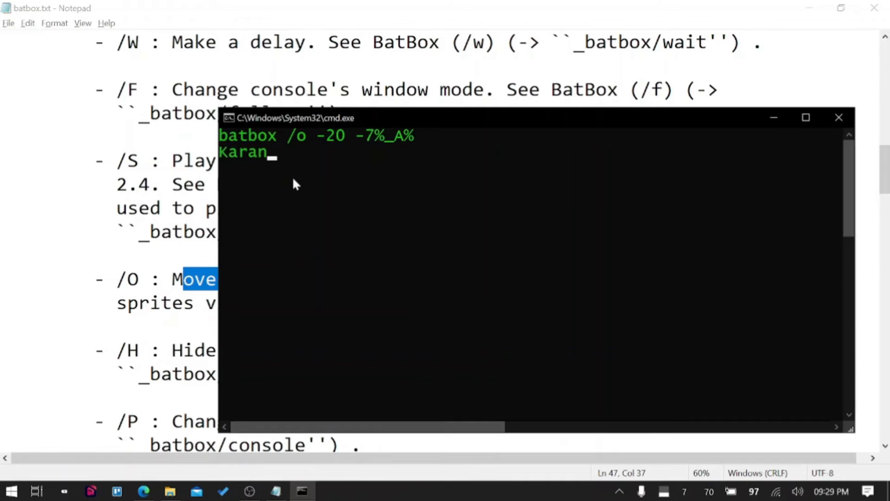
{"action": "mouse_move", "coordinate": [230, 167]}
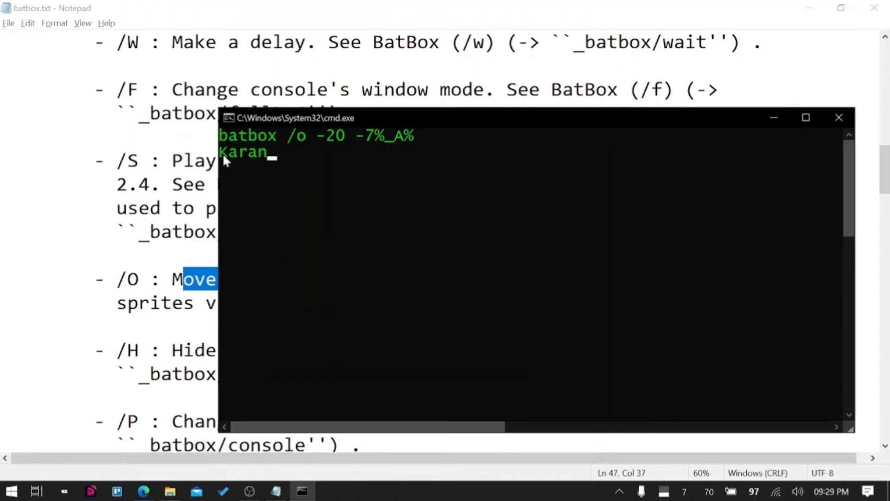
{"action": "mouse_move", "coordinate": [361, 202]}
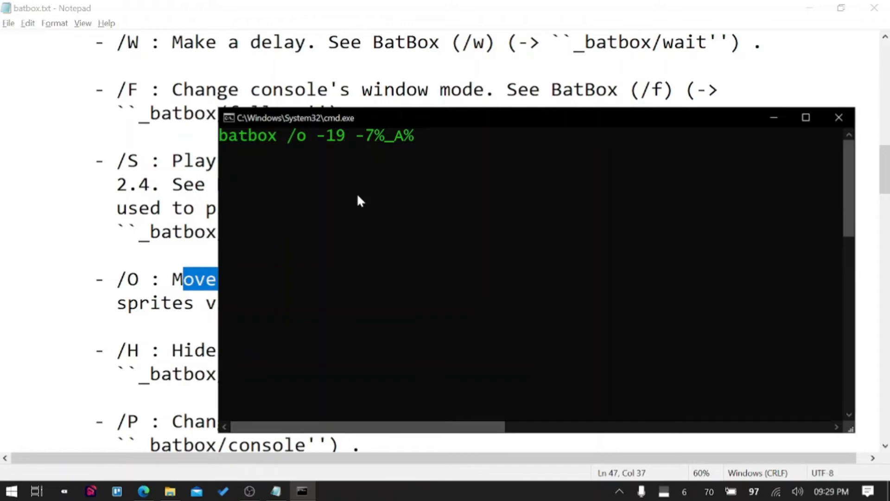
{"action": "type", "text": "Karan"}
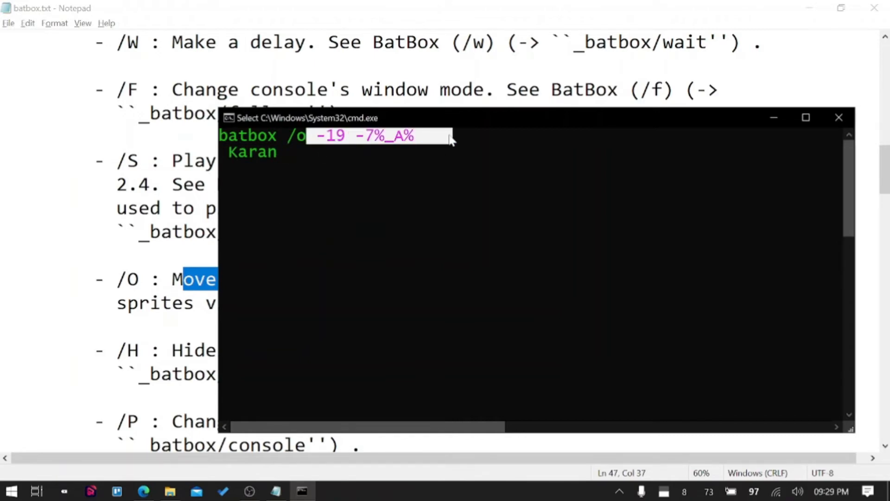
{"action": "left_click", "coordinate": [426, 212]}
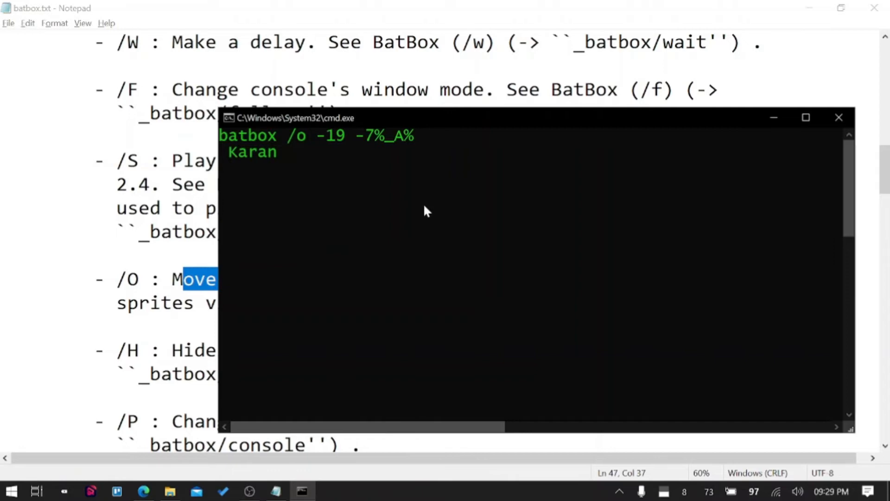
{"action": "mouse_move", "coordinate": [221, 153]}
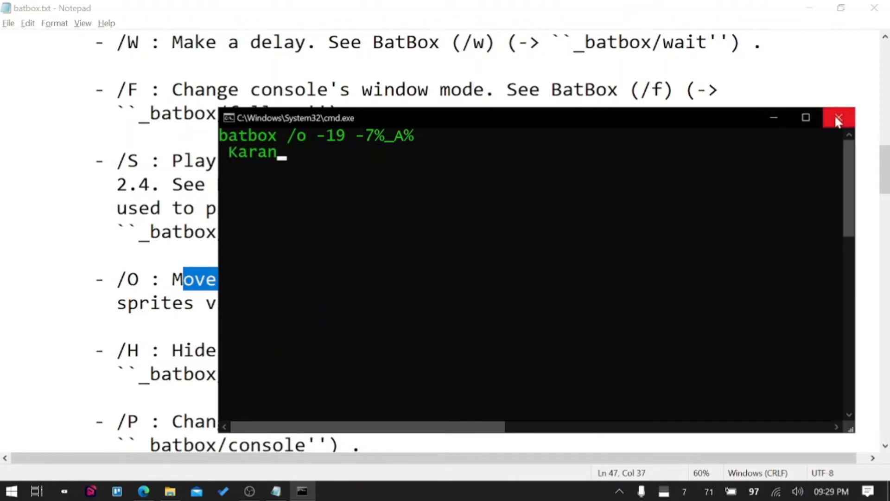
Step: Close the console and highlight the /D and /C entries in batbox.txt
{"action": "left_click", "coordinate": [838, 118]}
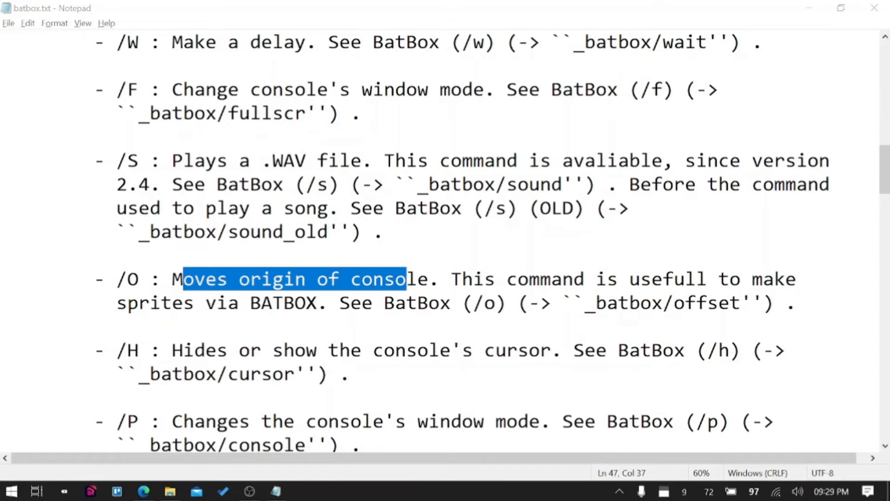
{"action": "scroll", "scroll_direction": "down", "scroll_amount": 3}
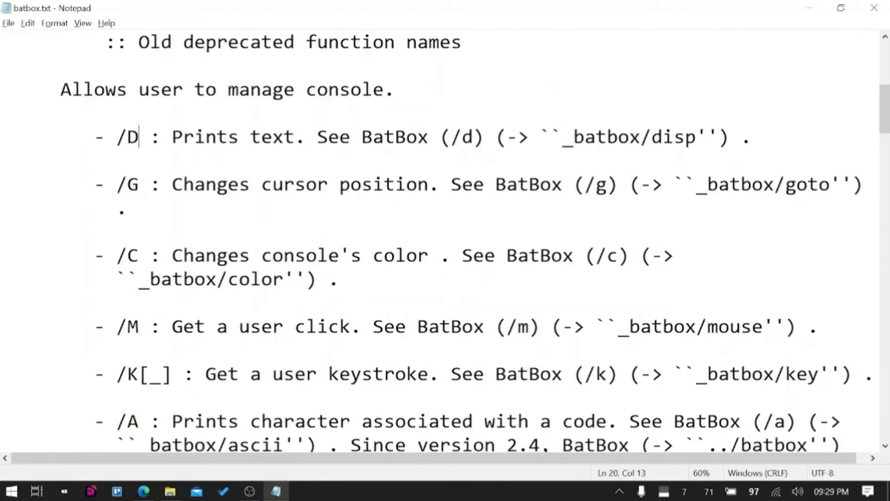
{"action": "left_click_drag", "start_coordinate": [139, 137], "coordinate": [394, 137]}
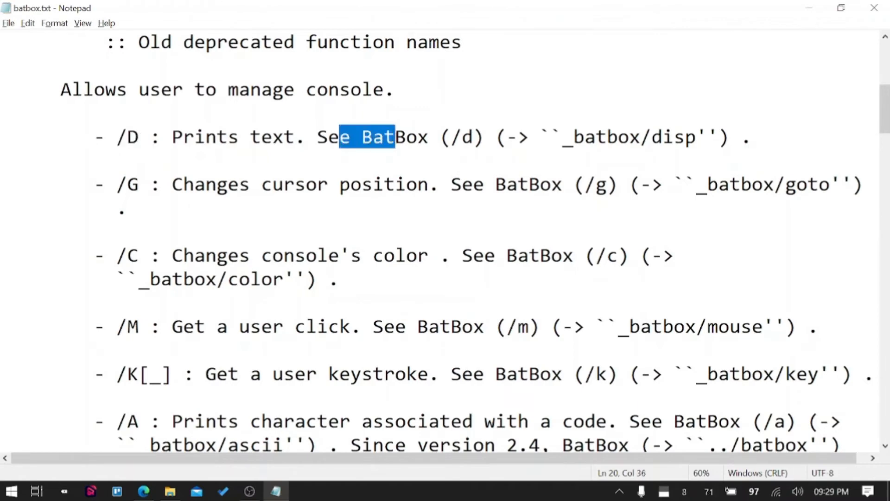
{"action": "double_click", "coordinate": [135, 255]}
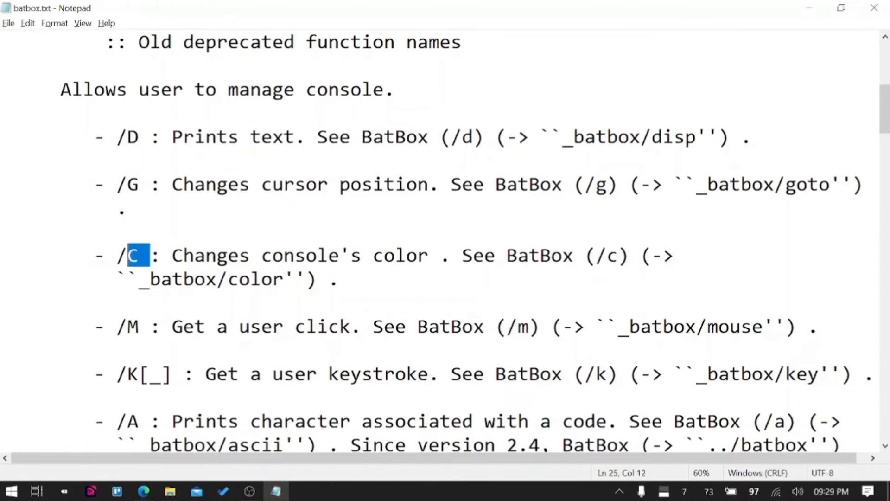
{"action": "double_click", "coordinate": [128, 326]}
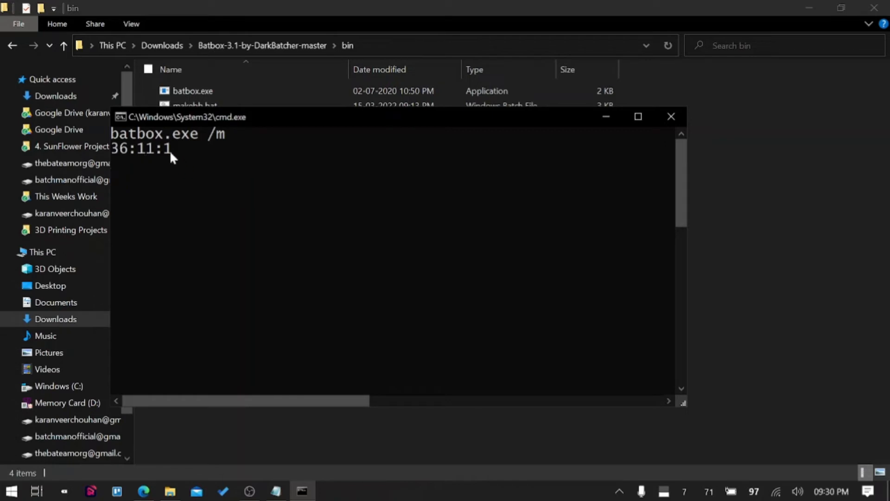
{"action": "mouse_move", "coordinate": [176, 172]}
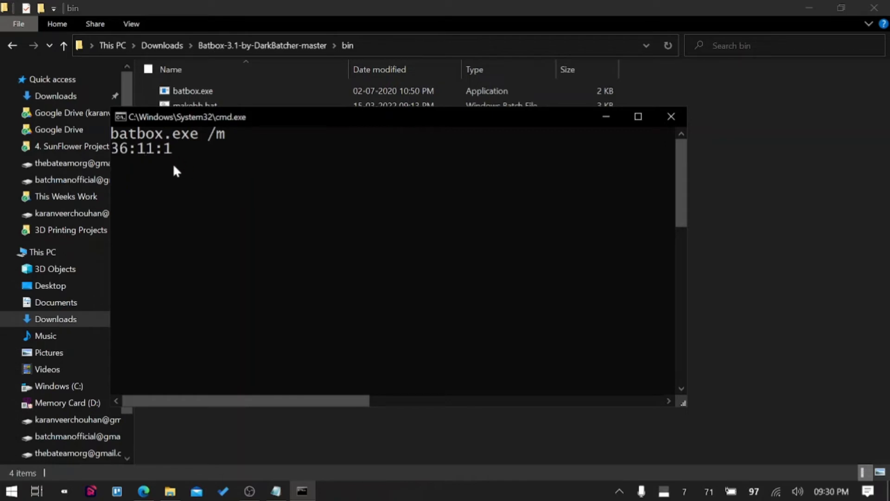
{"action": "mouse_move", "coordinate": [190, 225]}
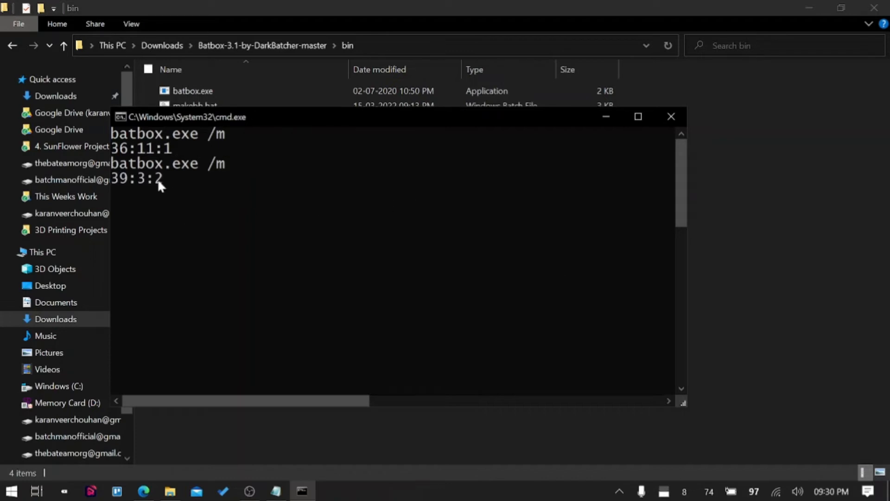
{"action": "mouse_move", "coordinate": [231, 183]}
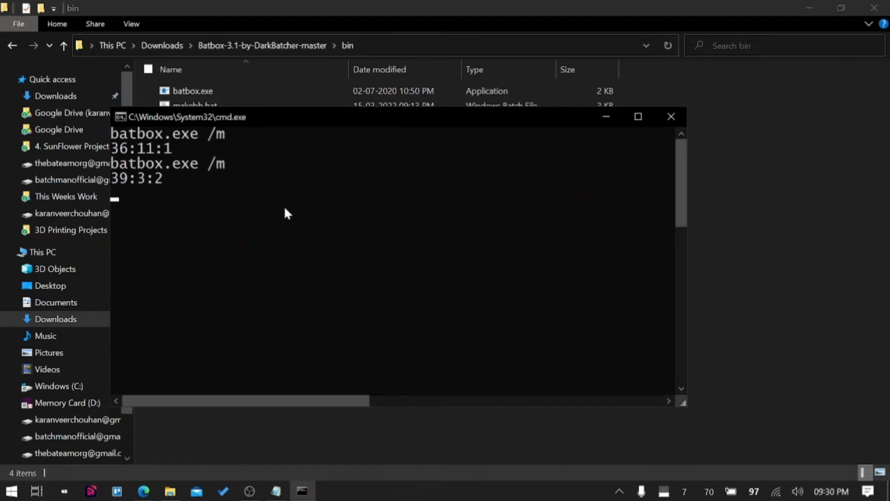
Step: Run for /f %a in ('batbox.exe /m') do (echo %a) and click to echo 22:6:1
{"action": "type", "text": "for"}
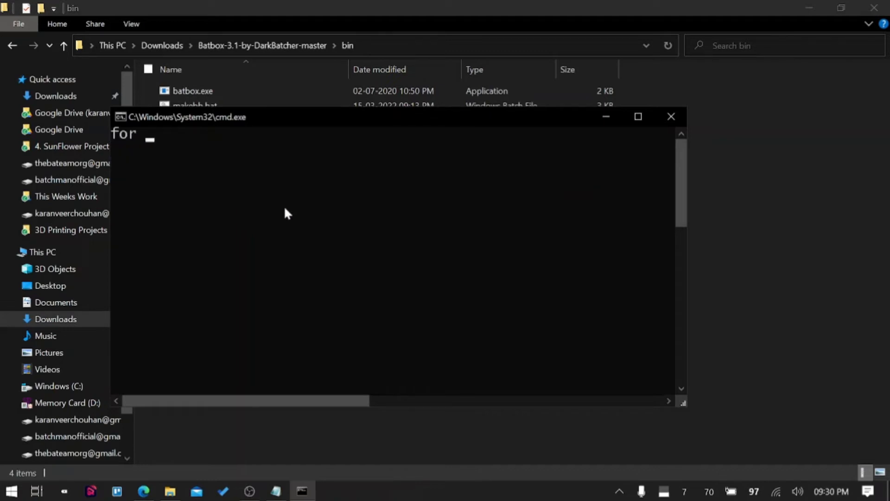
{"action": "type", "text": "/f"}
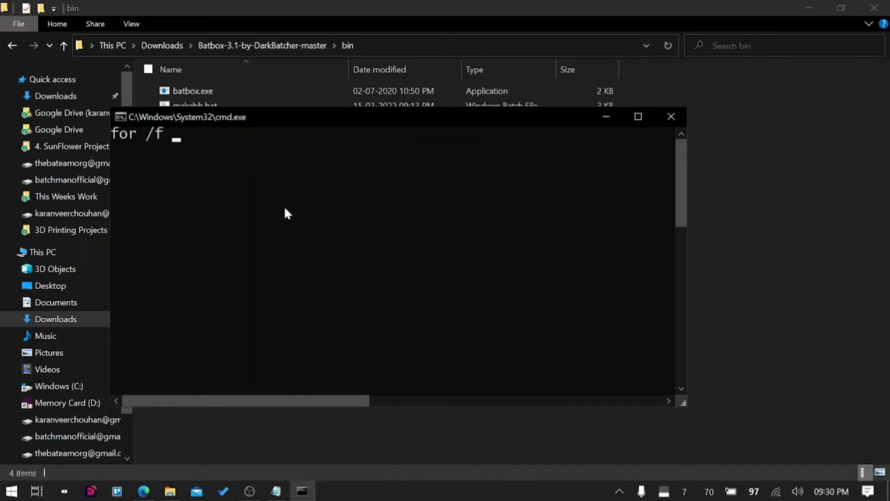
{"action": "type", "text": "%a"}
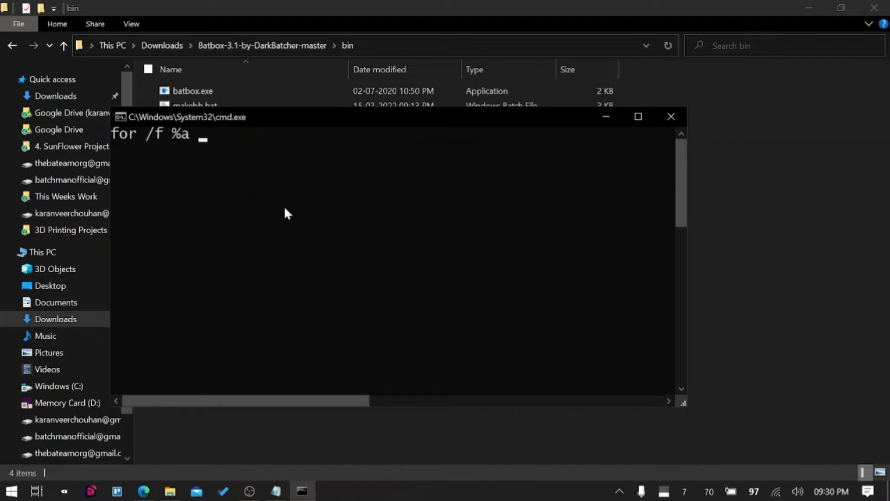
{"action": "type", "text": "in ('"}
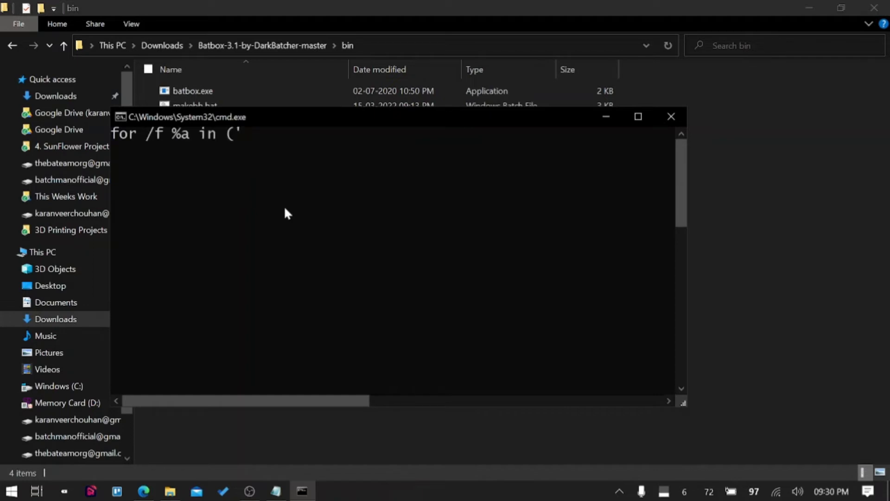
{"action": "type", "text": "batbox.exe /m') do"}
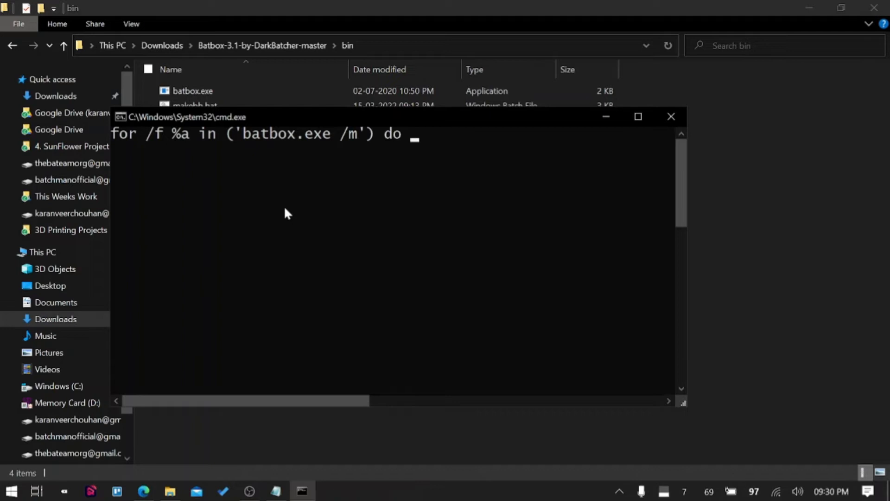
{"action": "type", "text": "(echo %"}
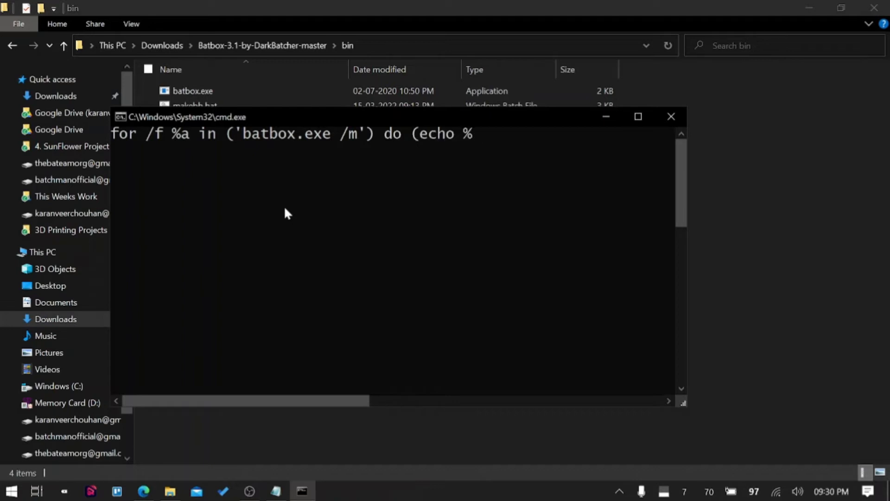
{"action": "type", "text": "a)"}
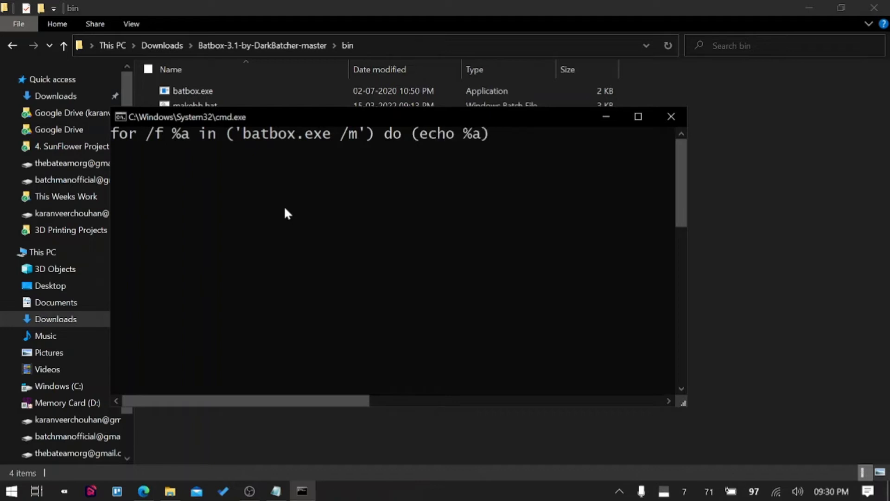
{"action": "right_click", "coordinate": [283, 212]}
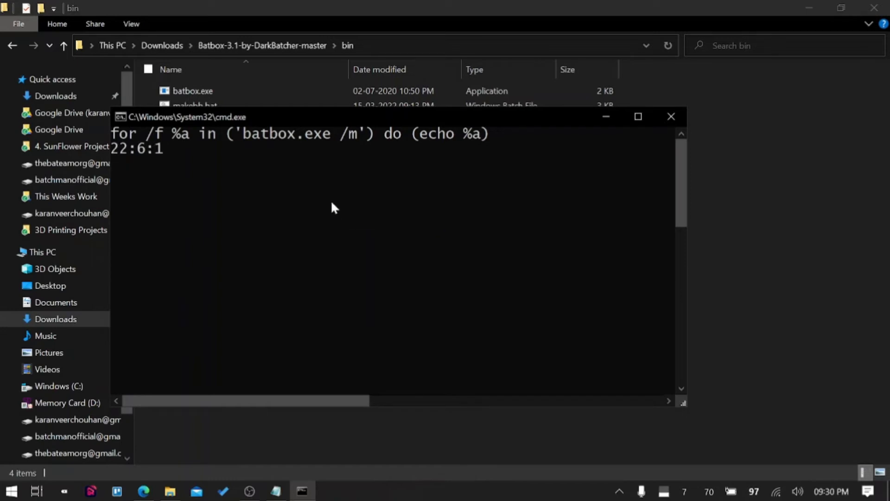
{"action": "mouse_move", "coordinate": [247, 144]}
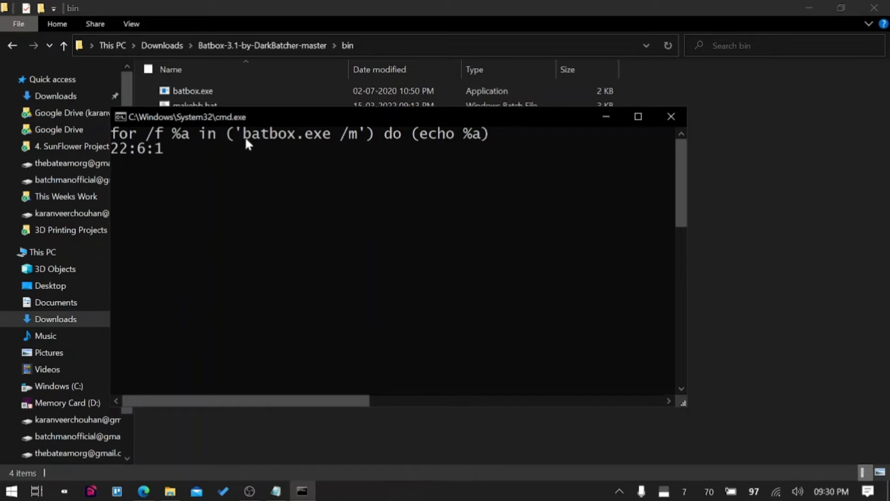
{"action": "mouse_move", "coordinate": [205, 155]}
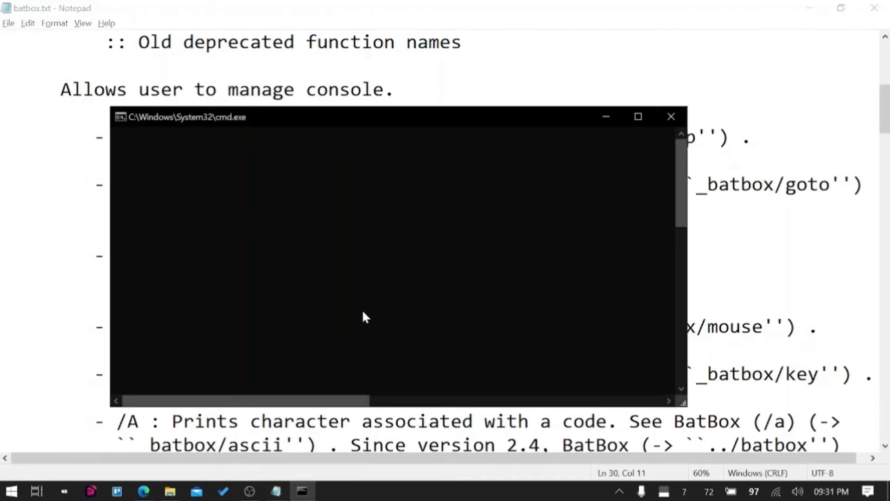
Step: Run batbox.exe /k, press a key, and start typing Echo %errorlevel%
{"action": "type", "text": "batbox.exe /"}
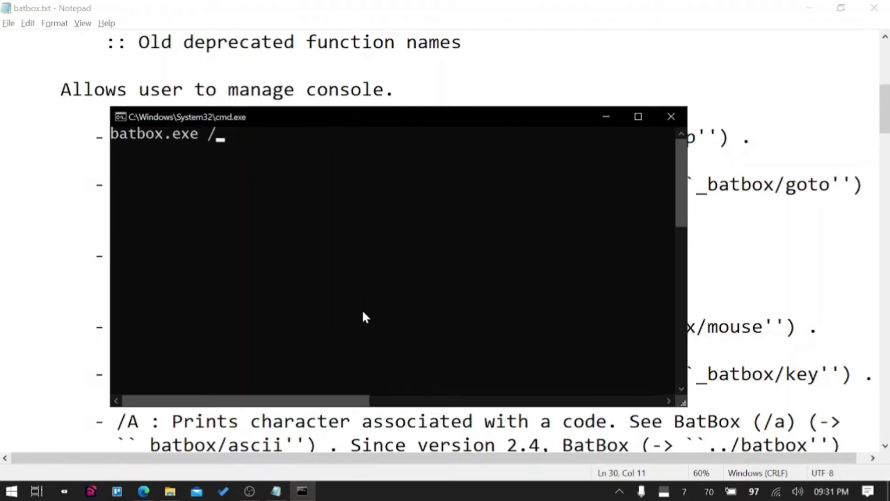
{"action": "type", "text": "k"}
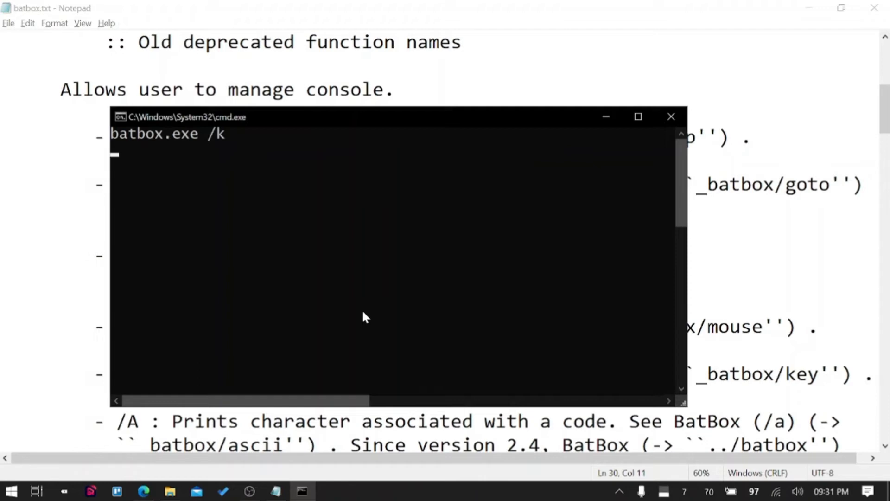
{"action": "type", "text": "Echo"}
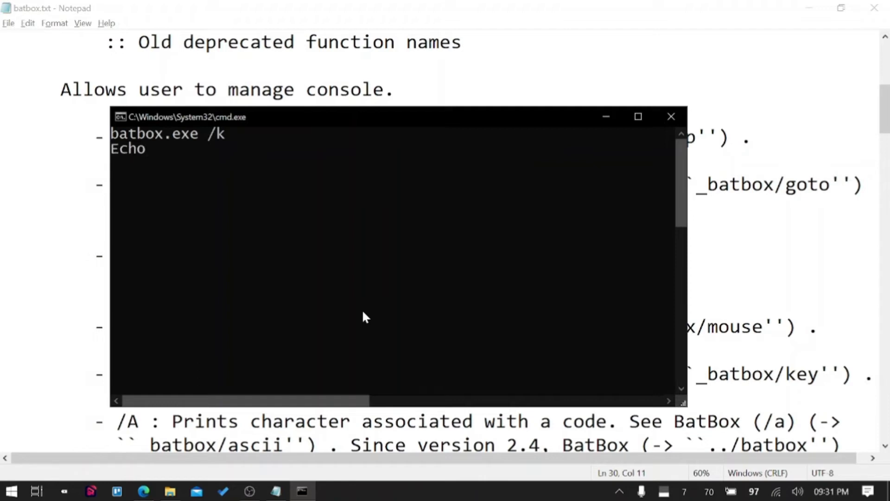
{"action": "type", "text": "%er"}
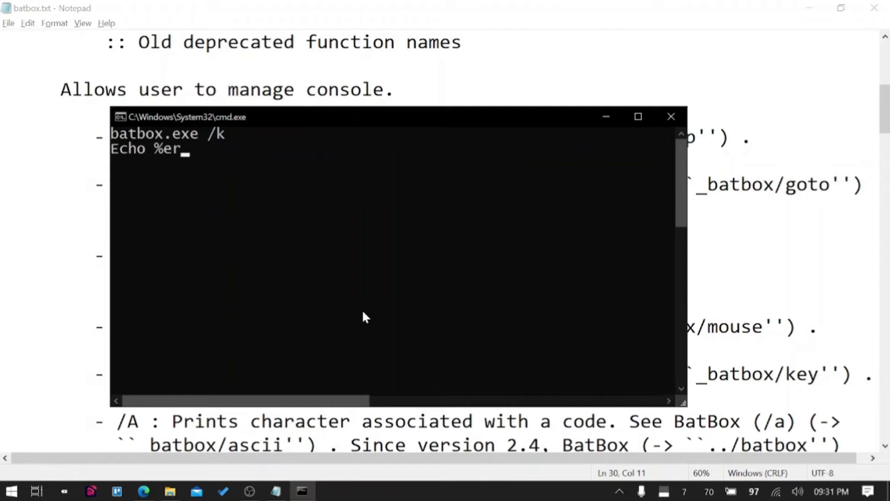
{"action": "type", "text": "rorlev"}
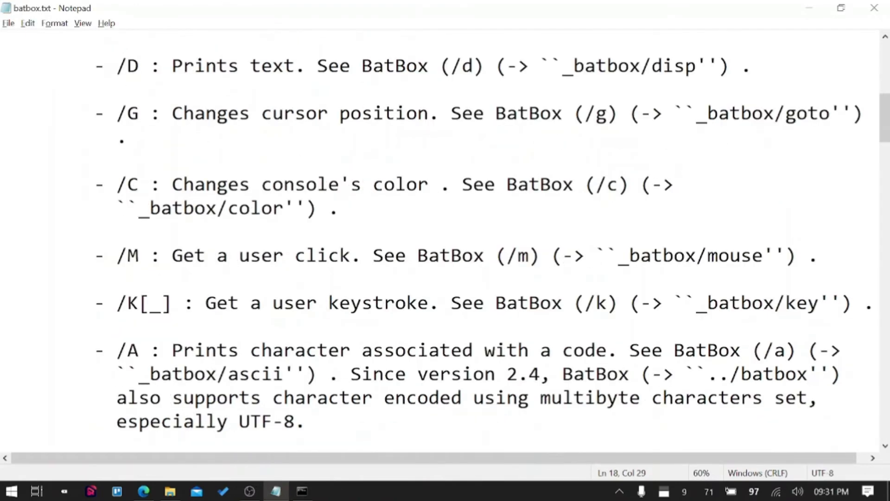
Step: Scroll batbox.txt down to the /K, /A, /W and /F command descriptions
{"action": "scroll", "scroll_direction": "down", "scroll_amount": 3}
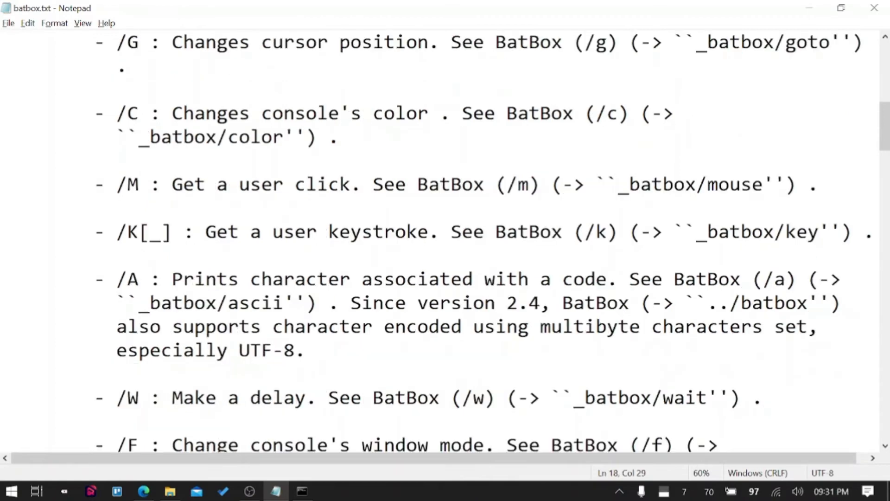
{"action": "double_click", "coordinate": [128, 278]}
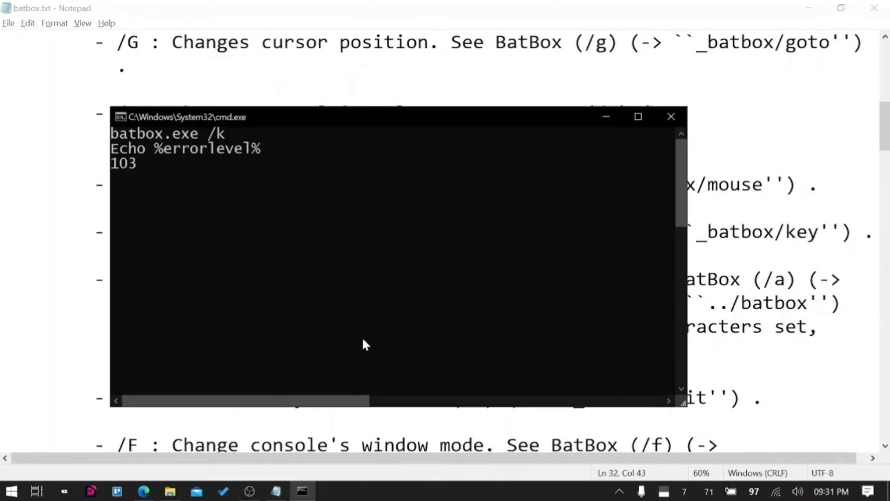
{"action": "mouse_move", "coordinate": [319, 283]}
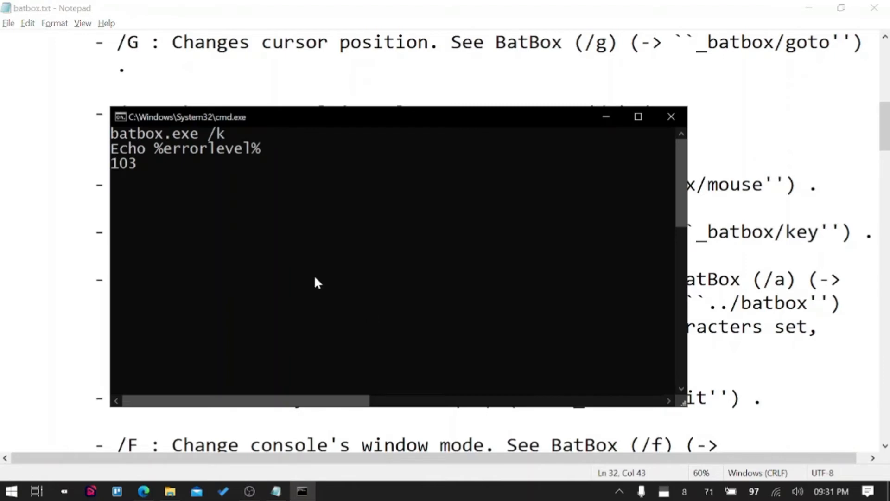
Step: Print the letter g in Command Prompt with batbox /d "g"
{"action": "right_click", "coordinate": [318, 283]}
{"action": "type", "text": "batb"}
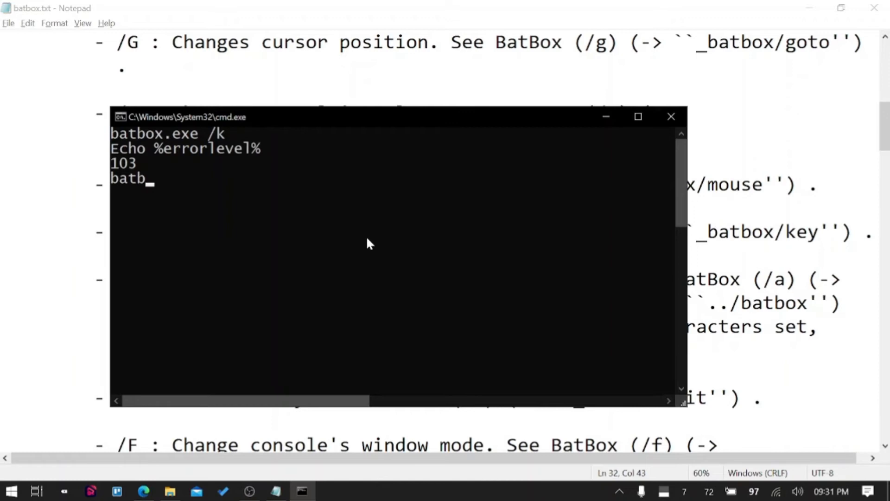
{"action": "type", "text": "ox /d"}
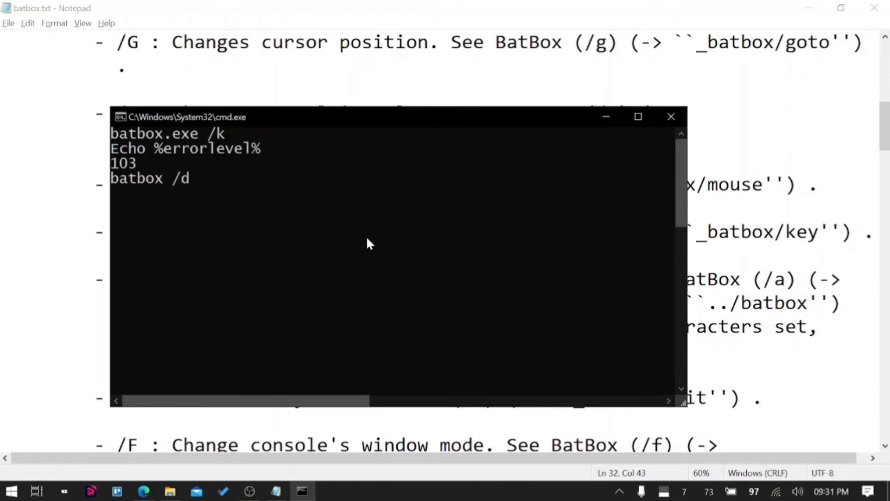
{"action": "type", "text": "\"g\""}
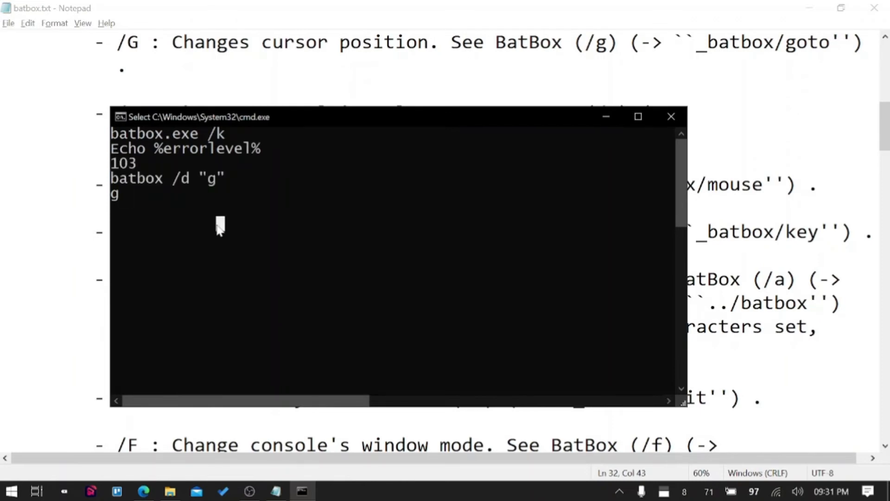
Step: Clear the screen and print g from character code 103 with batbox.exe /a 103
{"action": "type", "text": "c"}
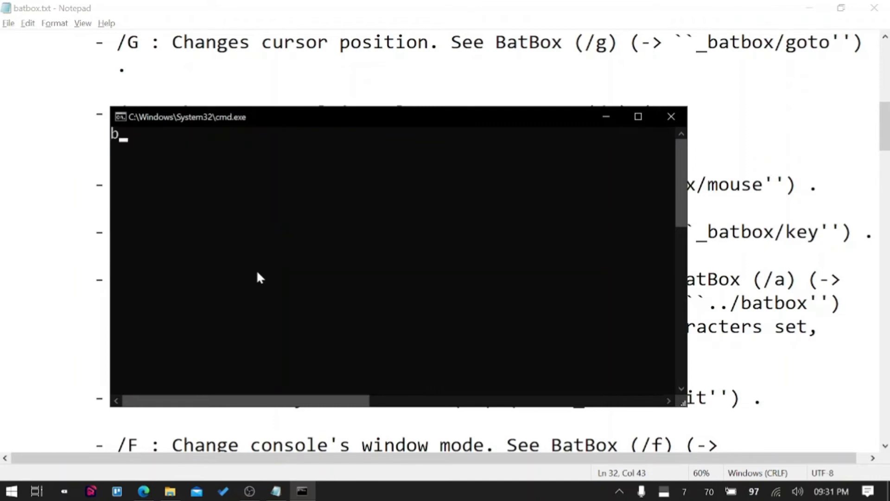
{"action": "type", "text": "atbox.exe /a"}
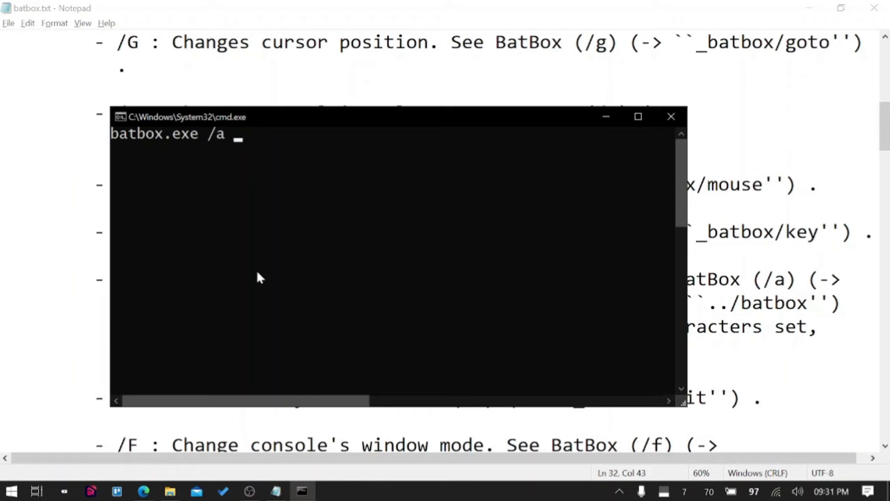
{"action": "type", "text": "10"}
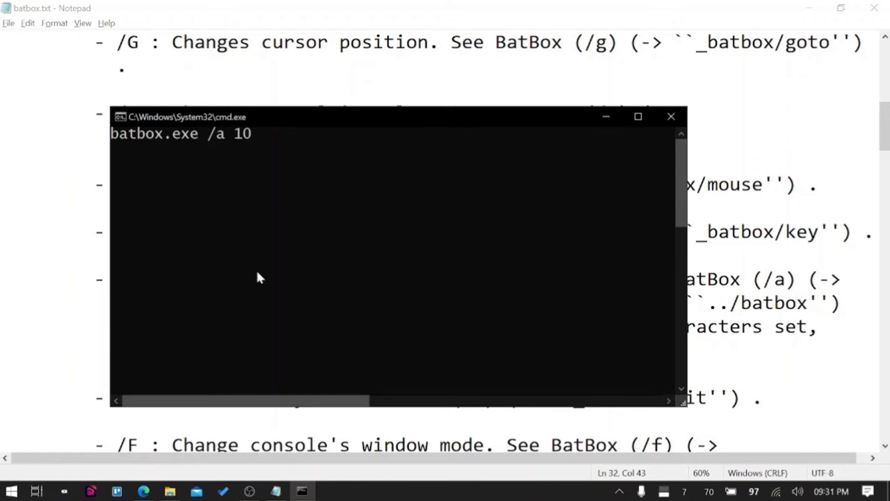
{"action": "type", "text": "3g"}
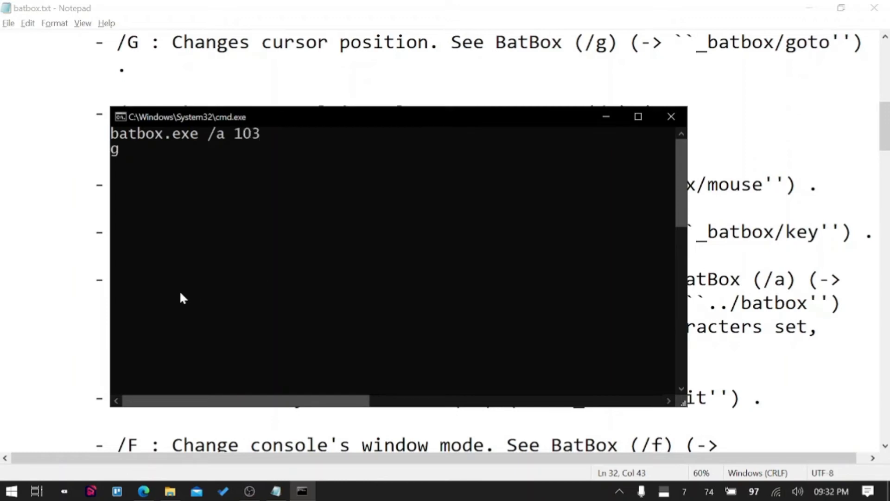
{"action": "mouse_move", "coordinate": [116, 159]}
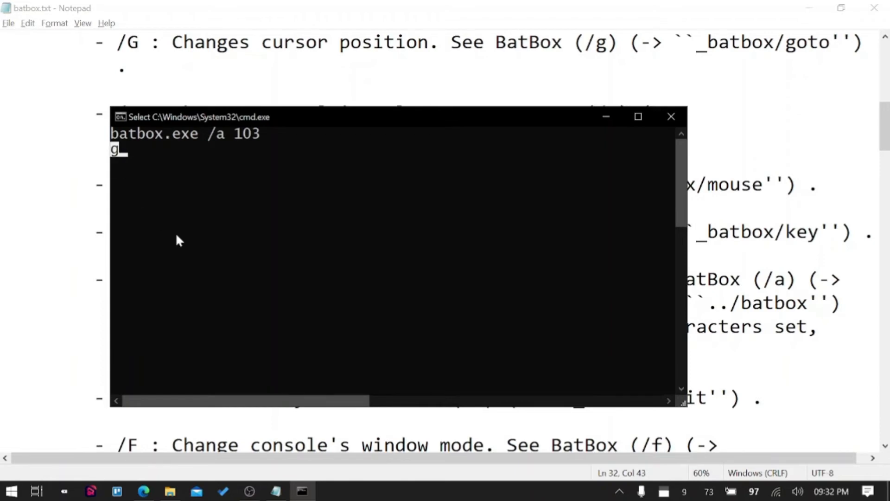
{"action": "left_click", "coordinate": [671, 116]}
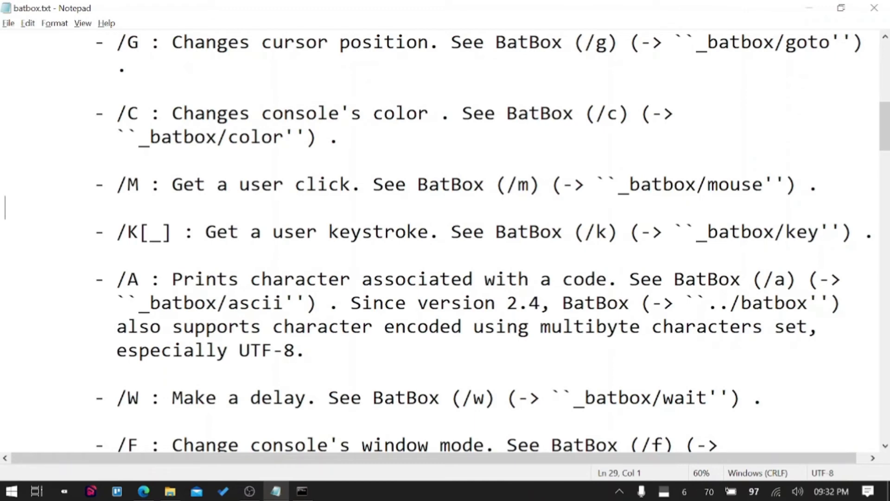
Step: Scroll the BatBox docs to the /W delay, /F window-mode and /S sound entries
{"action": "scroll", "scroll_direction": "down", "scroll_amount": 3}
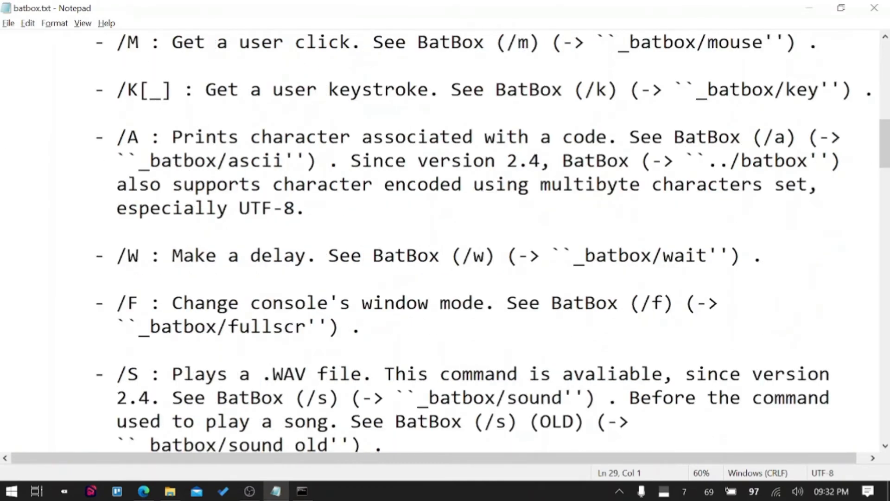
{"action": "left_click_drag", "start_coordinate": [172, 256], "coordinate": [296, 255]}
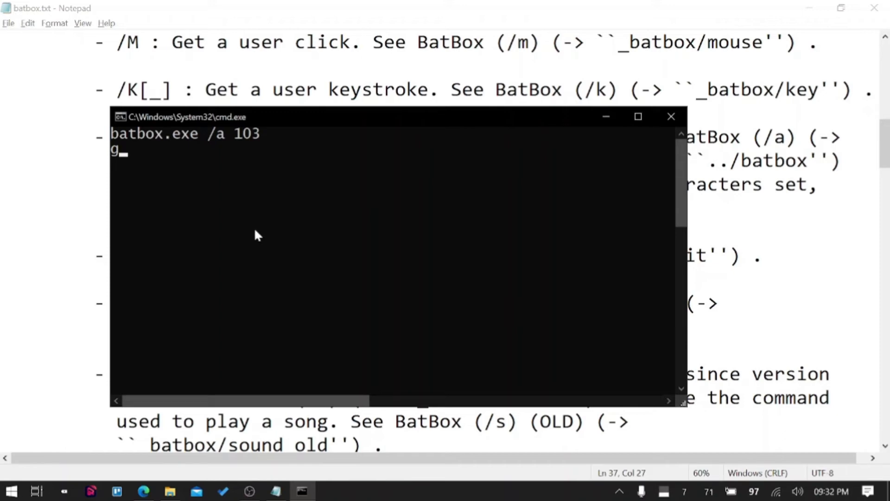
Step: Clear the screen and start a batbox command: "k" with /w 300, "a" with /w 250
{"action": "type", "text": "cls"}
{"action": "type", "text": "batbox.exe"}
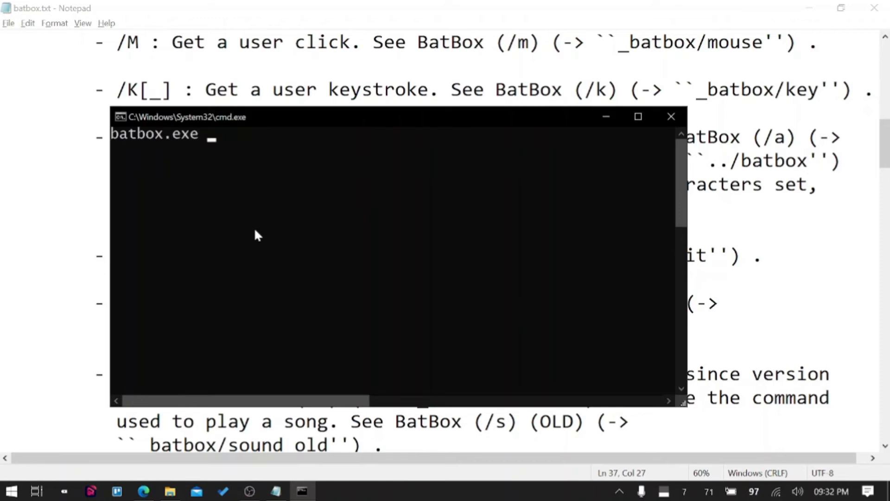
{"action": "type", "text": "/d \""}
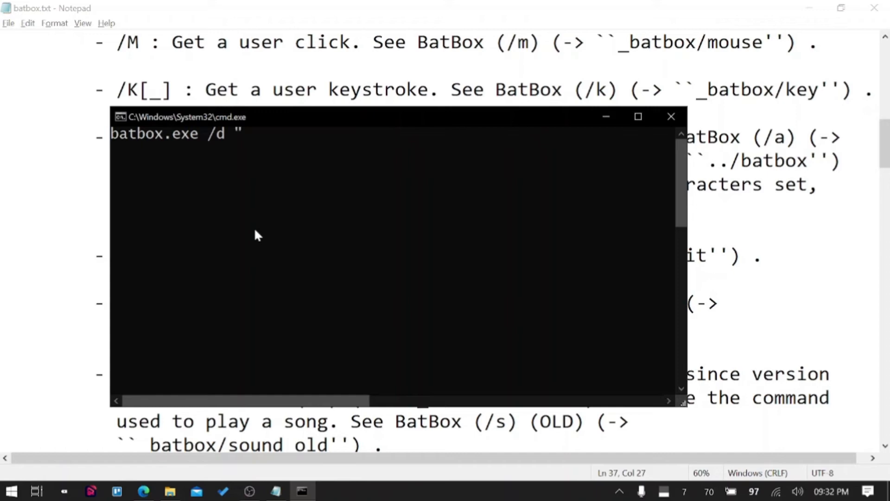
{"action": "type", "text": "k\" /w"}
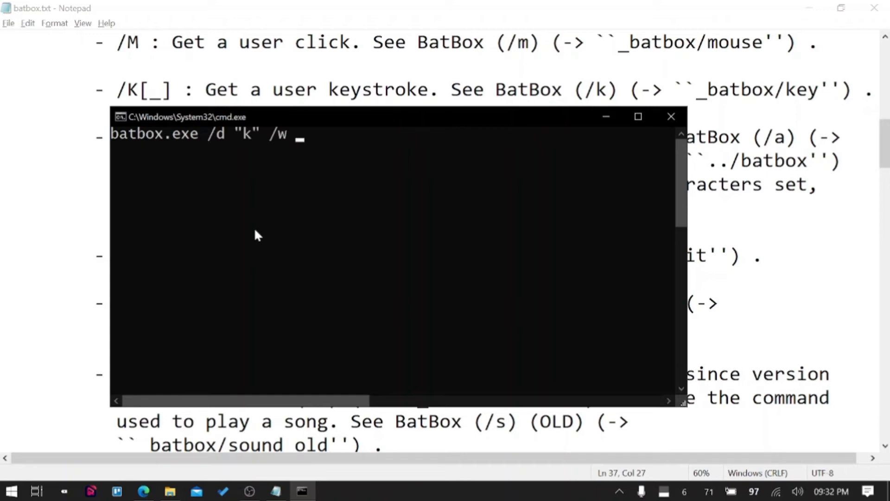
{"action": "type", "text": "3"}
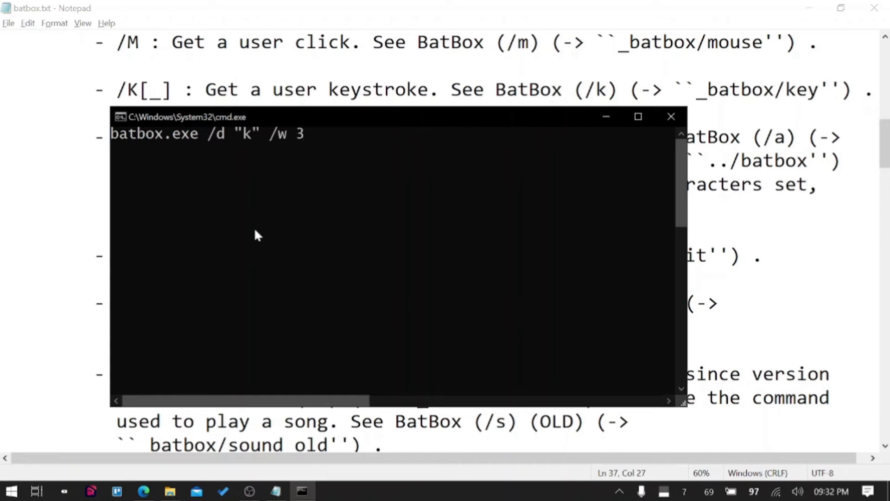
{"action": "type", "text": "00"}
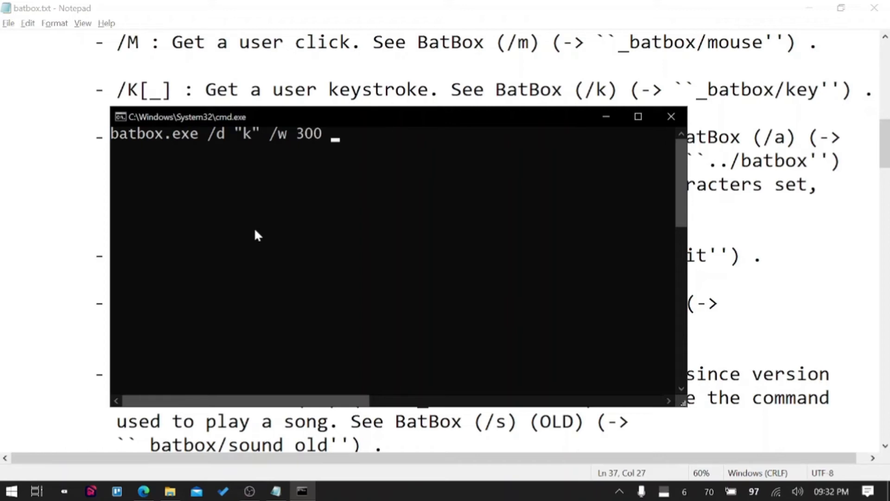
{"action": "type", "text": "/d \"a\""}
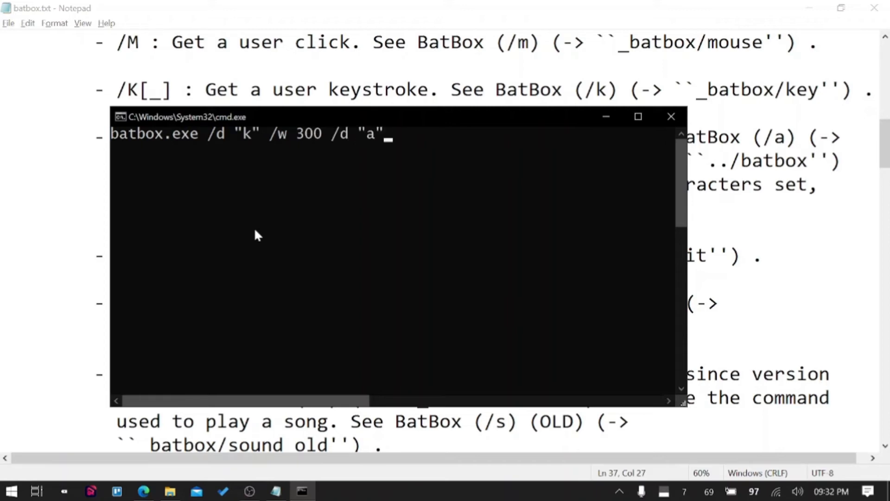
{"action": "type", "text": "/w"}
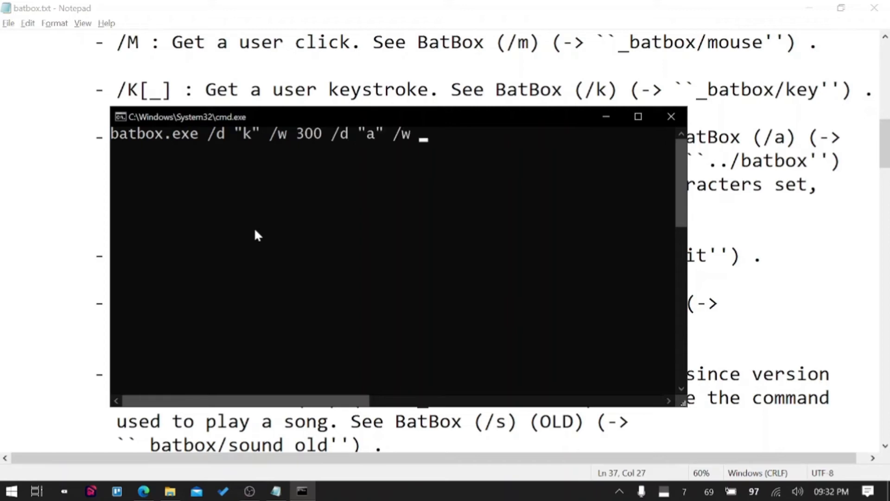
{"action": "type", "text": "250"}
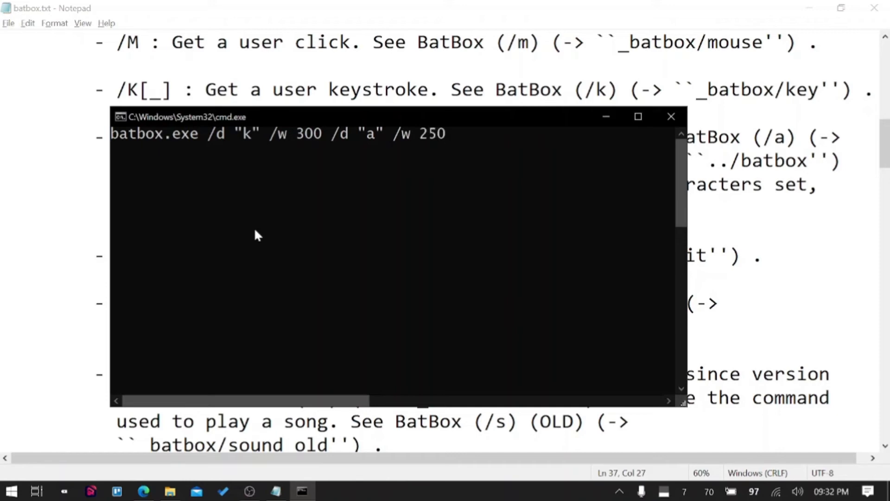
Step: Add "r" with /w 300 and the remaining letters, printing "karan"
{"action": "type", "text": "/"}
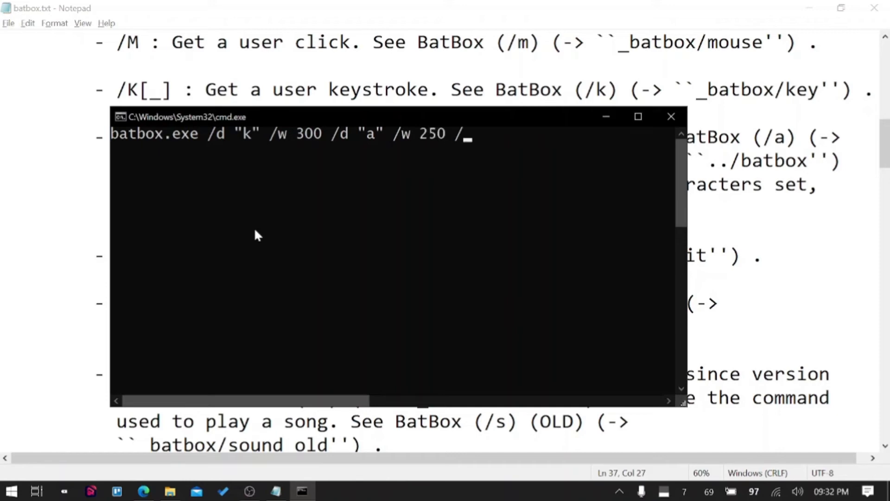
{"action": "type", "text": "/d \"r\""}
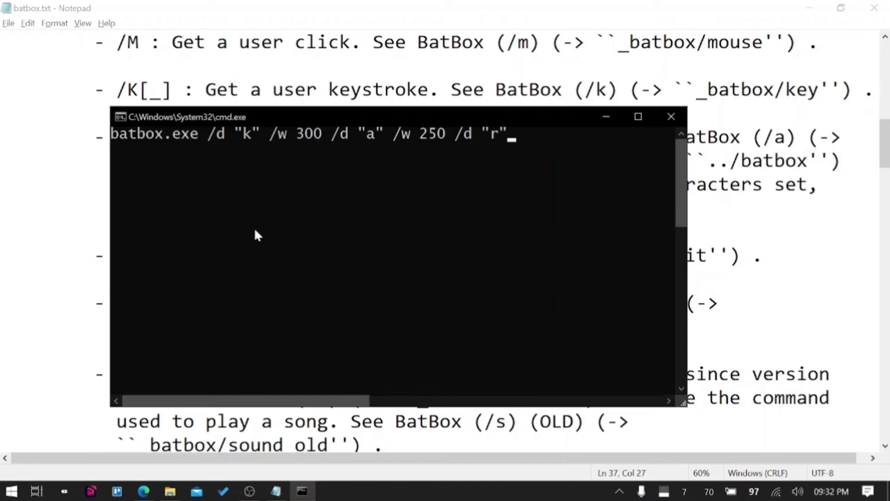
{"action": "type", "text": "/w"}
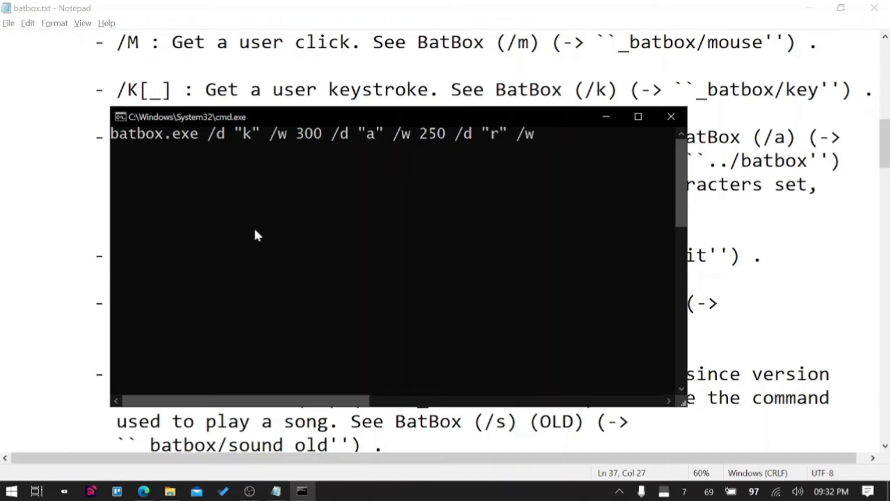
{"action": "type", "text": "300"}
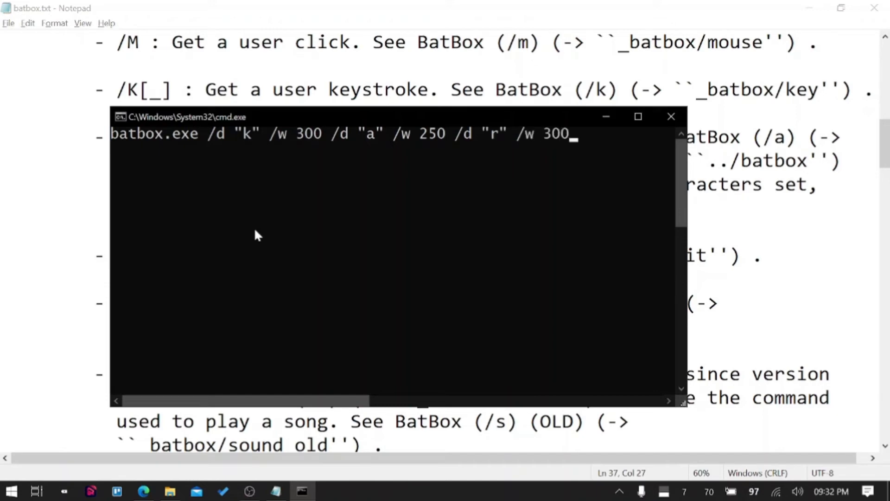
{"action": "type", "text": "/d"}
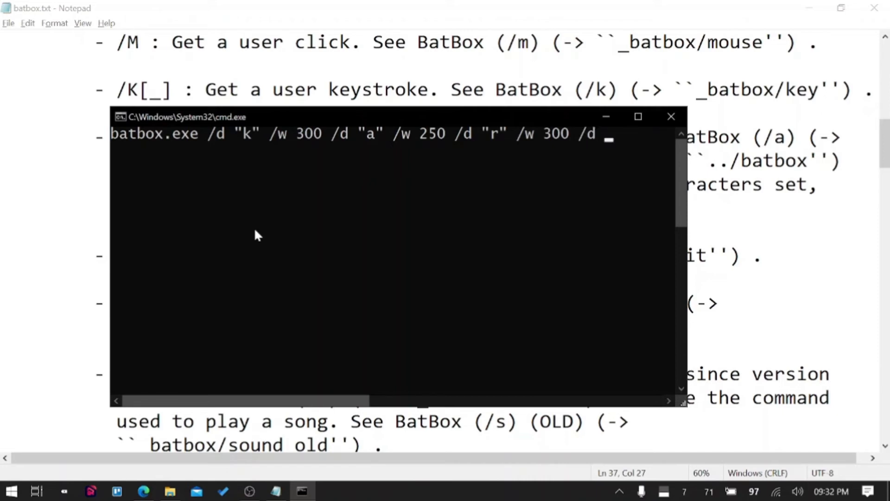
{"action": "type", "text": "\"a\""}
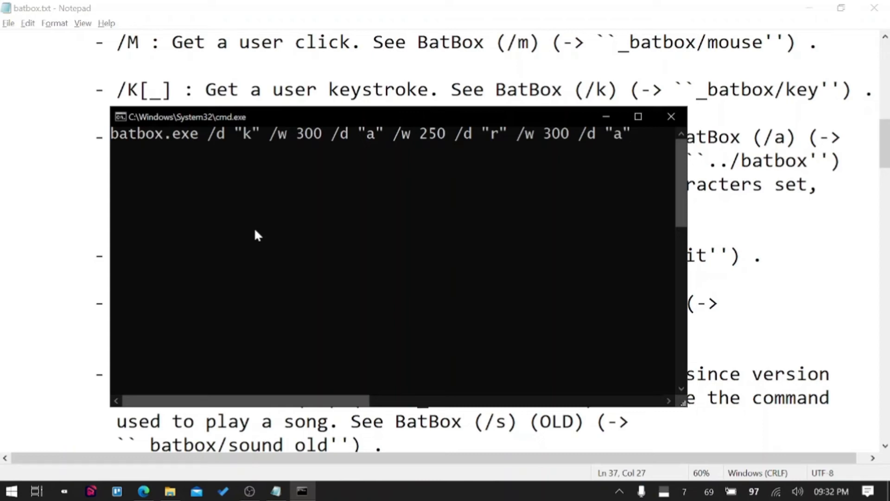
{"action": "type", "text": "/w 300 /d \"n"}
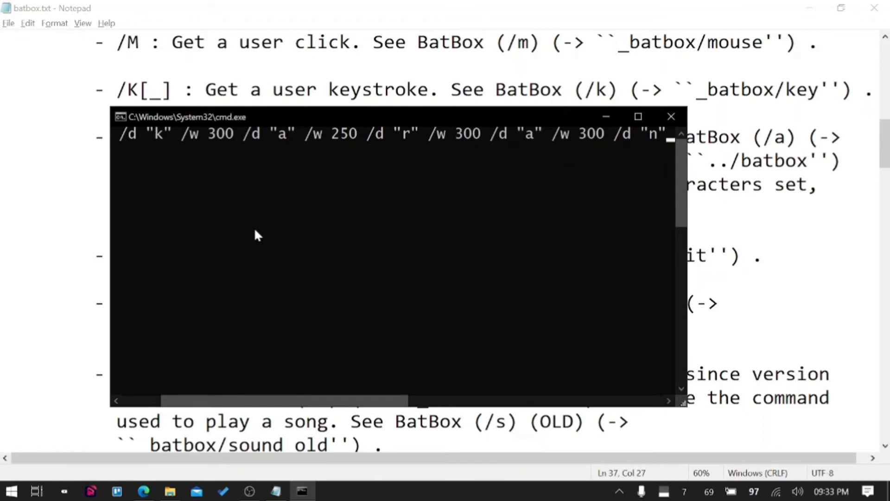
{"action": "type", "text": "karan"}
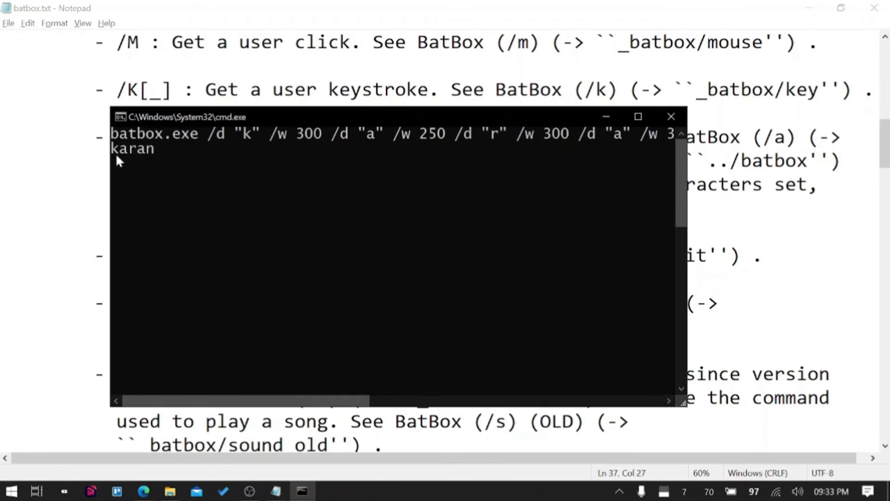
{"action": "mouse_move", "coordinate": [278, 175]}
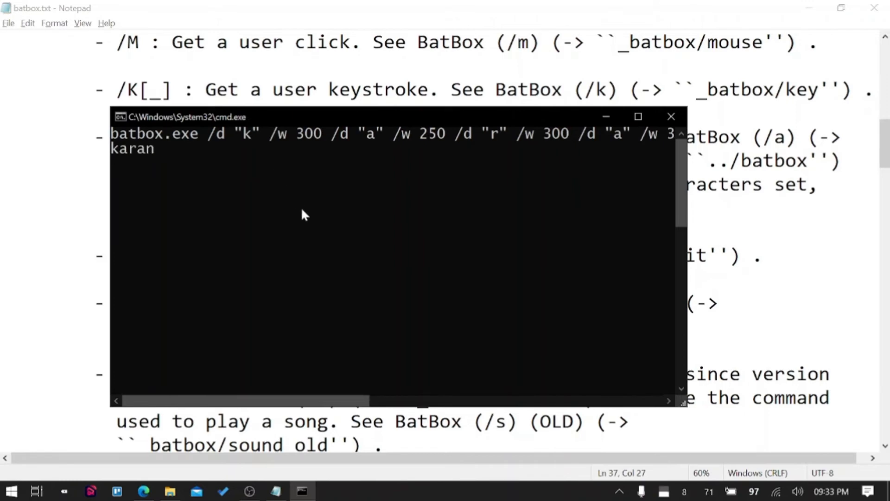
{"action": "mouse_move", "coordinate": [286, 149]}
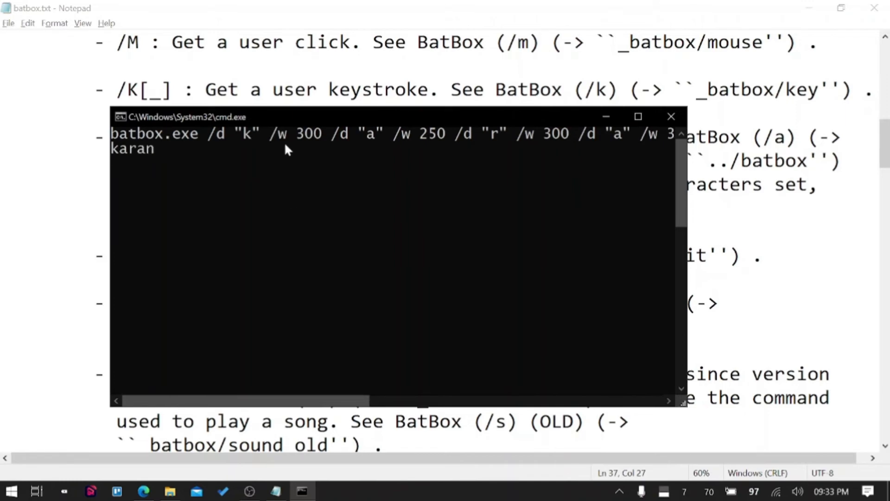
{"action": "mouse_move", "coordinate": [301, 142]}
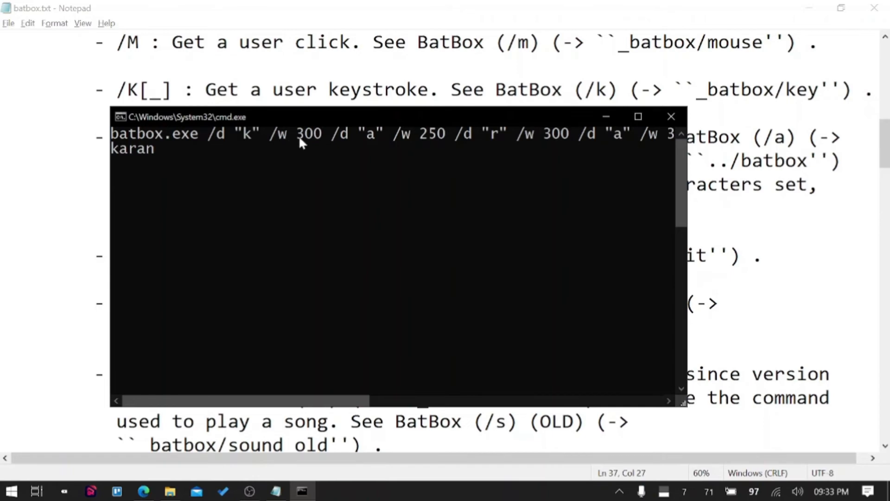
{"action": "left_click", "coordinate": [670, 116]}
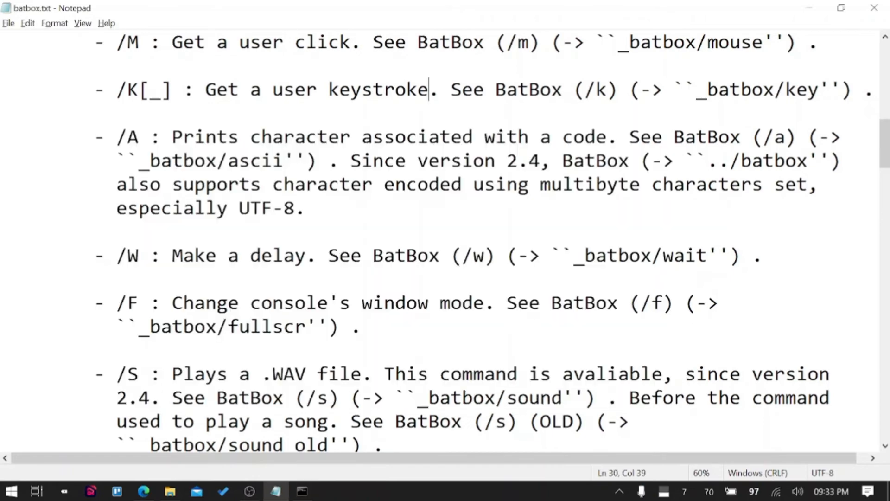
{"action": "double_click", "coordinate": [130, 303]}
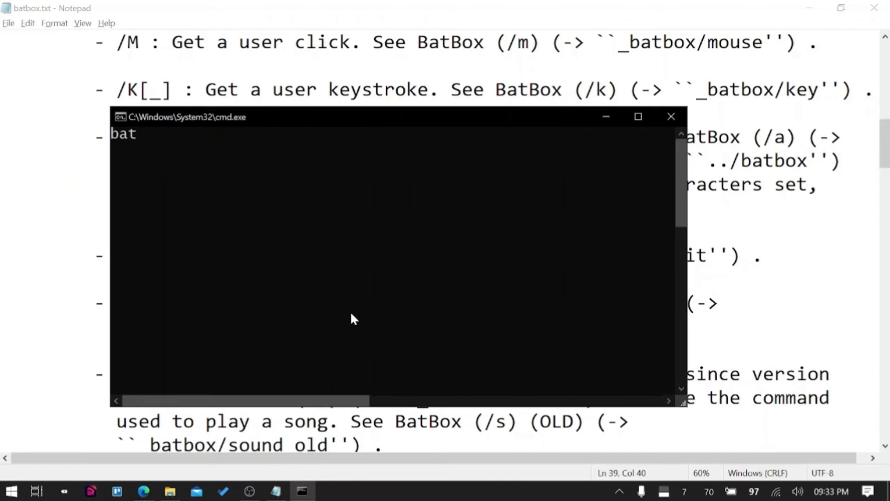
Step: Run batbox.exe /f in Command Prompt
{"action": "type", "text": "box.exe /f"}
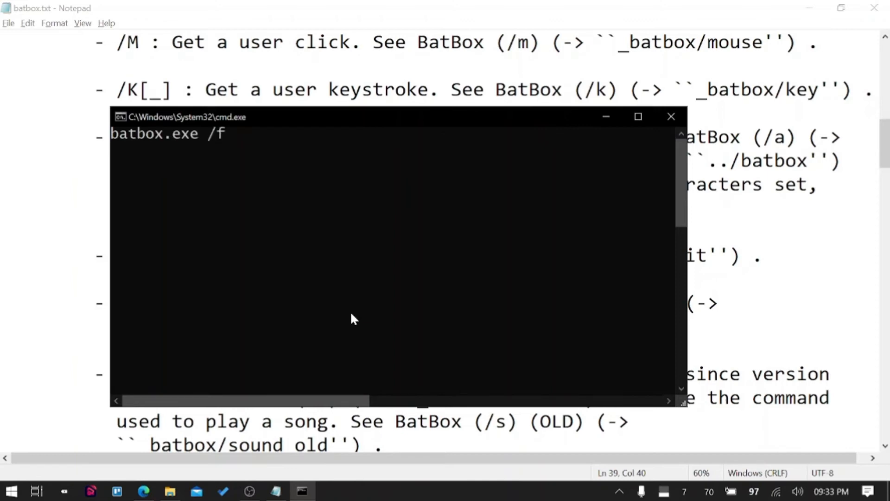
{"action": "key", "text": "enter"}
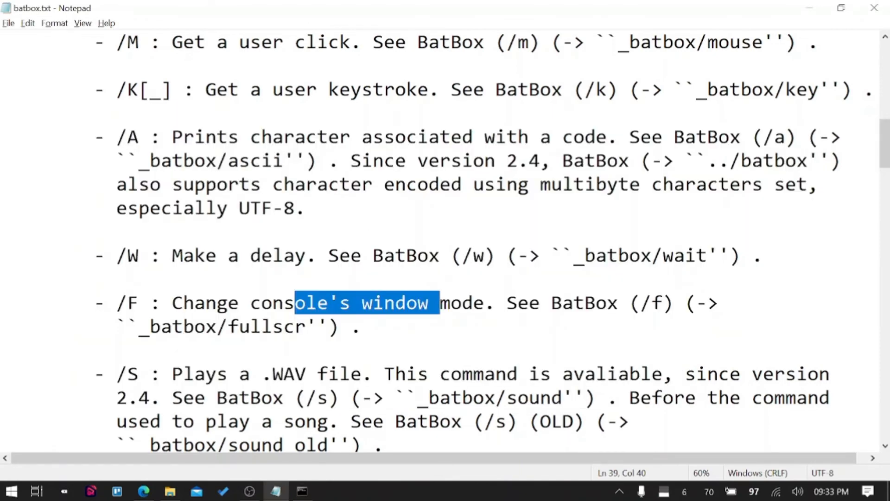
Step: Scroll batbox.txt past the /S .WAV entry down to the /O and /H entries
{"action": "scroll", "scroll_direction": "down", "scroll_amount": 3}
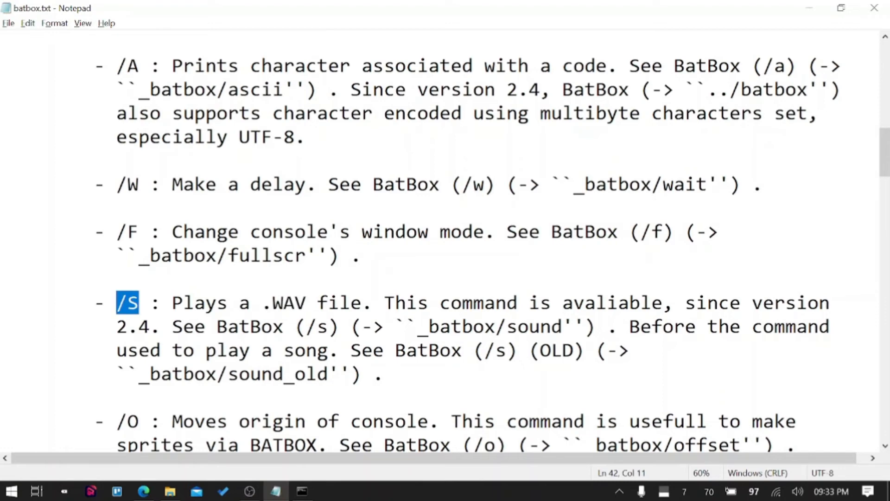
{"action": "double_click", "coordinate": [282, 303]}
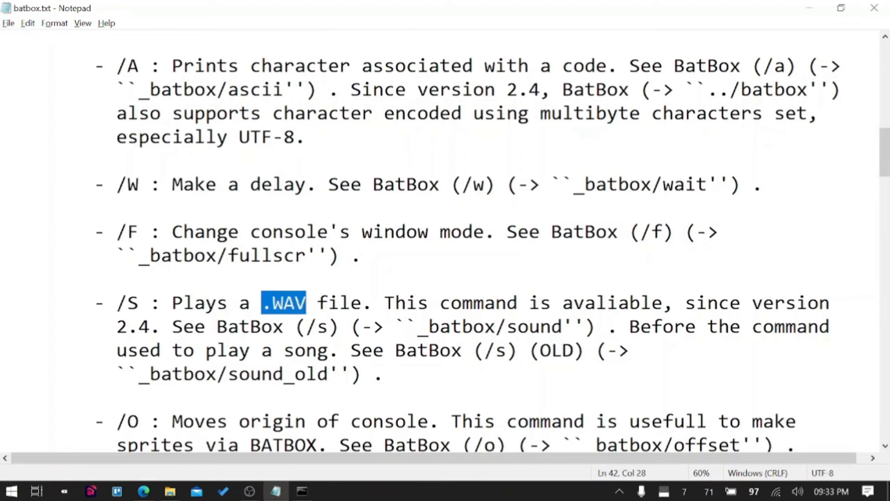
{"action": "scroll", "scroll_direction": "down", "scroll_amount": 3}
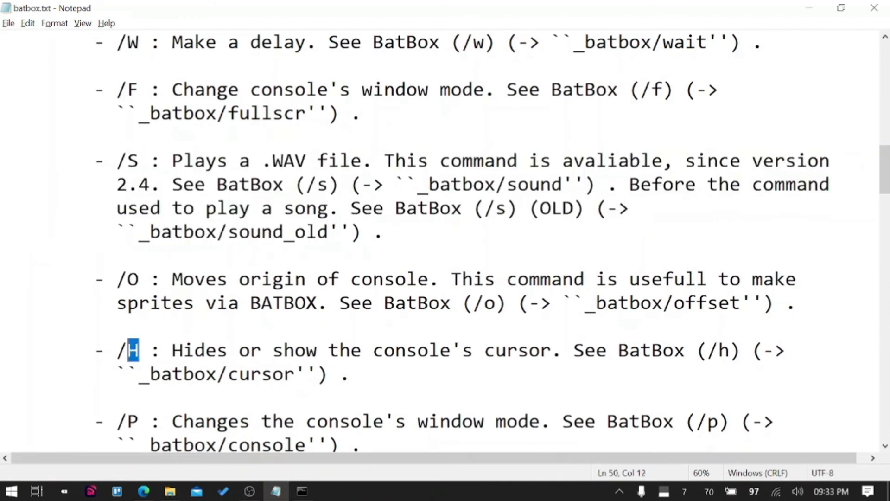
Step: Delete the typed text on the Command Prompt line
{"action": "key", "text": "Delete"}
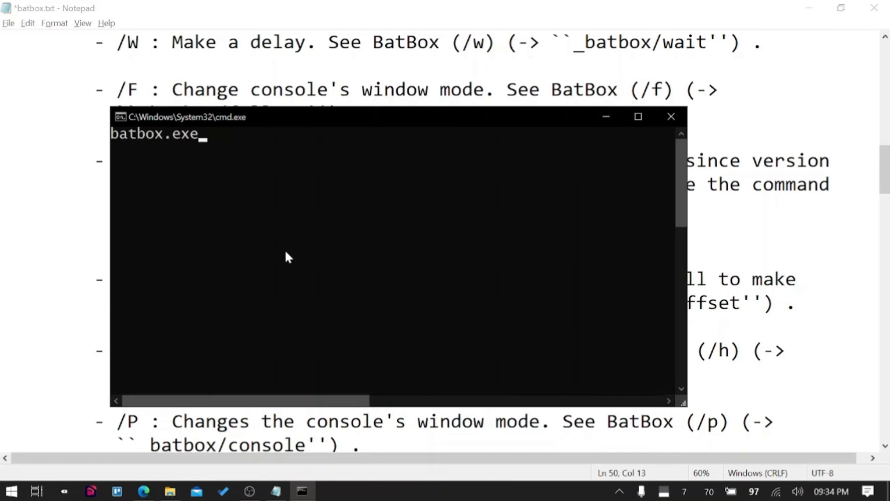
{"action": "mouse_move", "coordinate": [213, 147]}
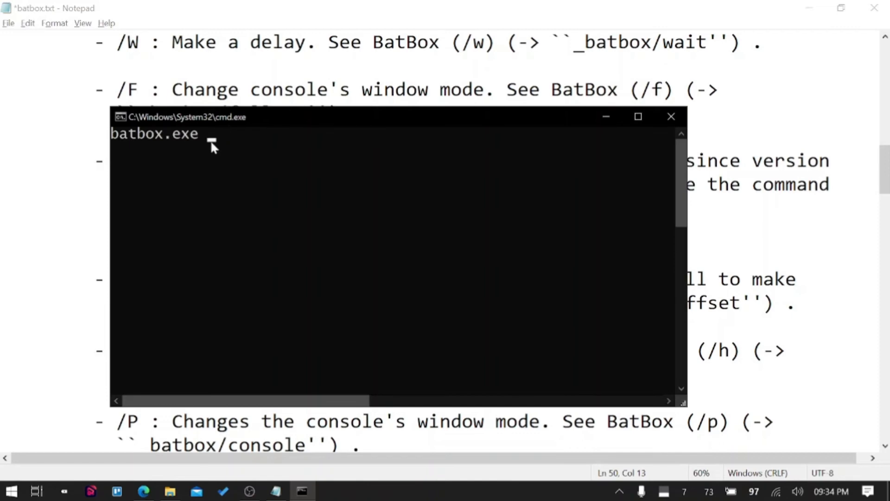
{"action": "mouse_move", "coordinate": [263, 283]}
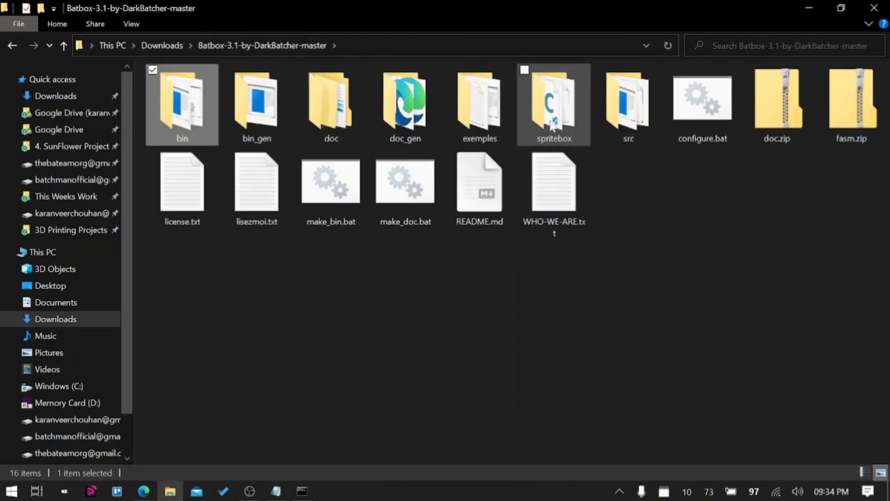
Step: Open exemples, run snake.bat, close the Snake game, then open snake.bat again
{"action": "double_click", "coordinate": [479, 104]}
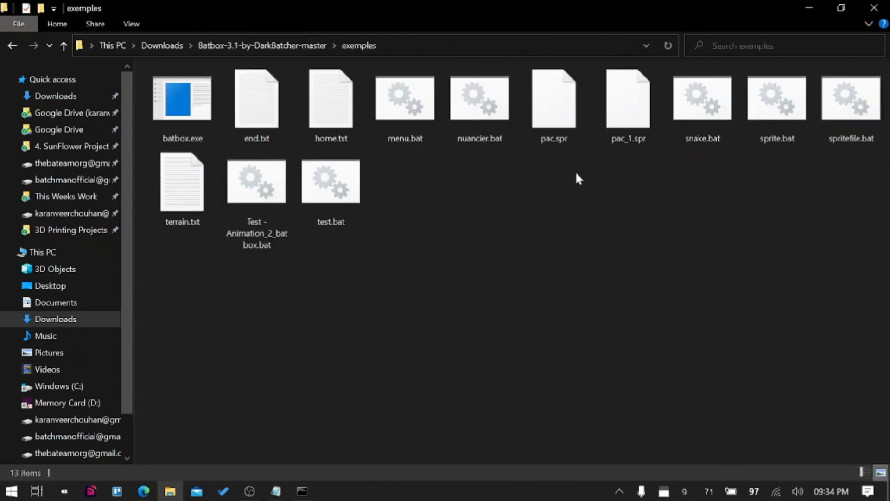
{"action": "double_click", "coordinate": [701, 97]}
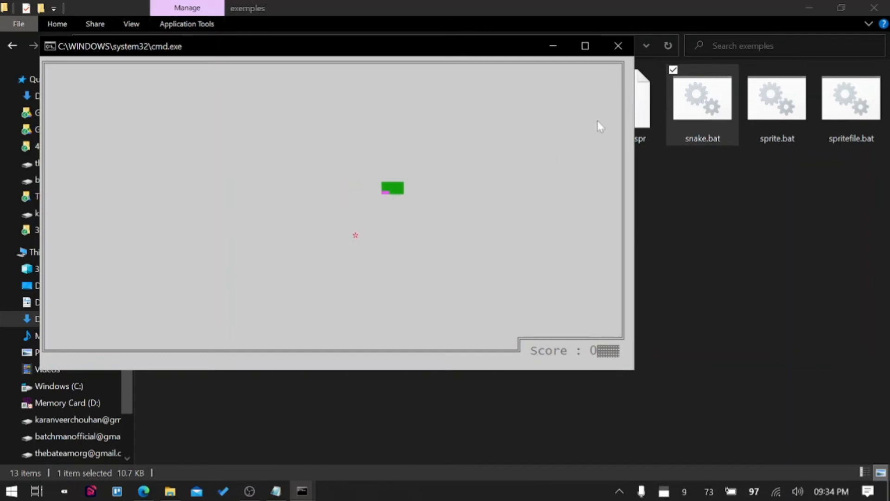
{"action": "left_click", "coordinate": [618, 45]}
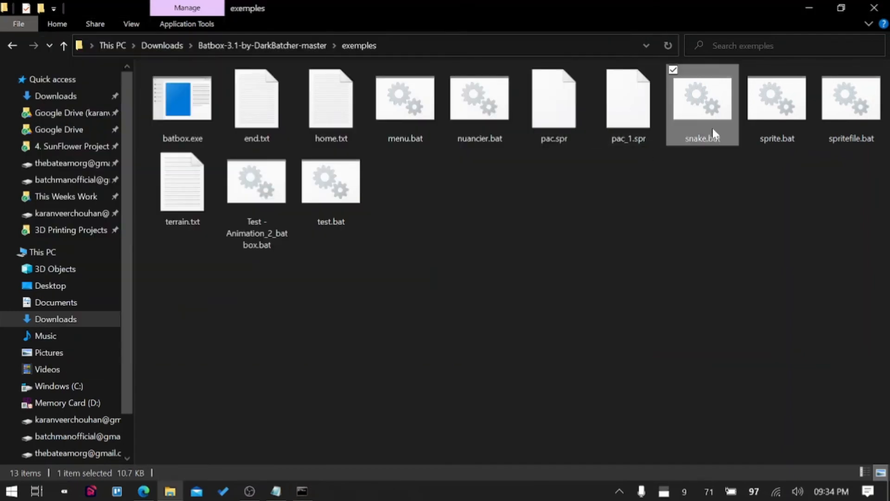
{"action": "double_click", "coordinate": [702, 98]}
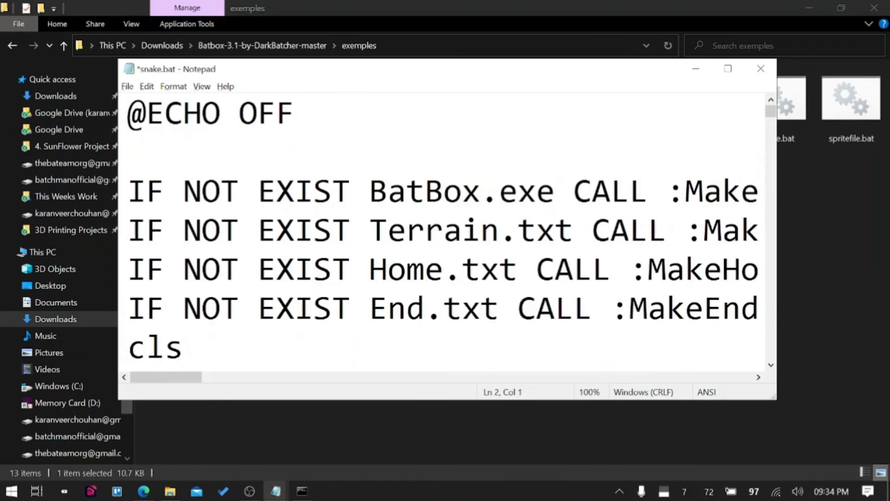
Step: Add 'Batbox /h 0' to snake.bat, close it, and rerun it to test the hidden cursor
{"action": "type", "text": "Batbox"}
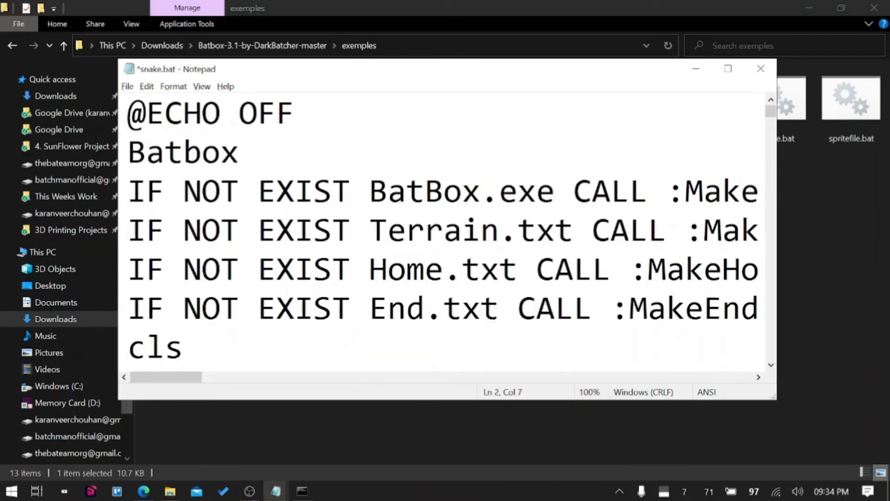
{"action": "type", "text": "/h 0"}
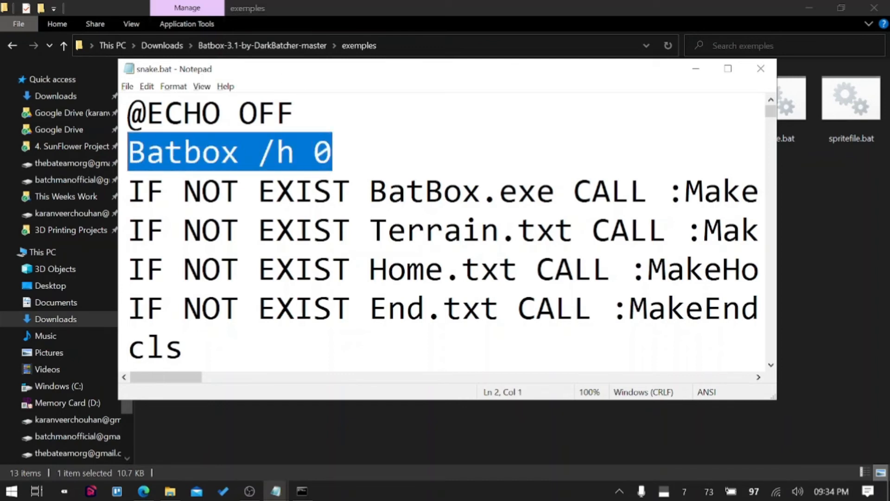
{"action": "left_click", "coordinate": [761, 68]}
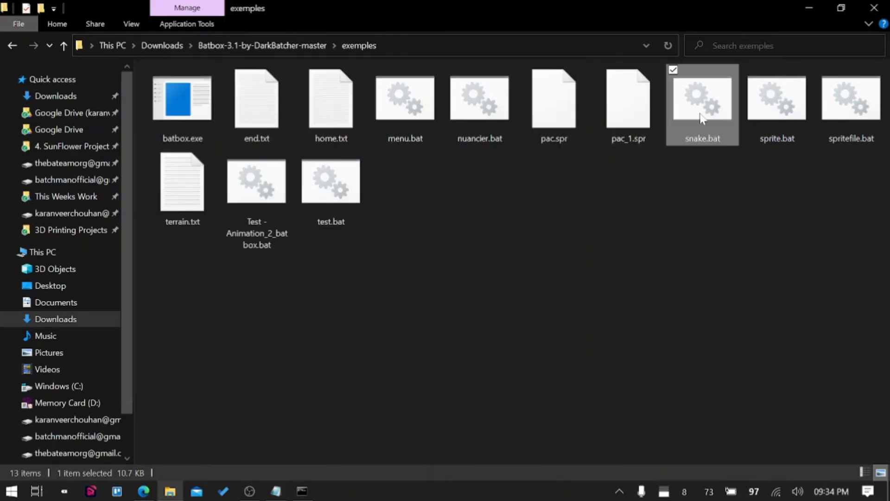
{"action": "double_click", "coordinate": [703, 102]}
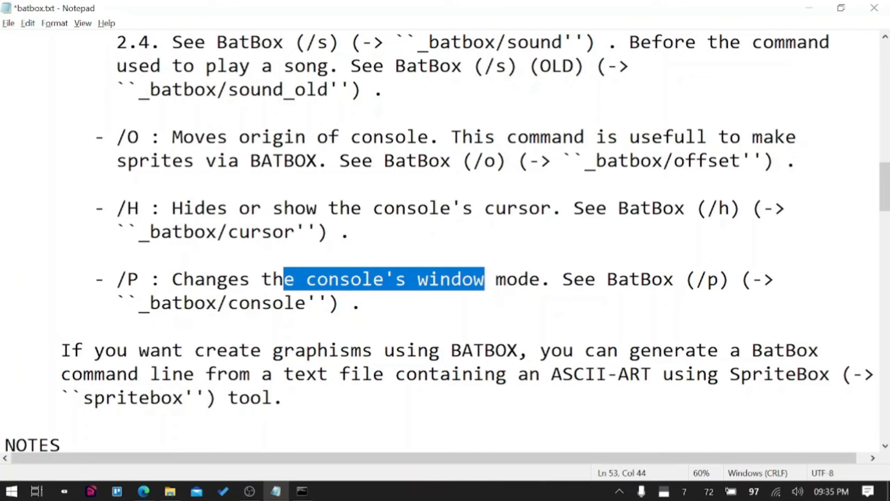
Step: Type batbox.exe /p 2 in Command Prompt to minimize the console
{"action": "left_click", "coordinate": [301, 491]}
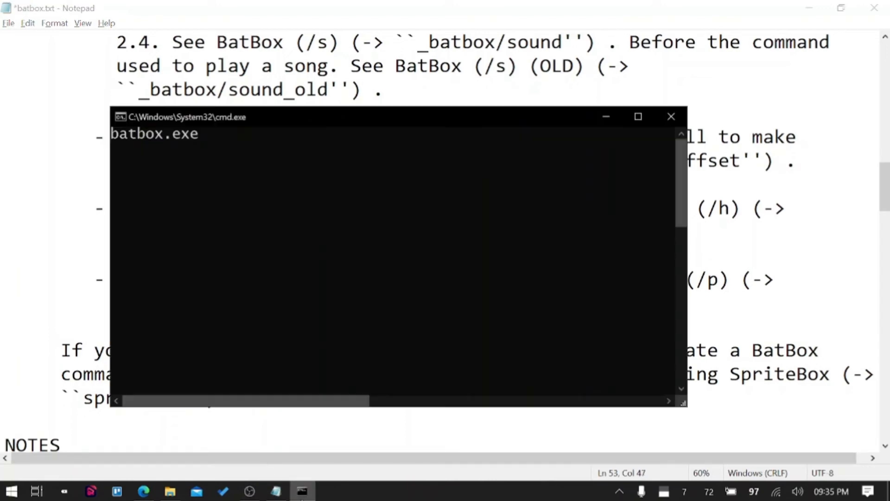
{"action": "type", "text": "/p"}
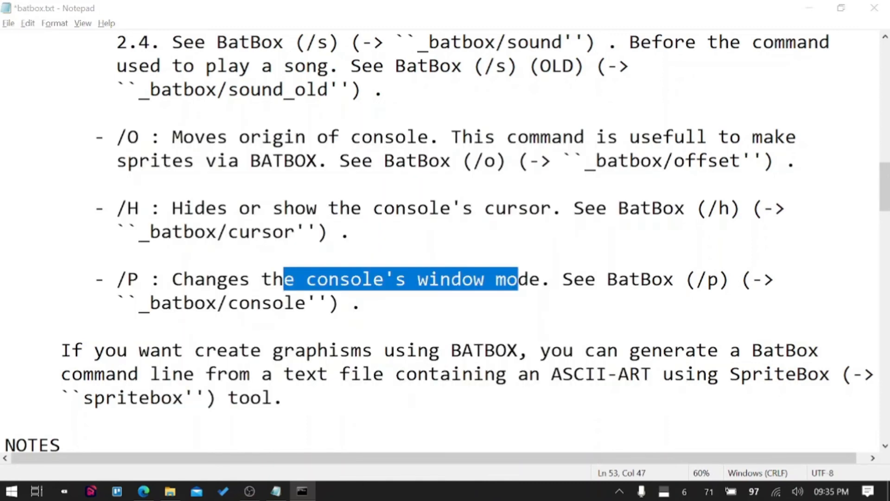
{"action": "left_click", "coordinate": [302, 491]}
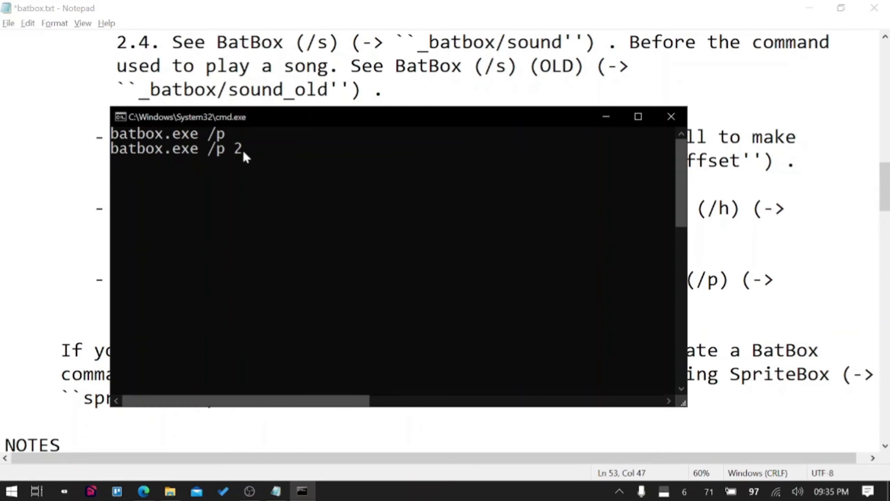
{"action": "mouse_move", "coordinate": [425, 198]}
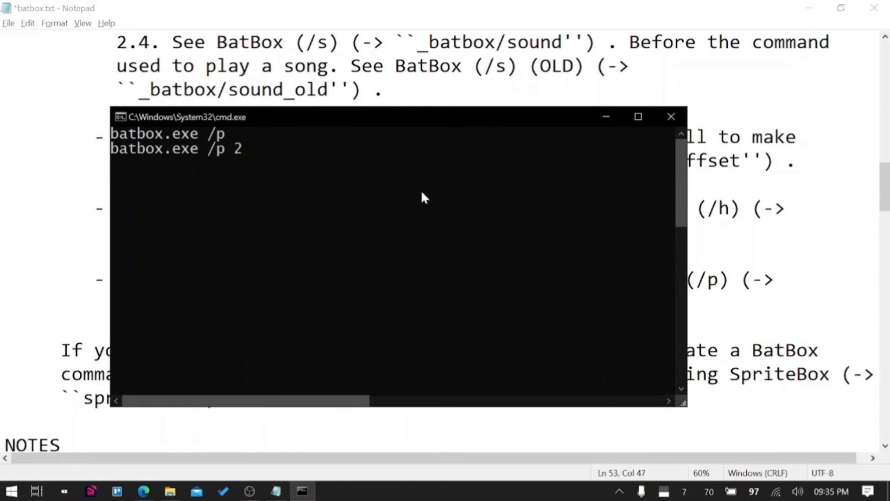
Step: Mark the /console reference in the /P documentation entry
{"action": "left_click", "coordinate": [671, 117]}
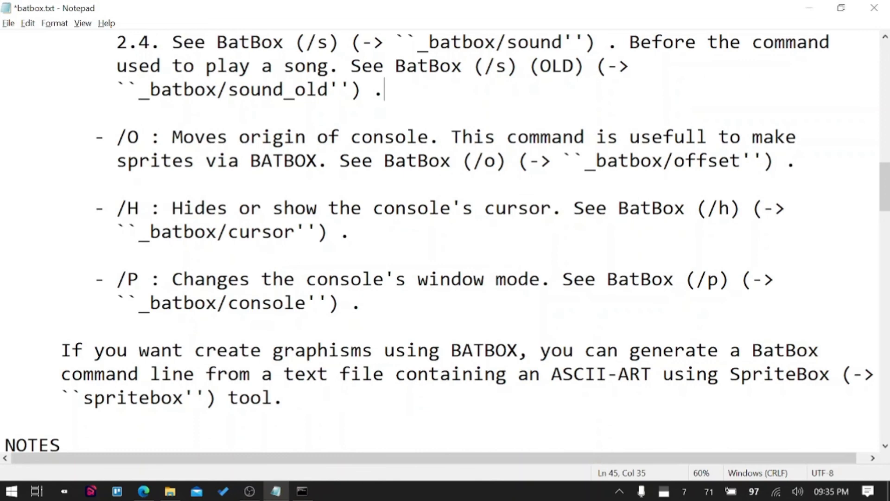
{"action": "left_click_drag", "start_coordinate": [172, 303], "coordinate": [260, 302]}
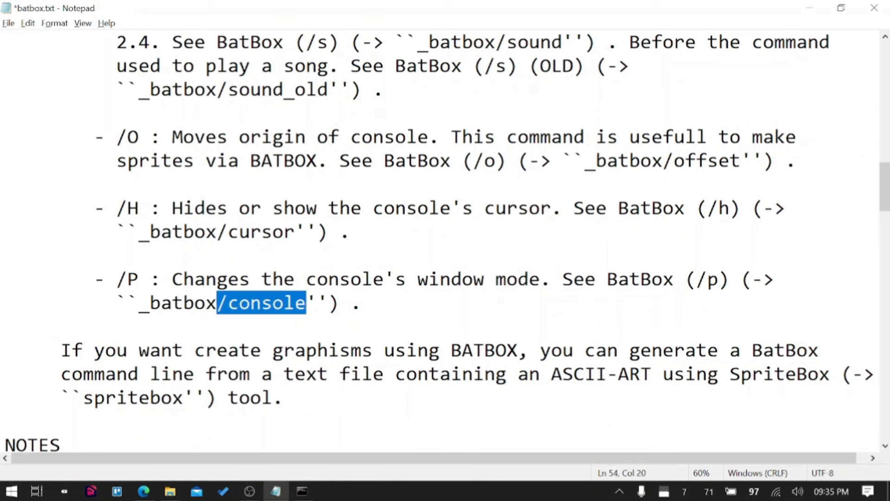
{"action": "left_click", "coordinate": [301, 491]}
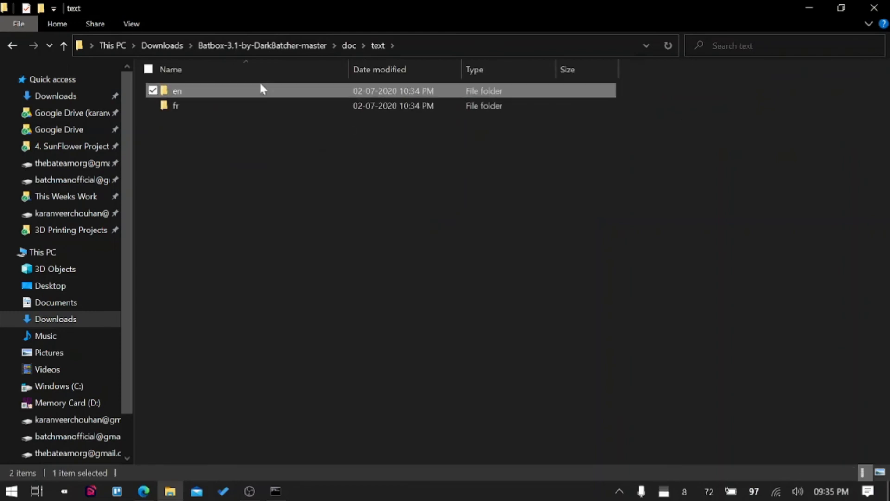
Step: Open console.txt from the en\_batbox documentation folder in Notepad
{"action": "double_click", "coordinate": [177, 90]}
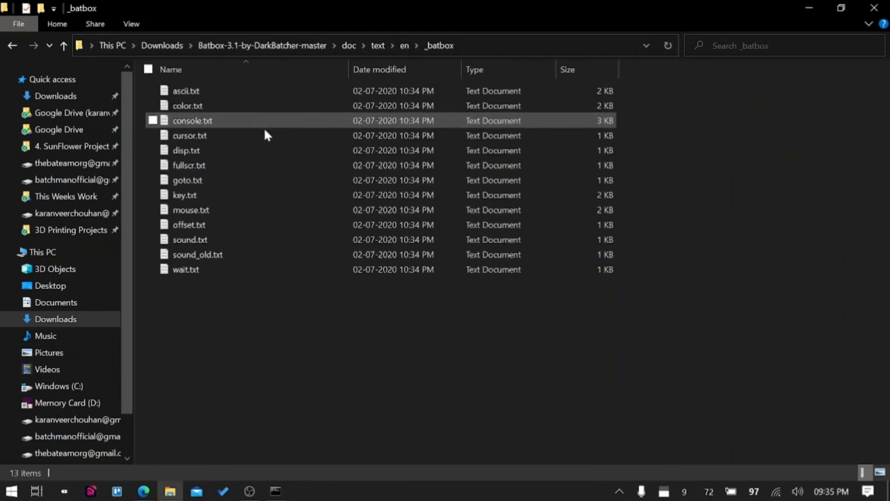
{"action": "left_click", "coordinate": [190, 210]}
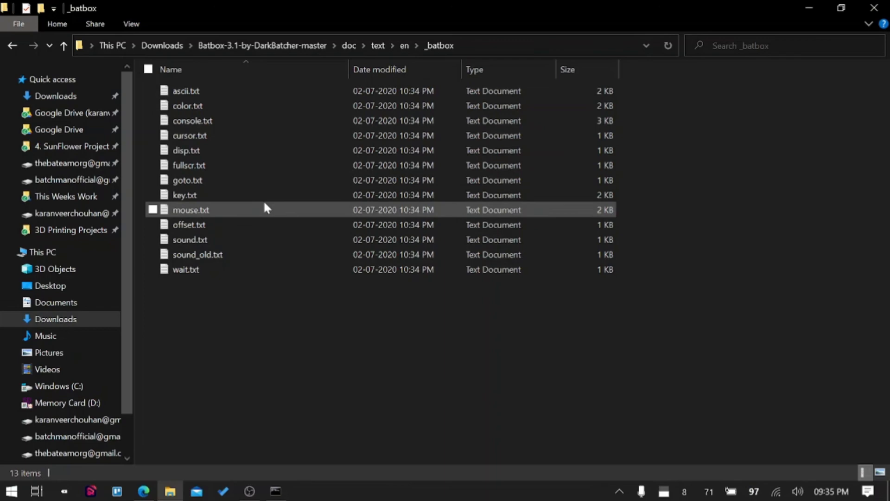
{"action": "double_click", "coordinate": [192, 121]}
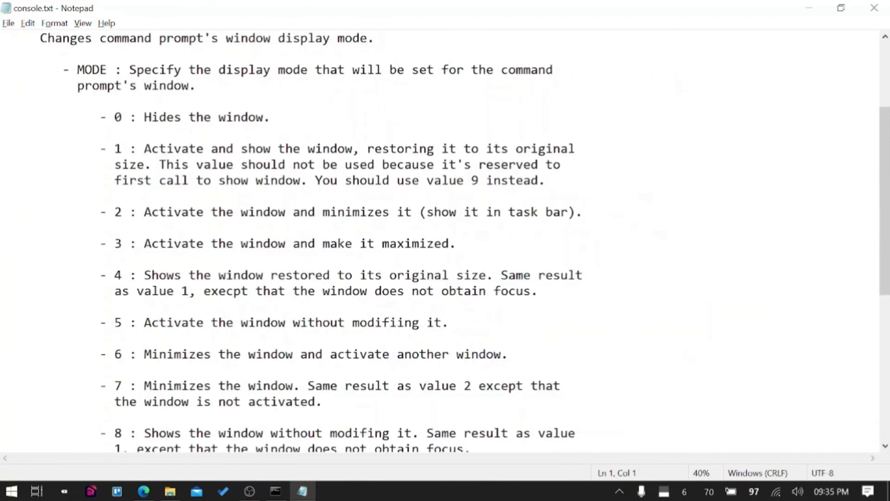
Step: Run 'batbox.exe /p 0 /w 1000 /p 1' to hide the console, wait 1000, then restore it
{"action": "double_click", "coordinate": [116, 117]}
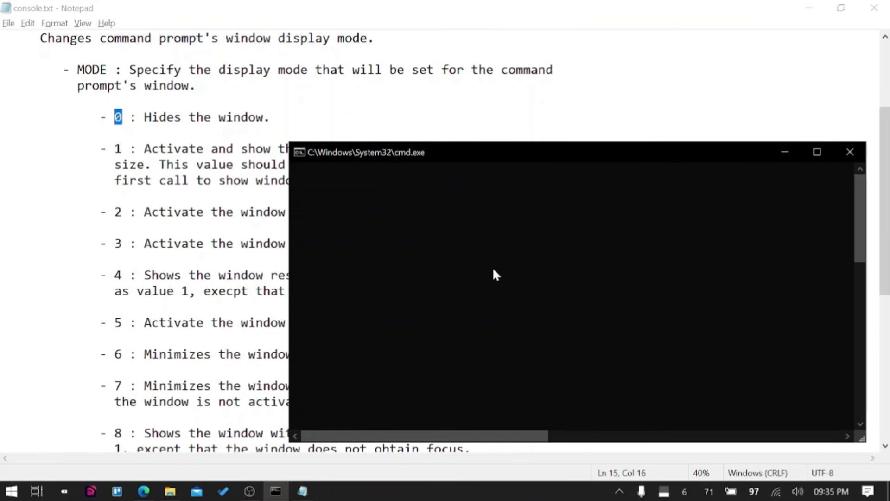
{"action": "type", "text": "batbox.exe"}
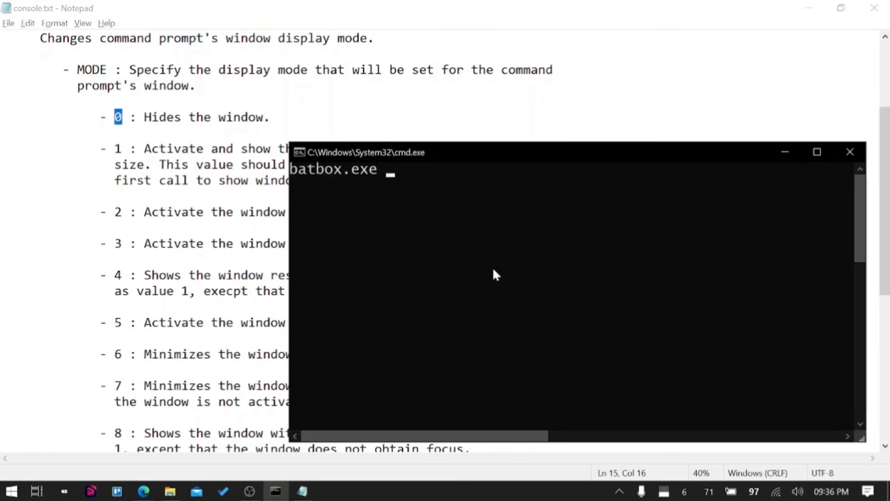
{"action": "type", "text": "/p 0"}
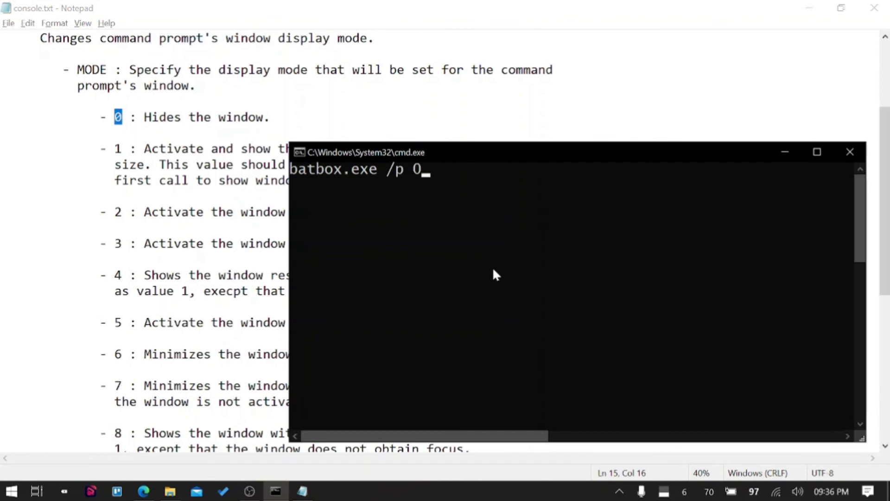
{"action": "type", "text": "/w"}
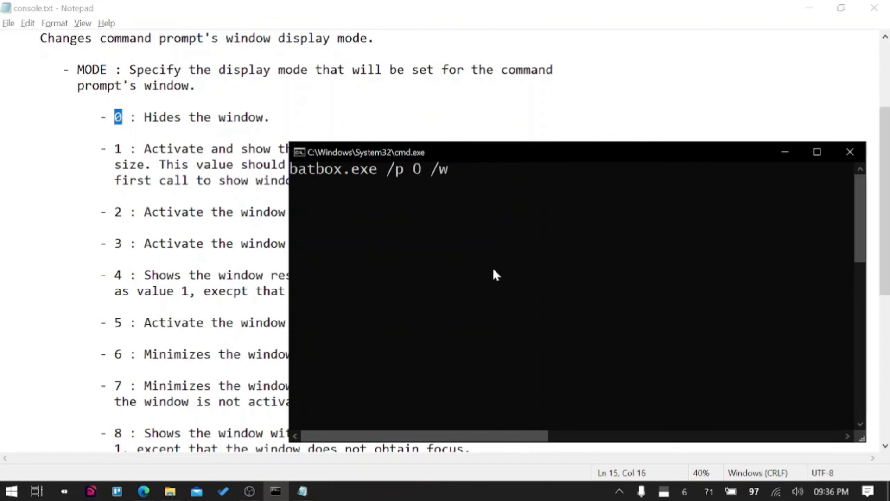
{"action": "type", "text": "1000 /p"}
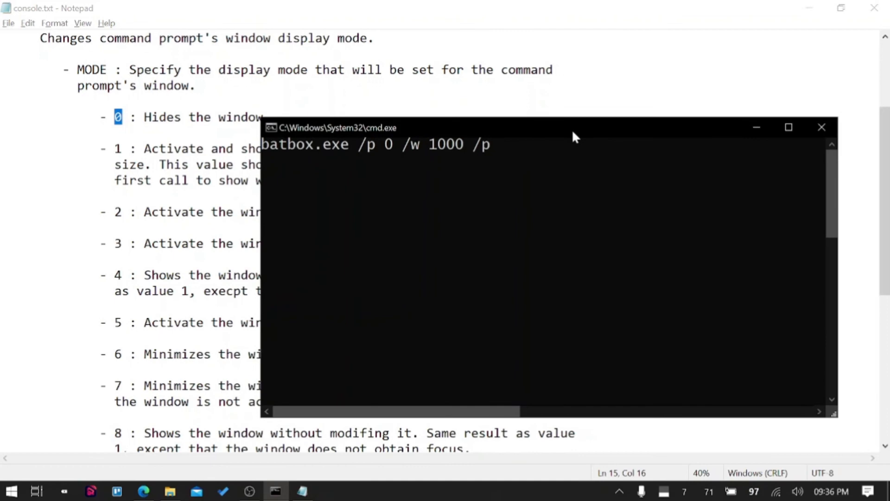
{"action": "type", "text": "1"}
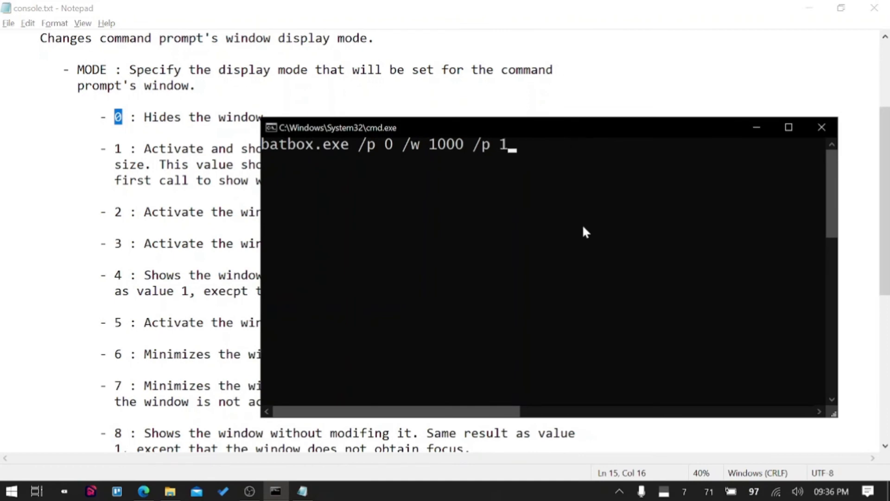
{"action": "key", "text": "enter"}
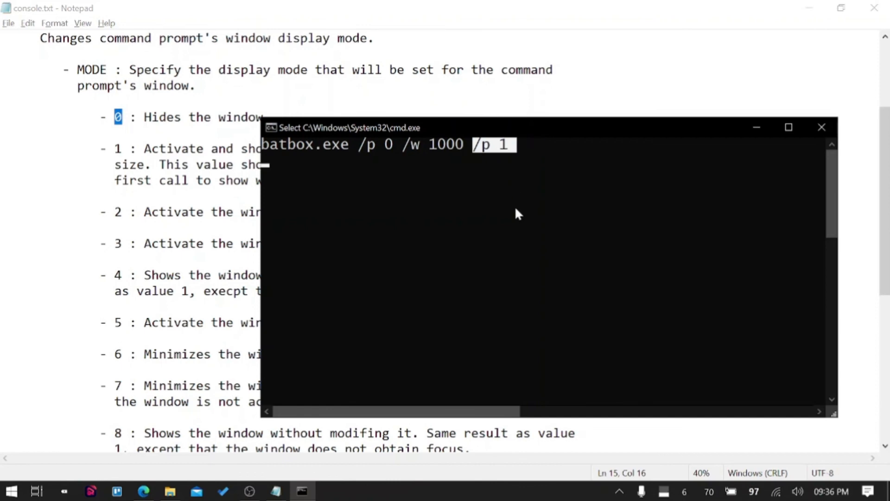
Step: Rerun the batbox command with an added '/p 3' to also maximize the console
{"action": "left_click_drag", "start_coordinate": [348, 127], "coordinate": [404, 317]}
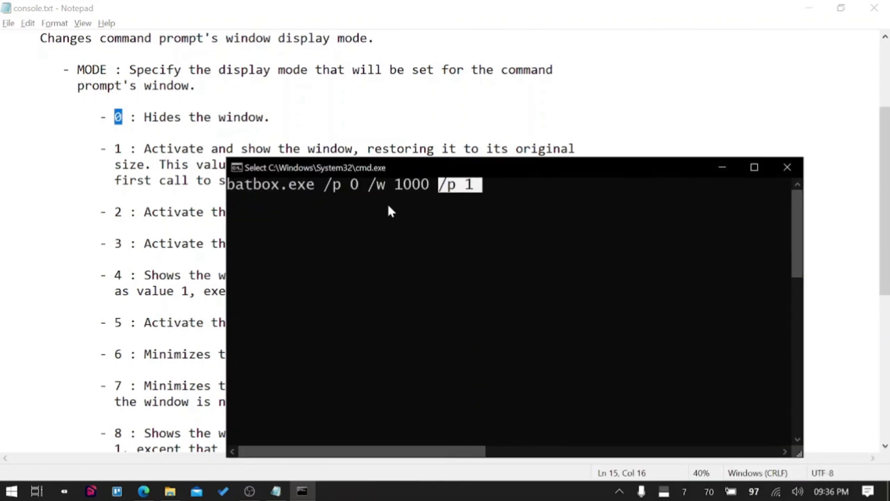
{"action": "key", "text": "enter"}
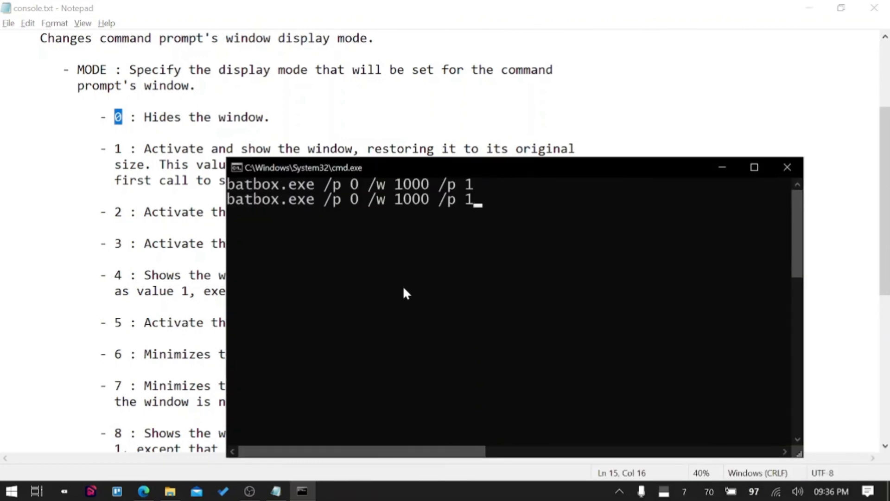
{"action": "type", "text": "/p 3"}
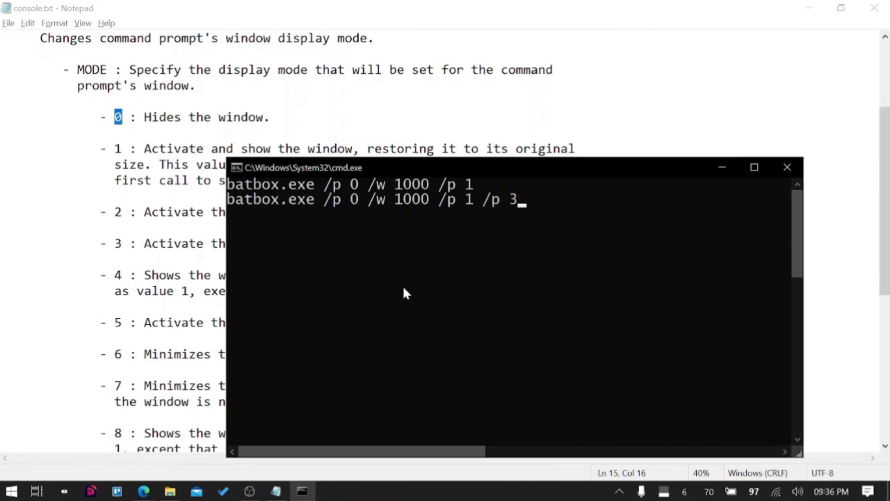
{"action": "left_click", "coordinate": [754, 167]}
{"action": "type", "text": "batbox.exe /f"}
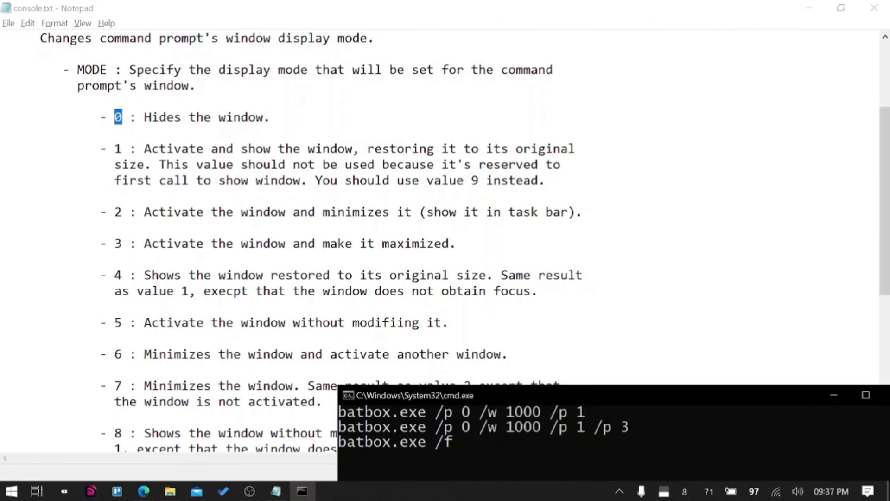
{"action": "scroll", "scroll_direction": "down", "scroll_amount": 3}
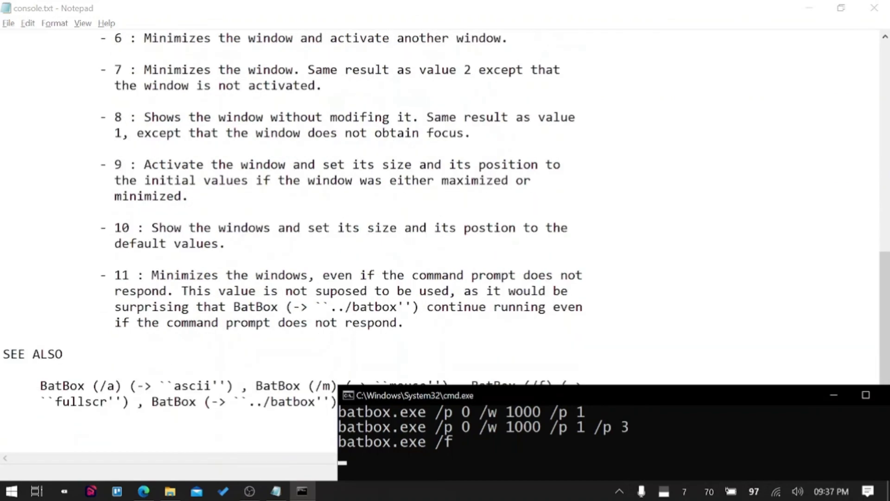
{"action": "mouse_move", "coordinate": [850, 31]}
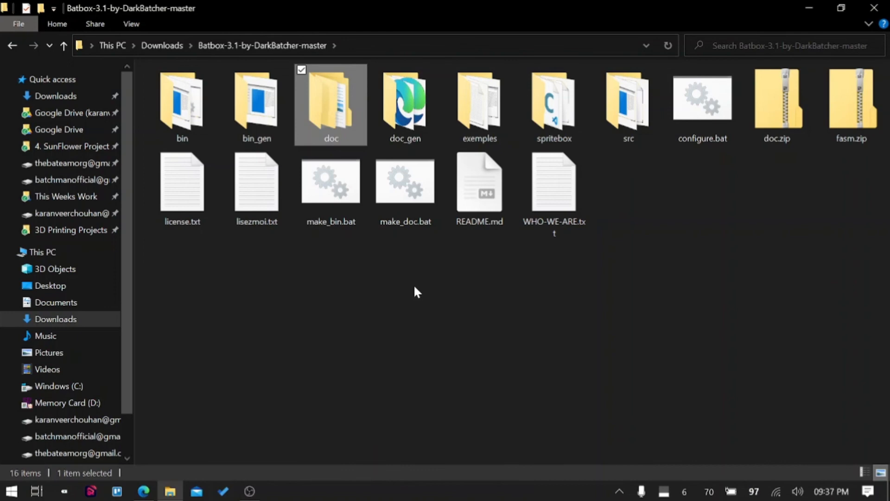
Step: Open the exemples folder of the Batbox download in File Explorer
{"action": "double_click", "coordinate": [478, 106]}
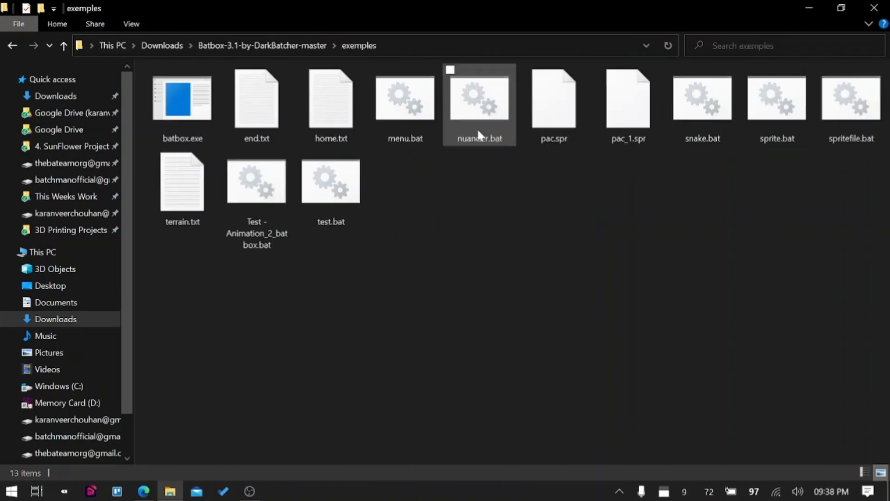